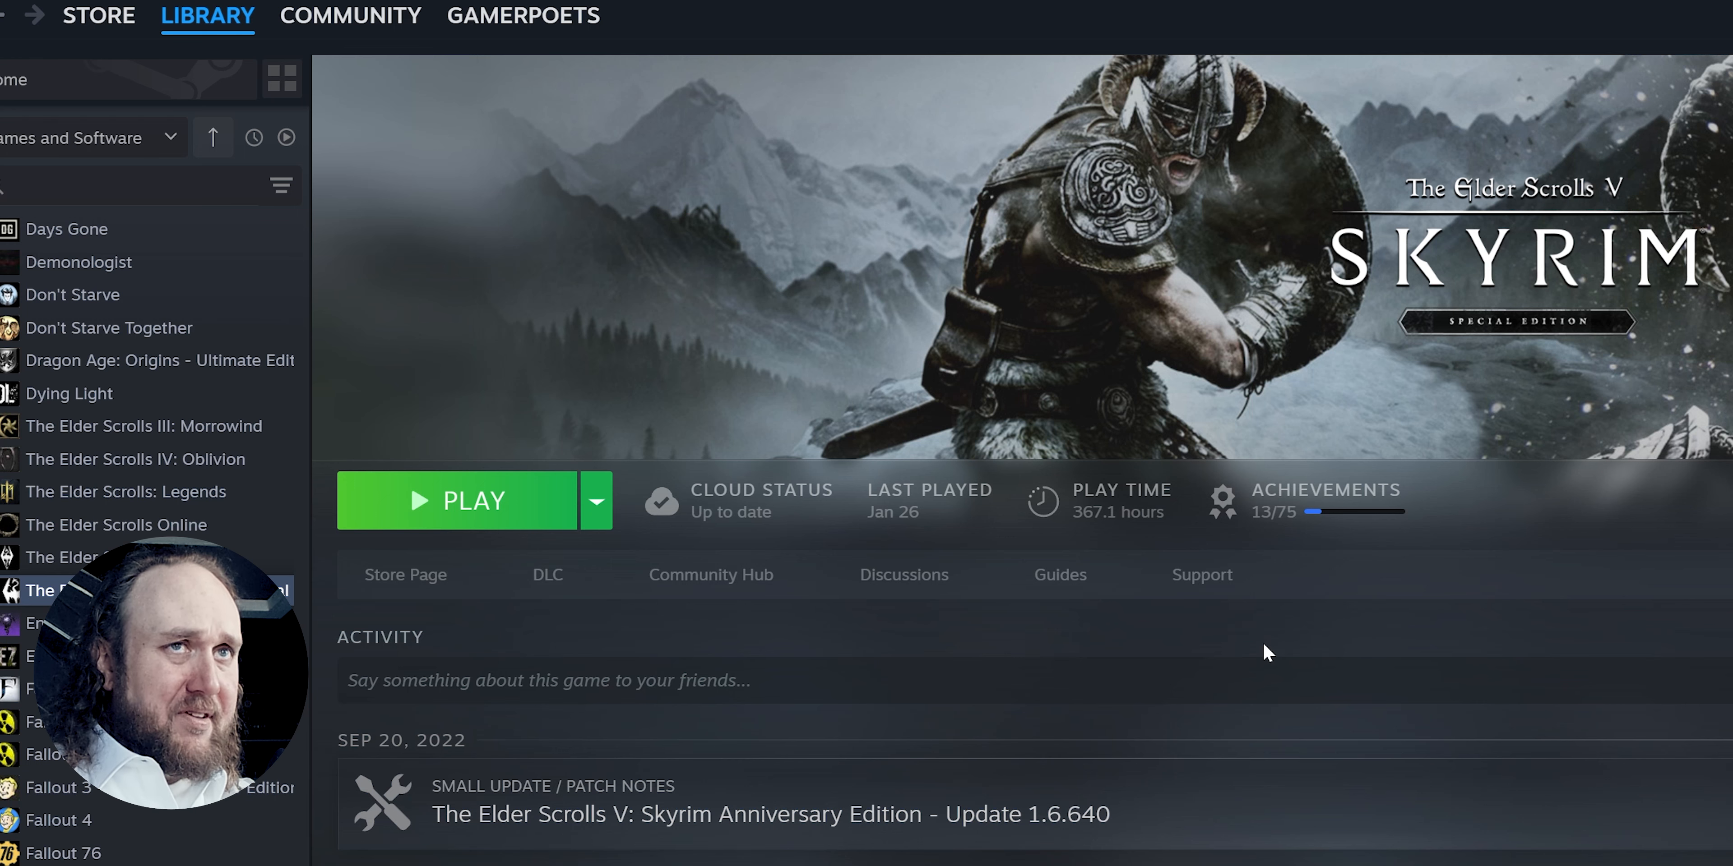
mouse_move(520, 520)
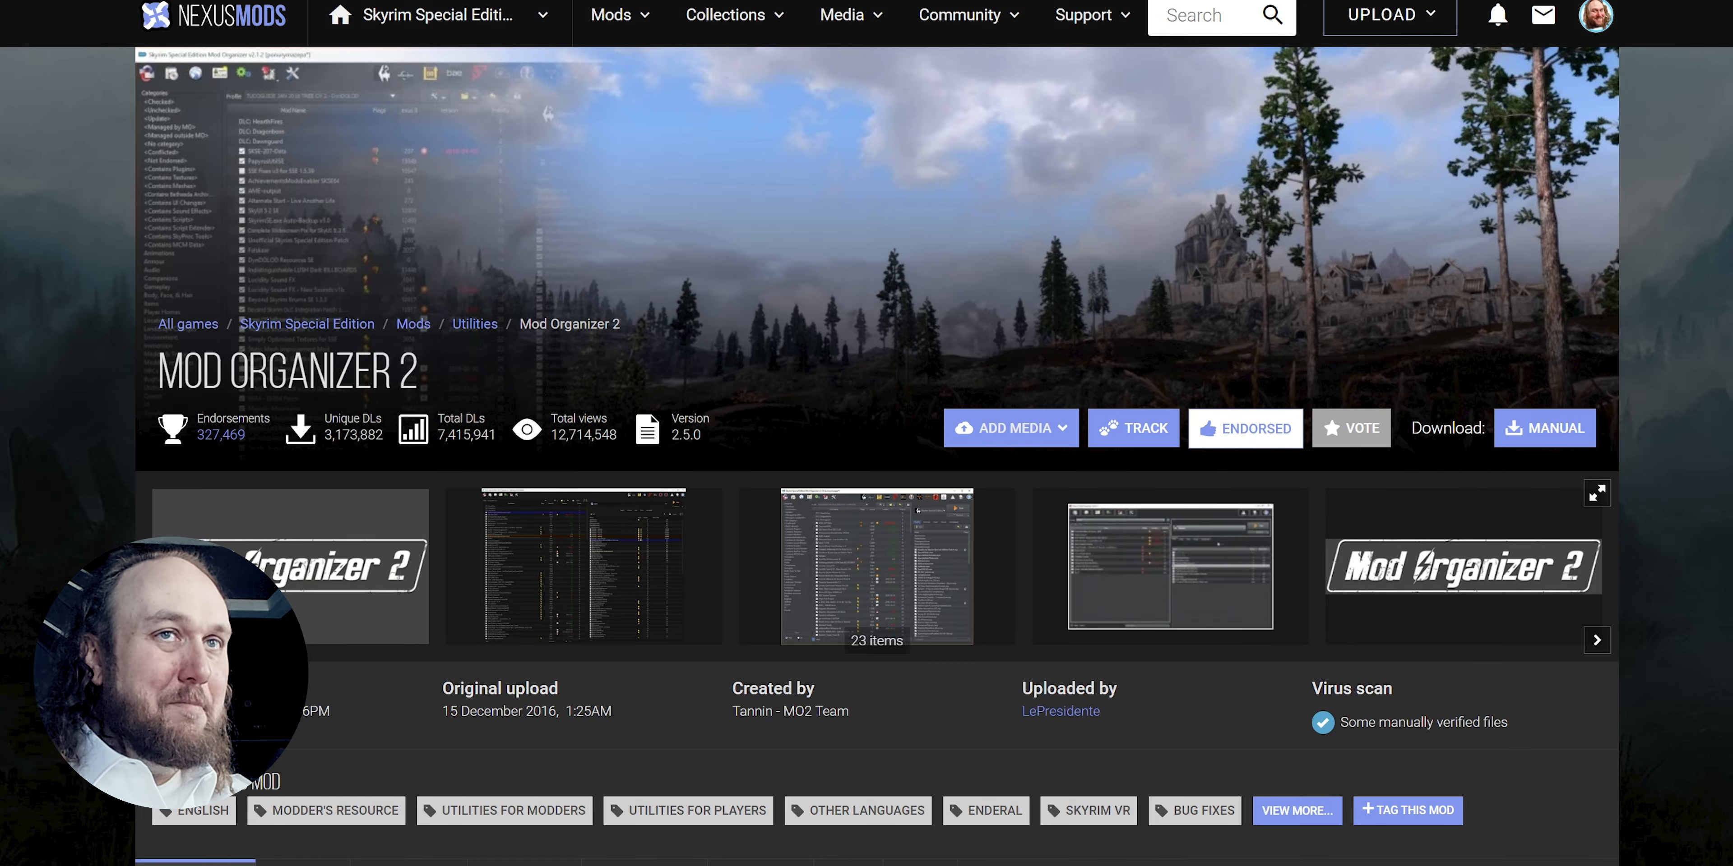
Scroll down the Mod Organizer 2 page to the News section with the redistributable link.
scroll(down, 3)
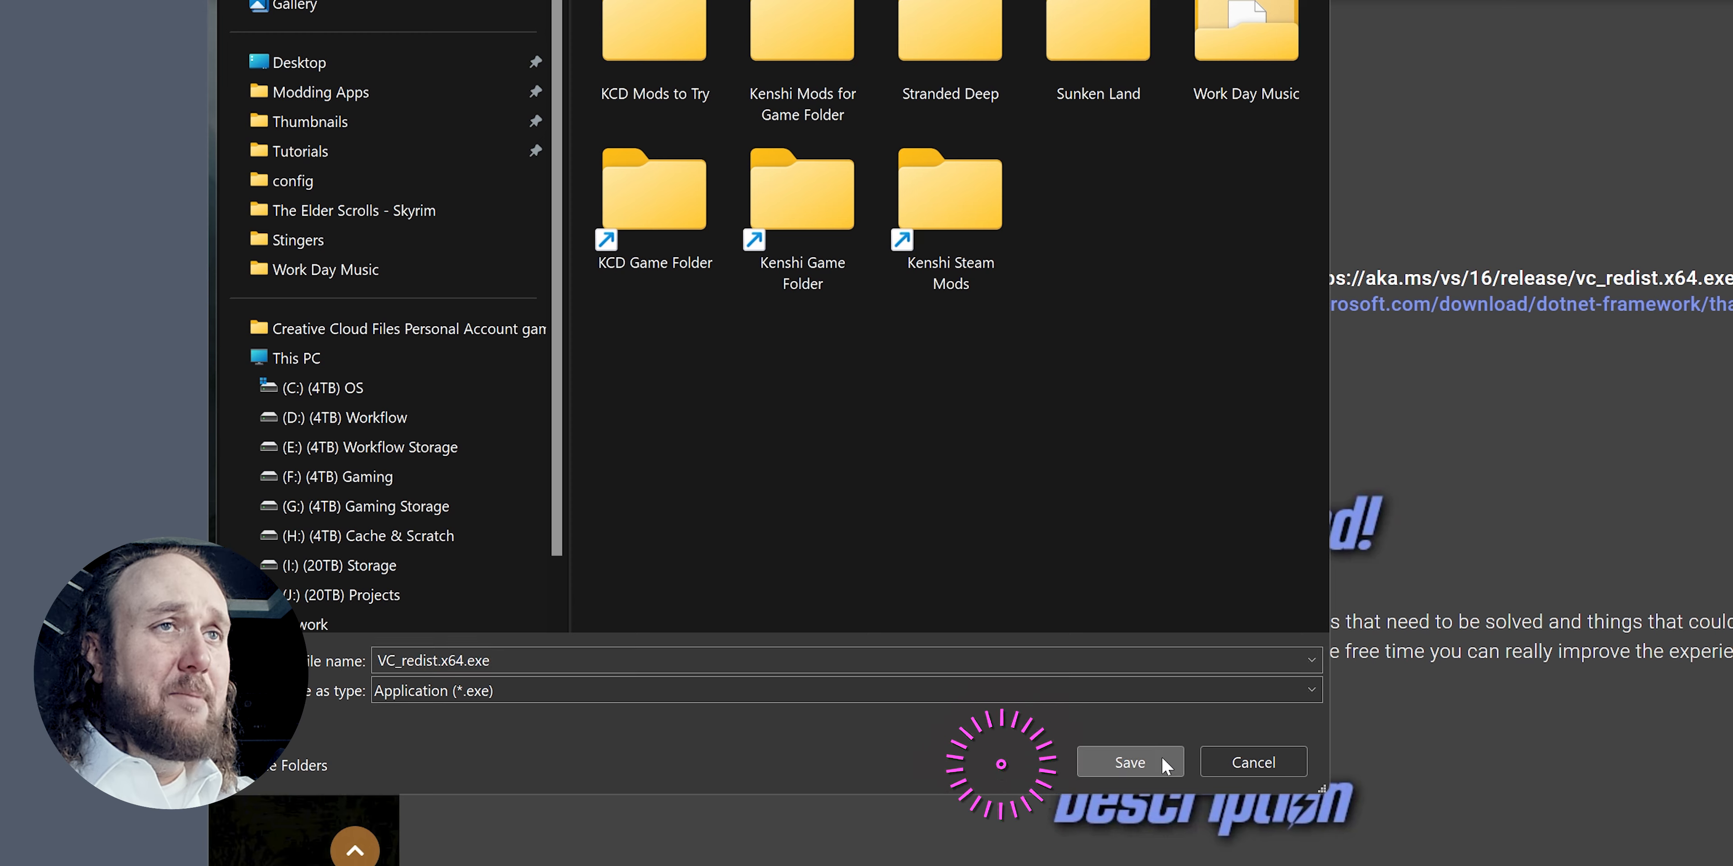
Save VC_redist.x64.exe, launch it and start installing the Visual C++ 2015-2019 x64 runtime.
click(1128, 763)
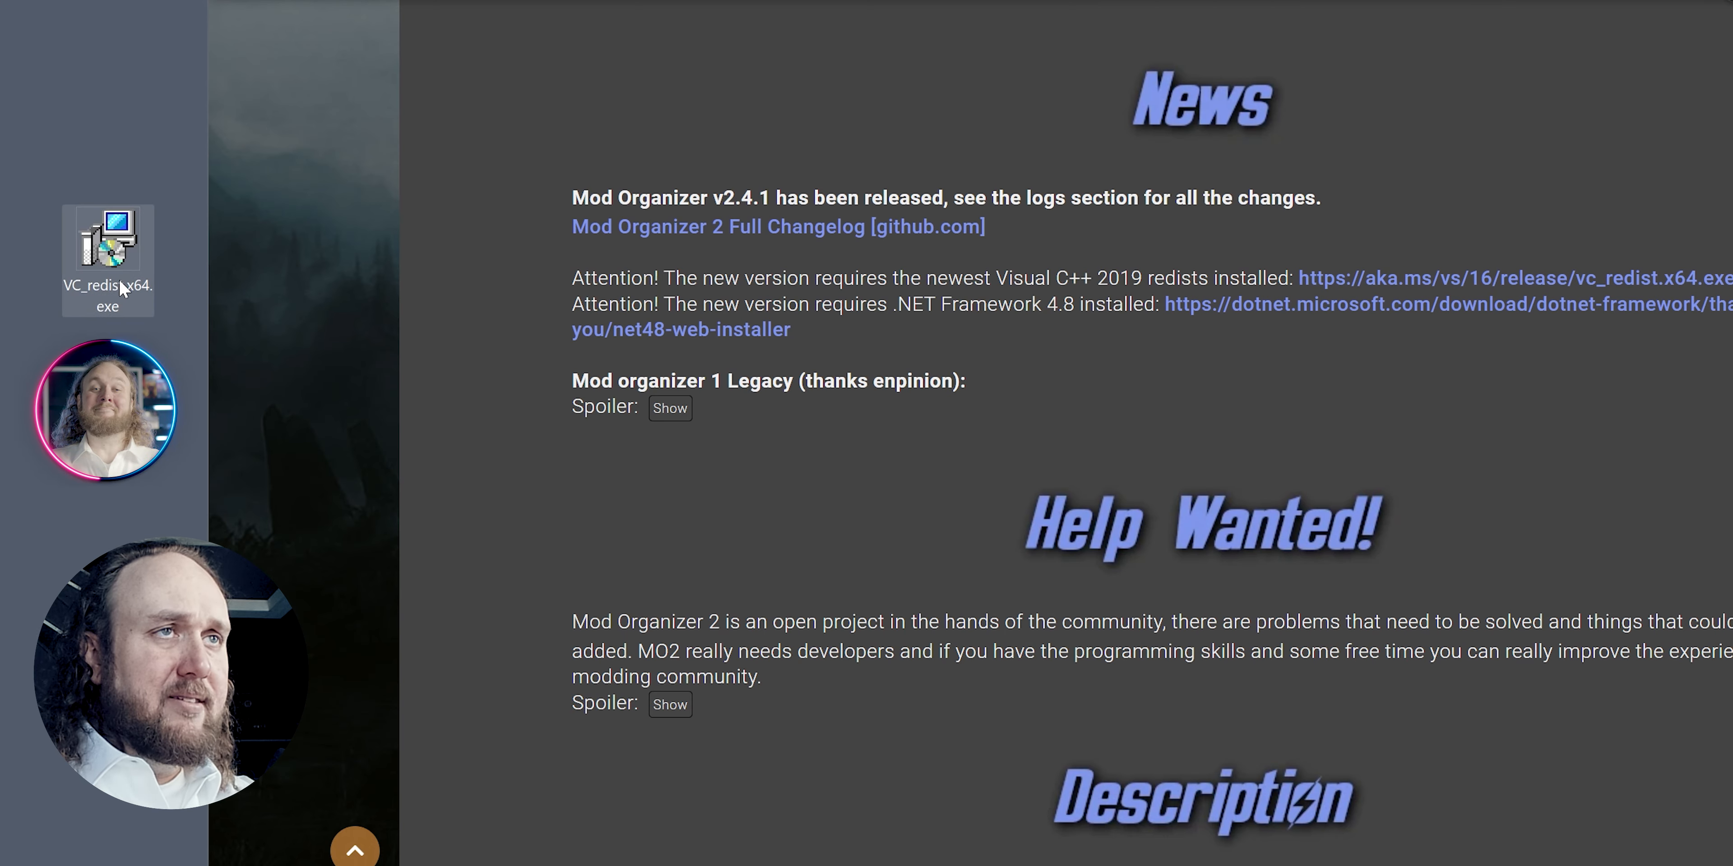
double_click(107, 235)
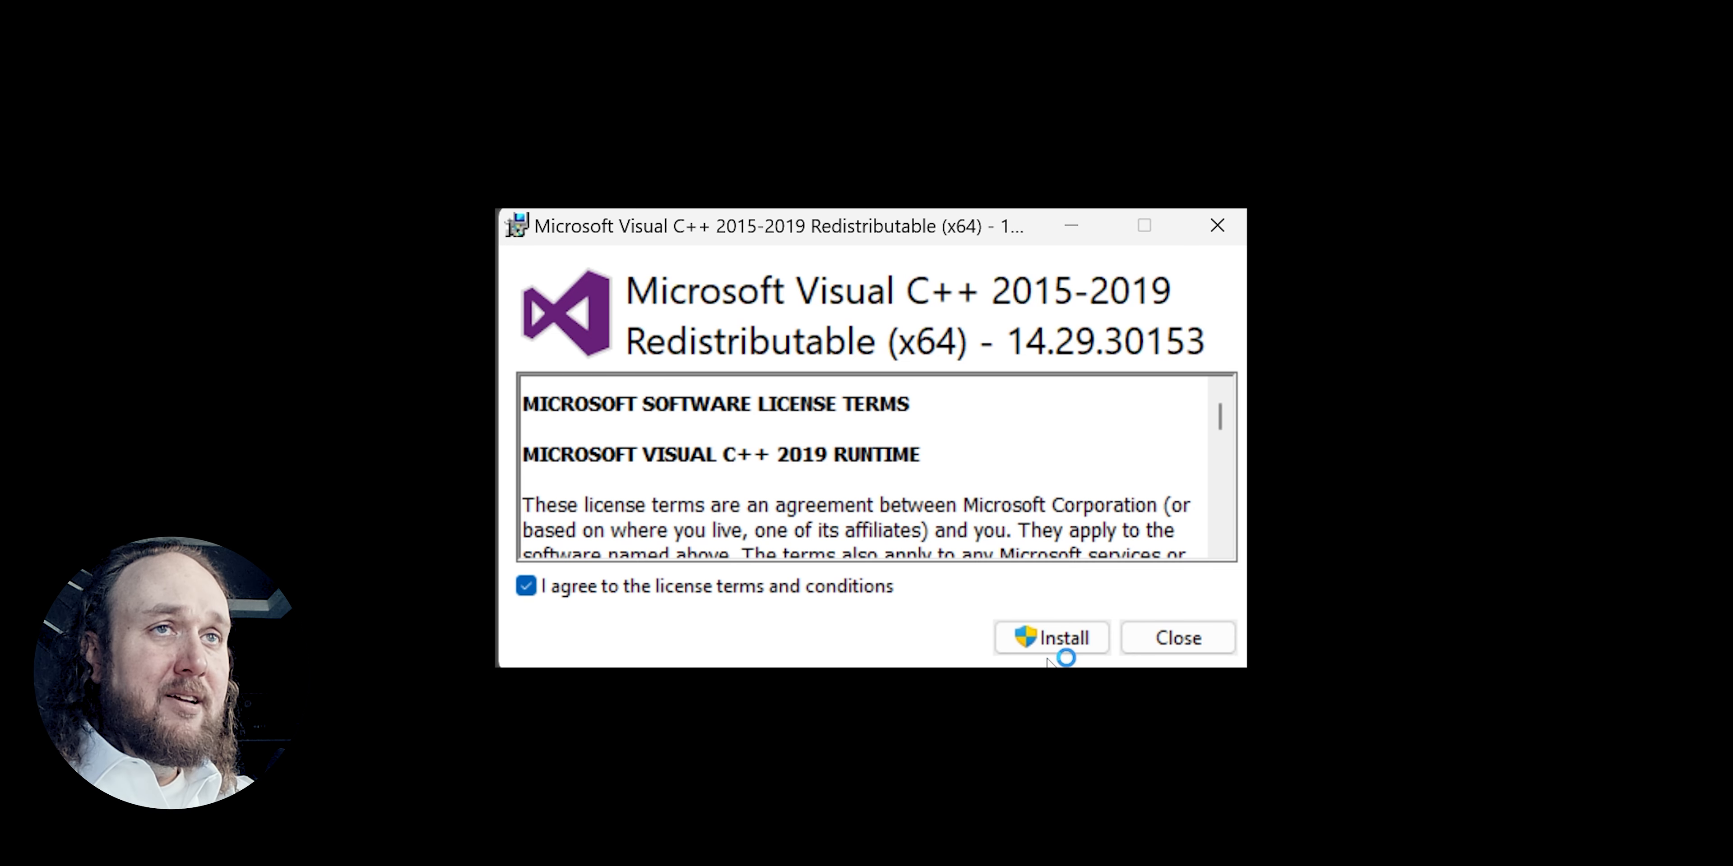
click(1051, 638)
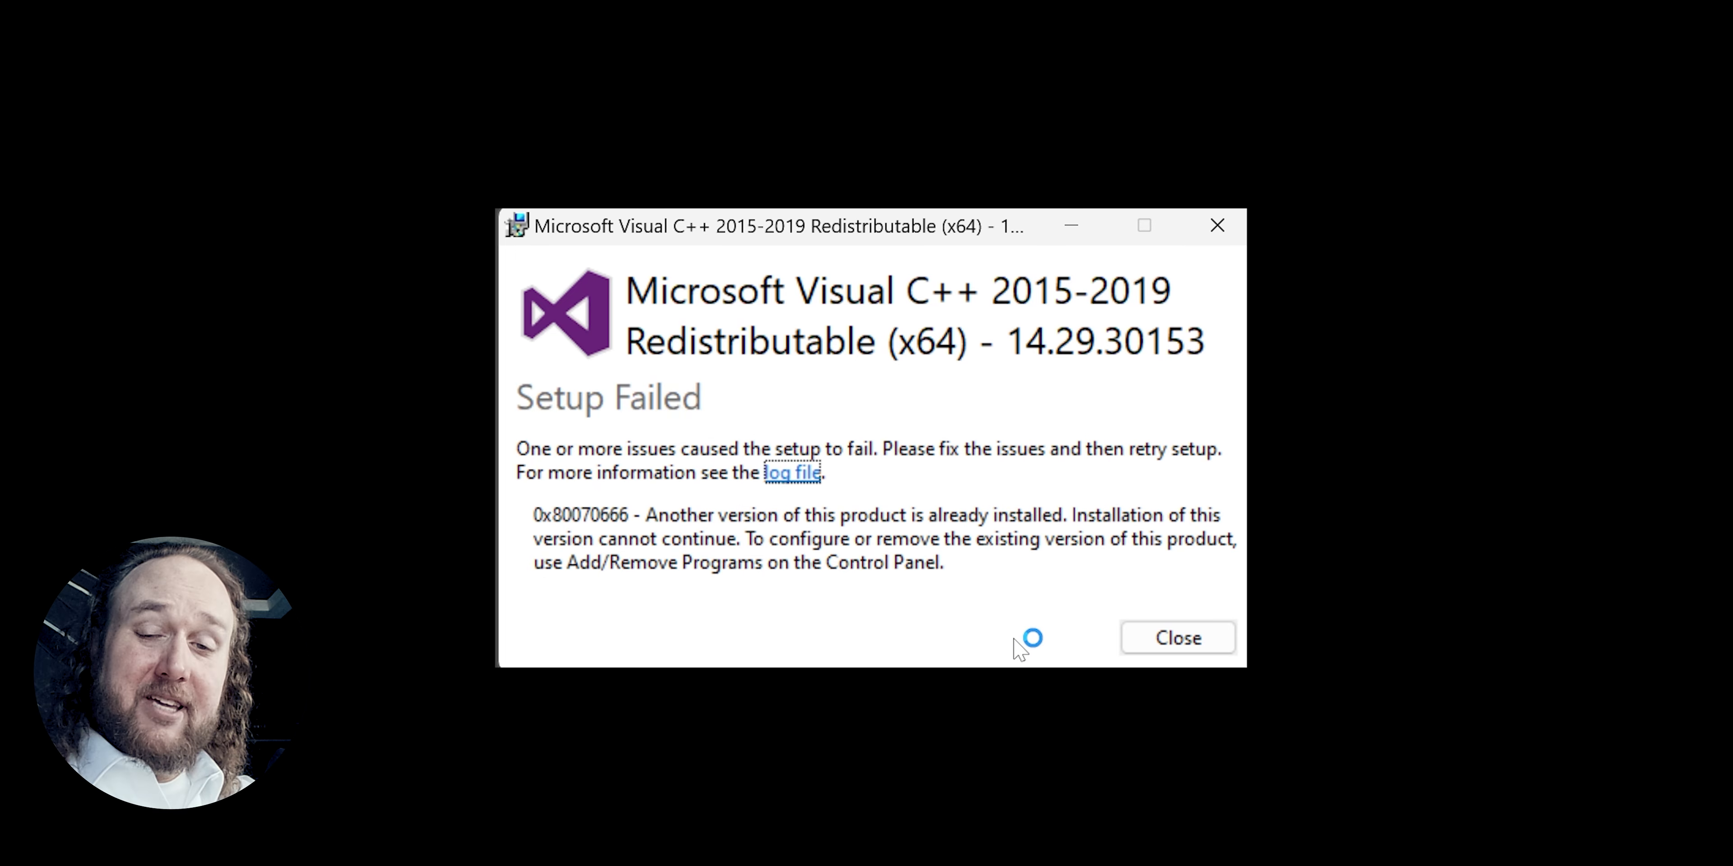
mouse_move(1216, 654)
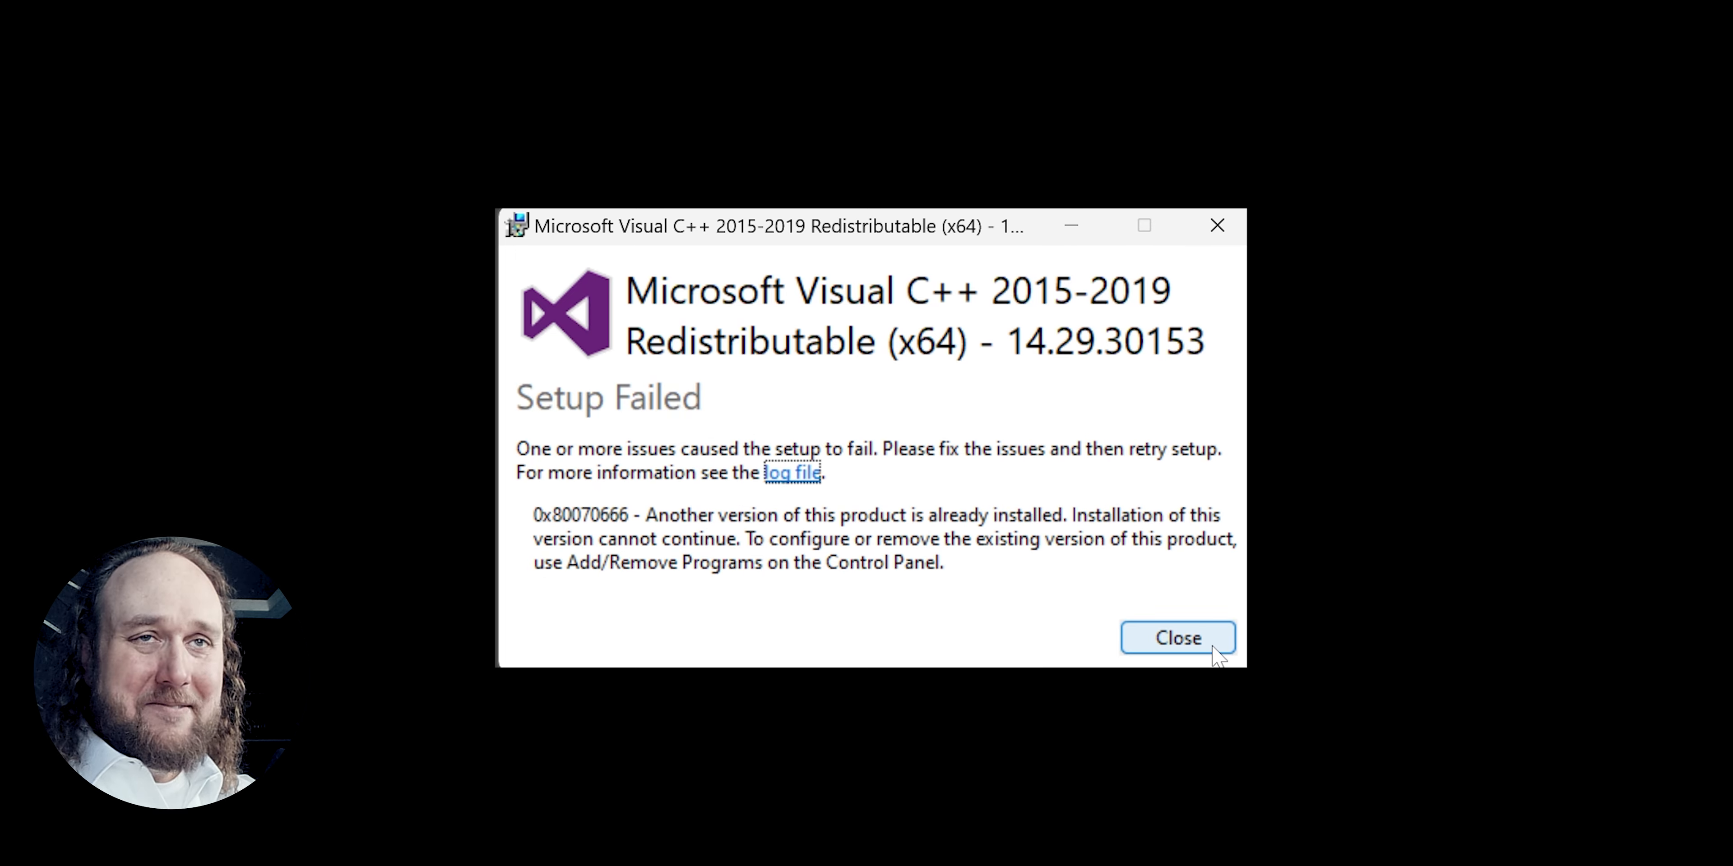
Dismiss the VC++ notice, save and run ndp48-web.exe, then close its 'already installed' message.
click(1176, 638)
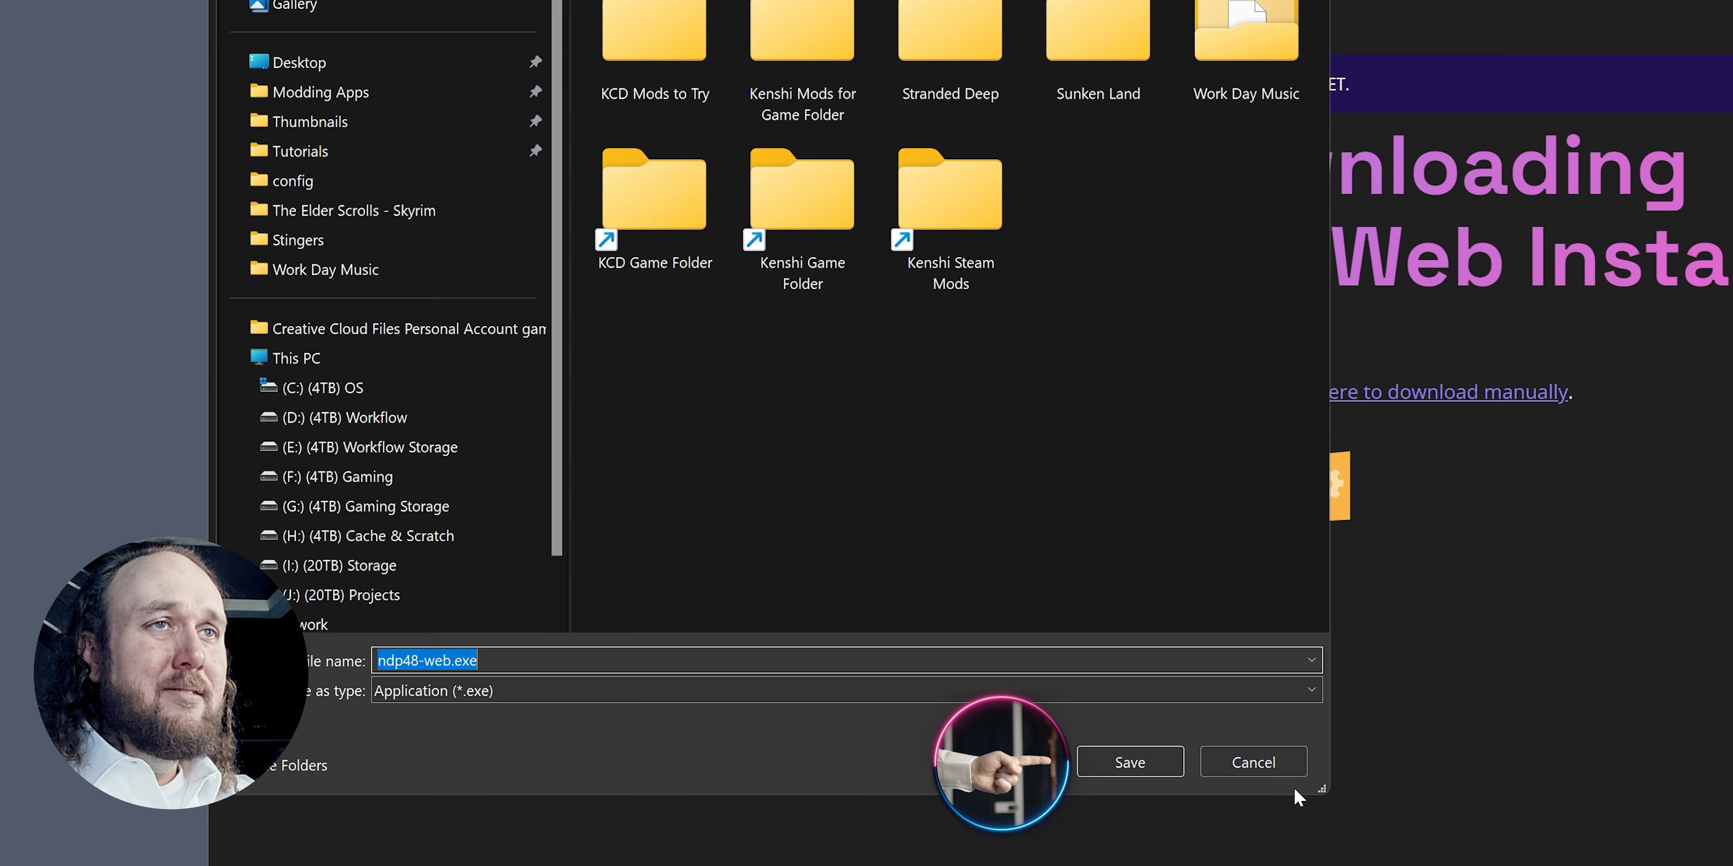
click(1128, 762)
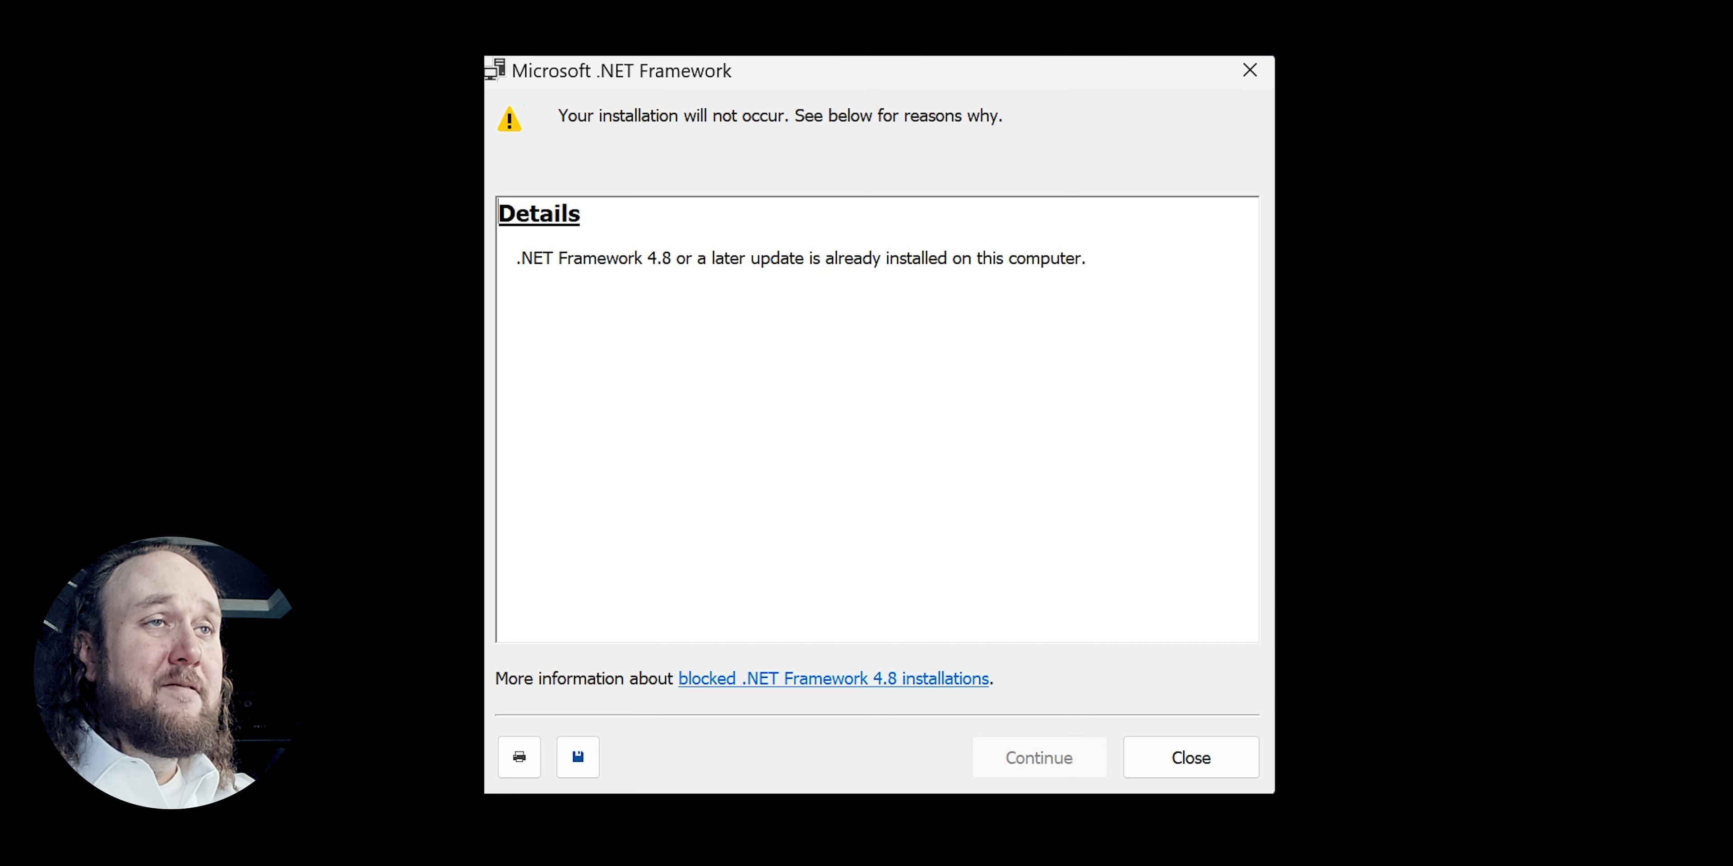
triple_click(801, 257)
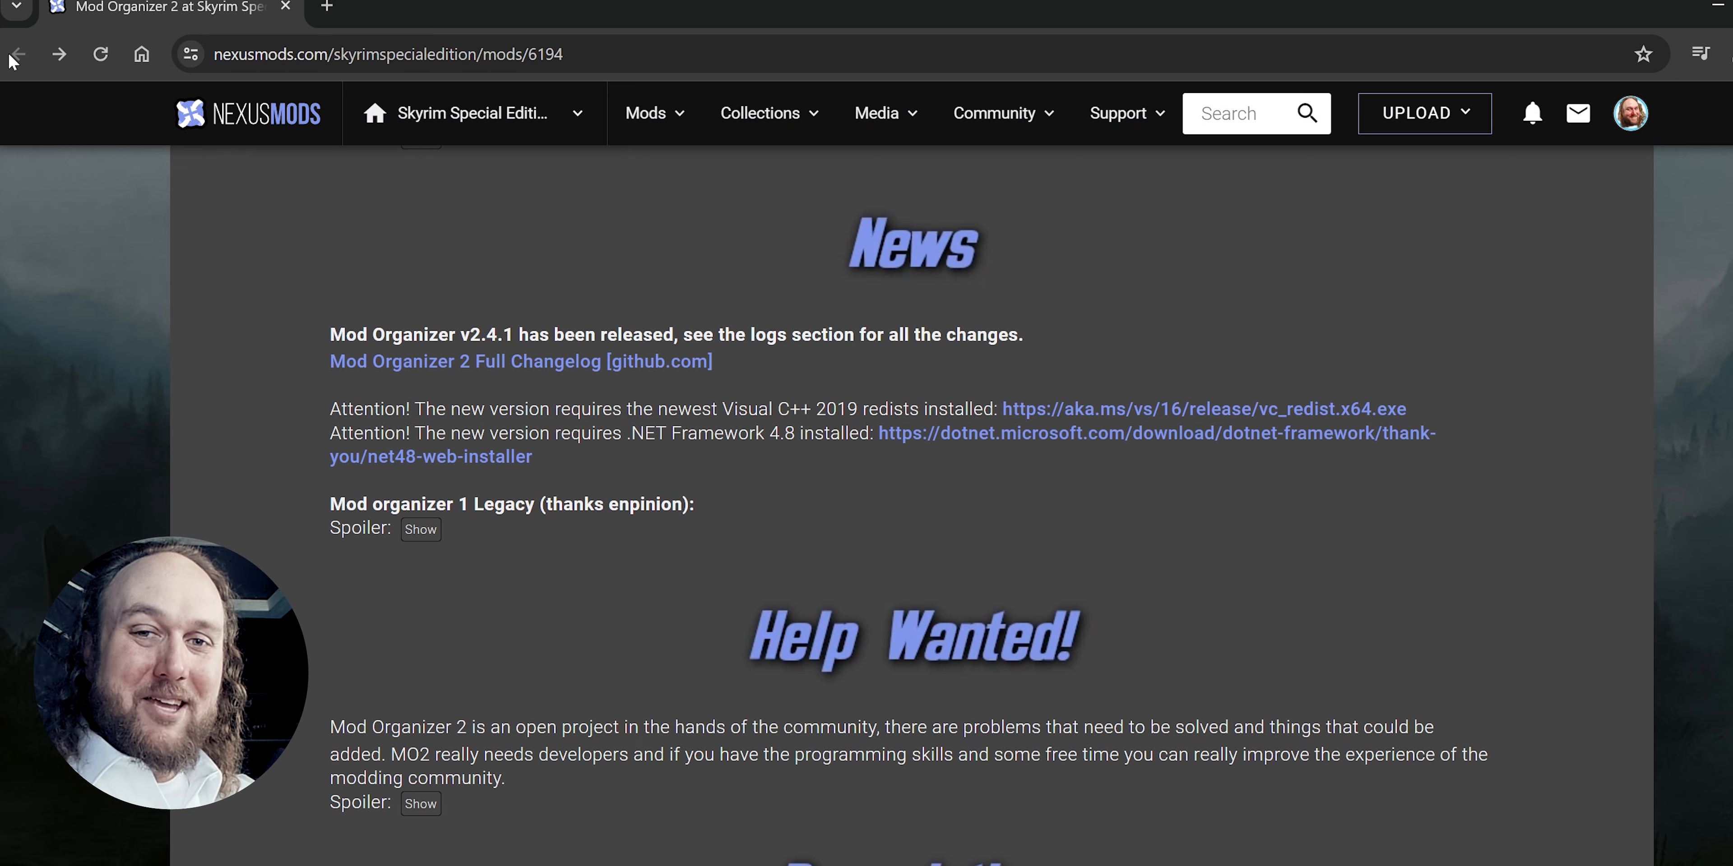
Return to the top of the mod page and view the Files section.
scroll(up, 3)
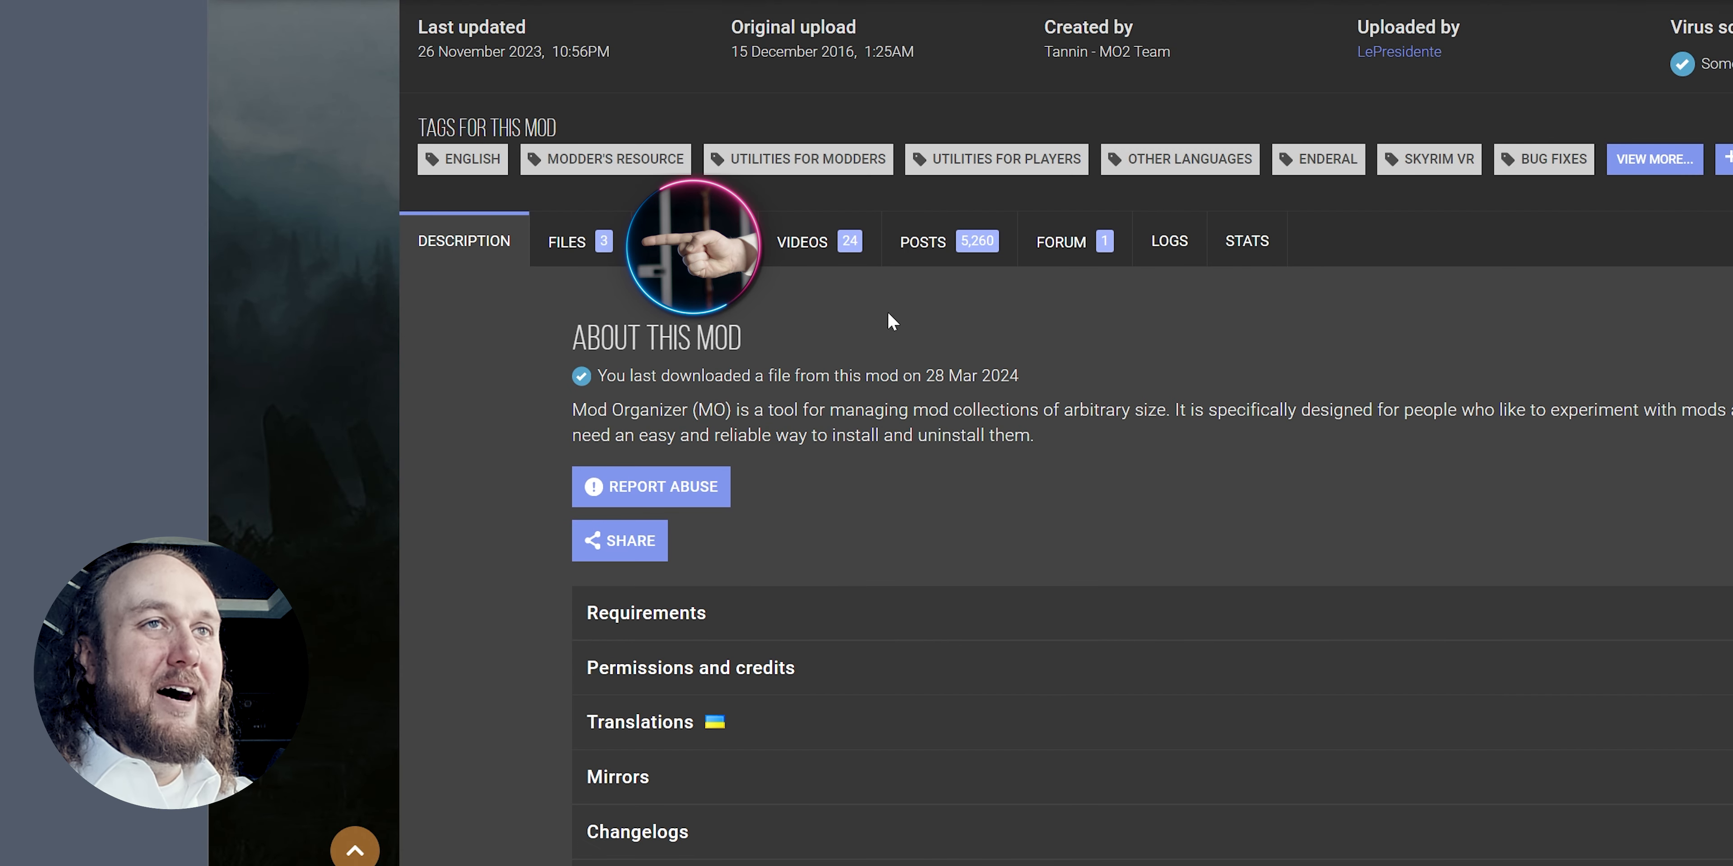
click(566, 241)
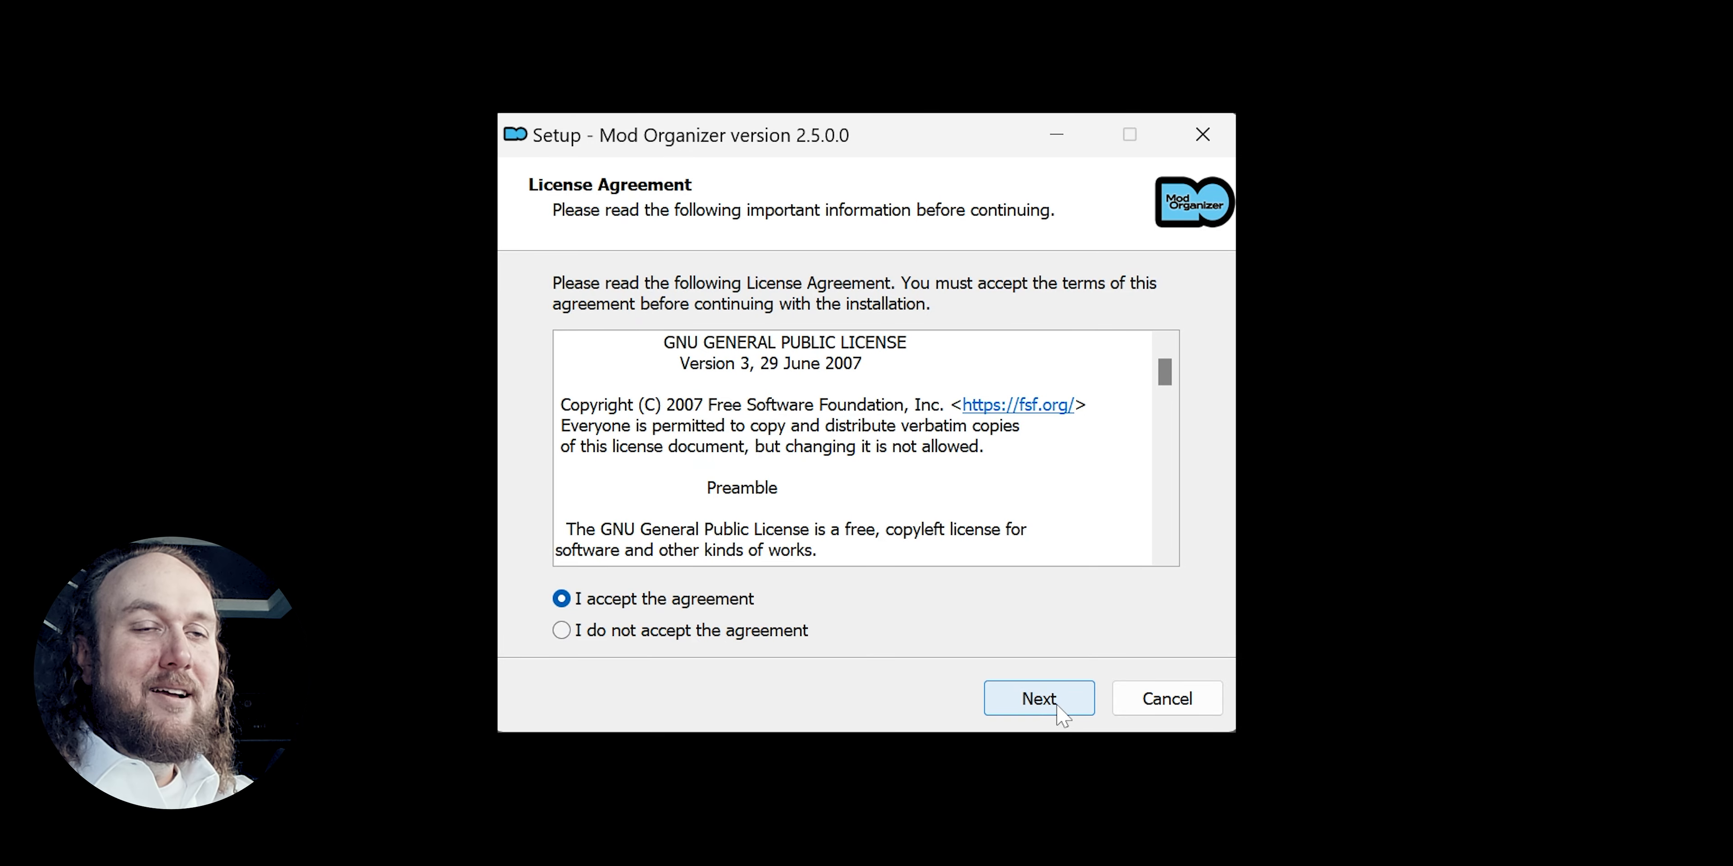
Accept the license and set the destination to a new 'Mod Organizer 2' folder in G:\Modding Apps.
click(1037, 699)
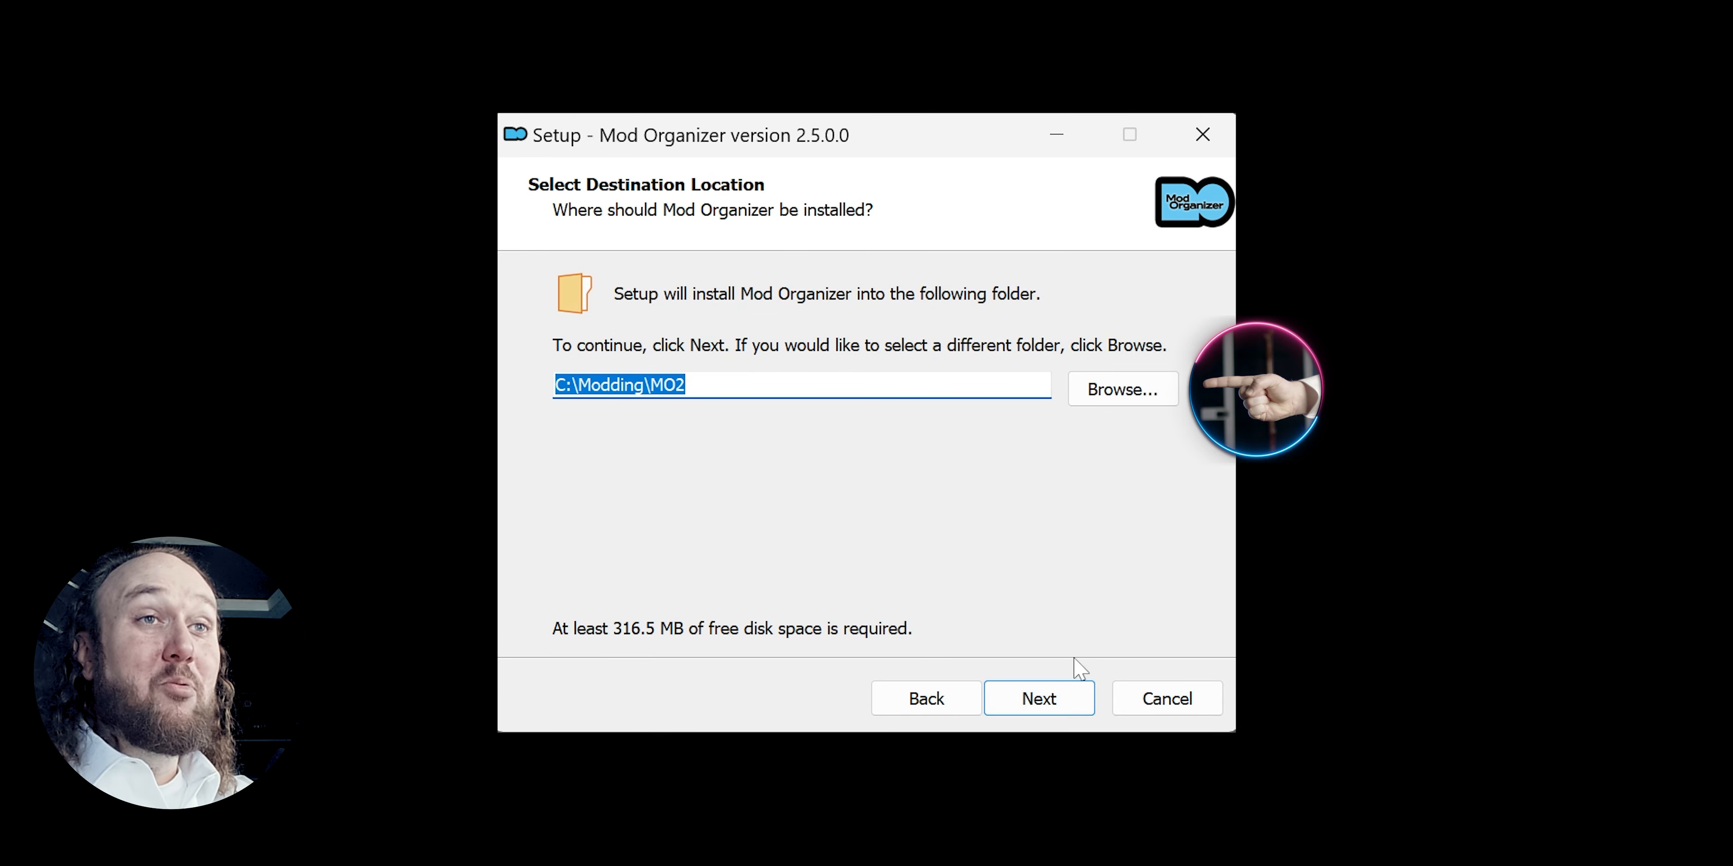
click(1121, 389)
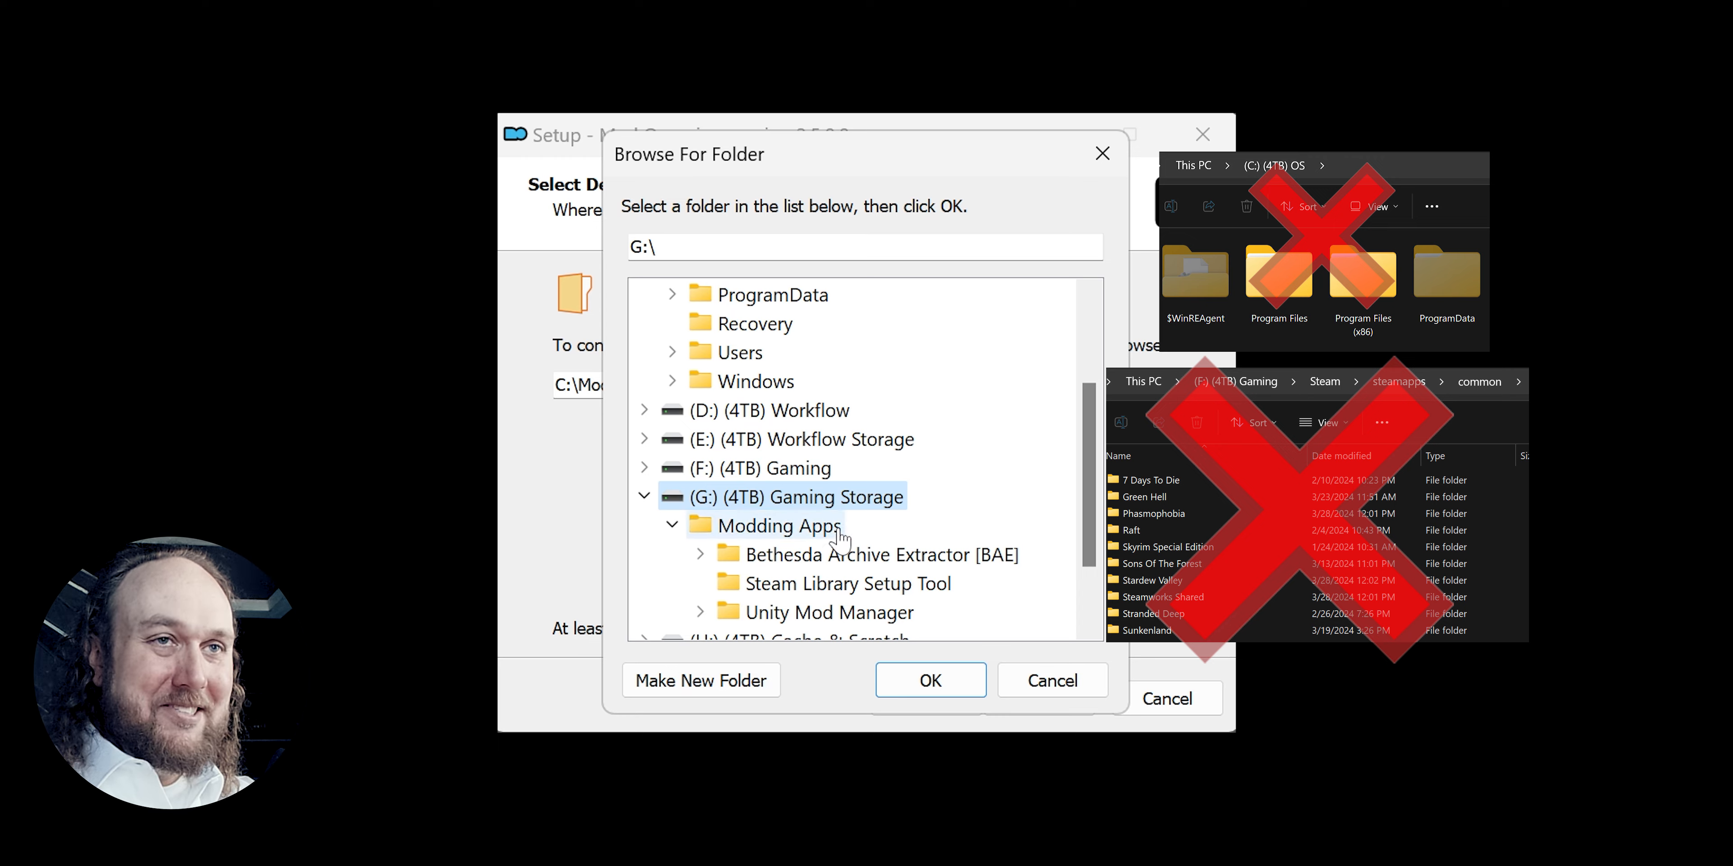
click(700, 679)
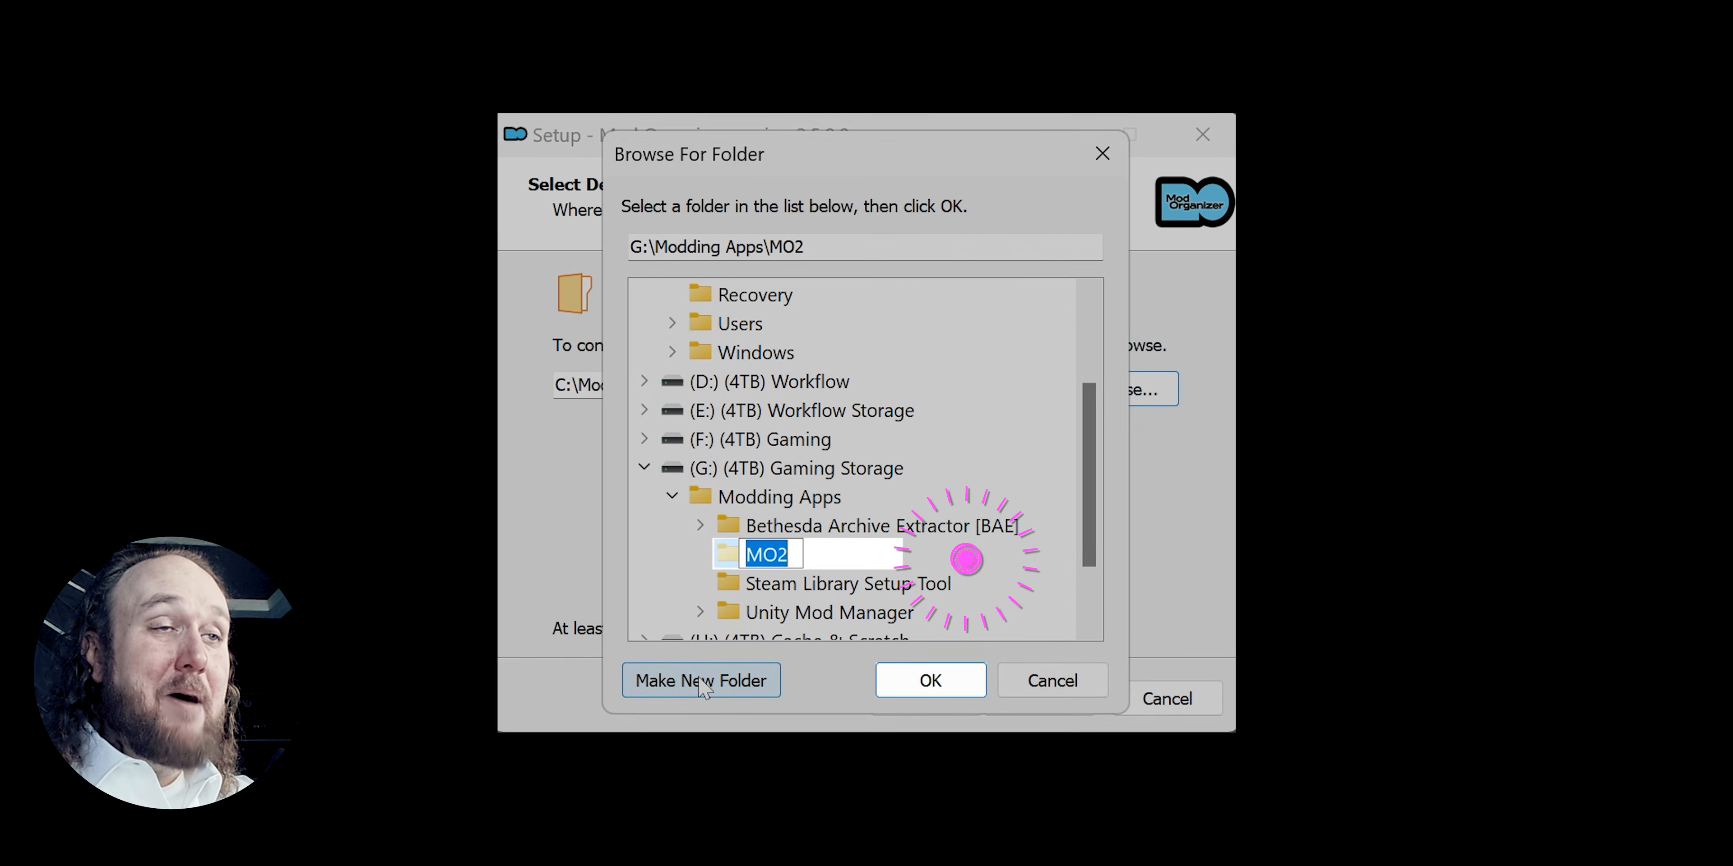
text(Mod)
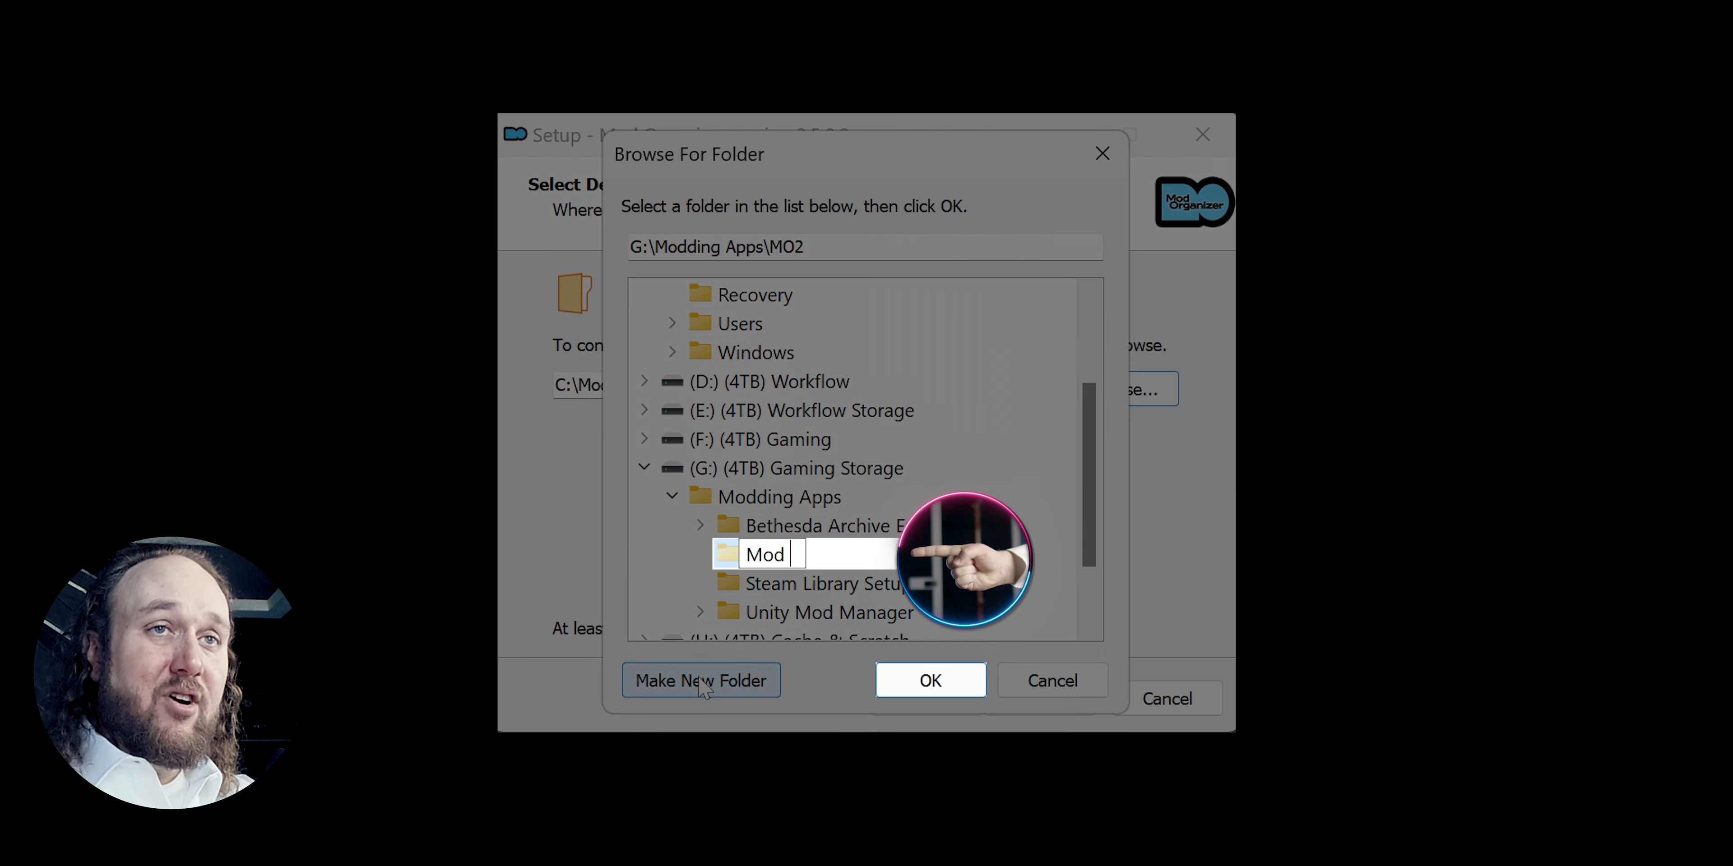
text(Organizer 2)
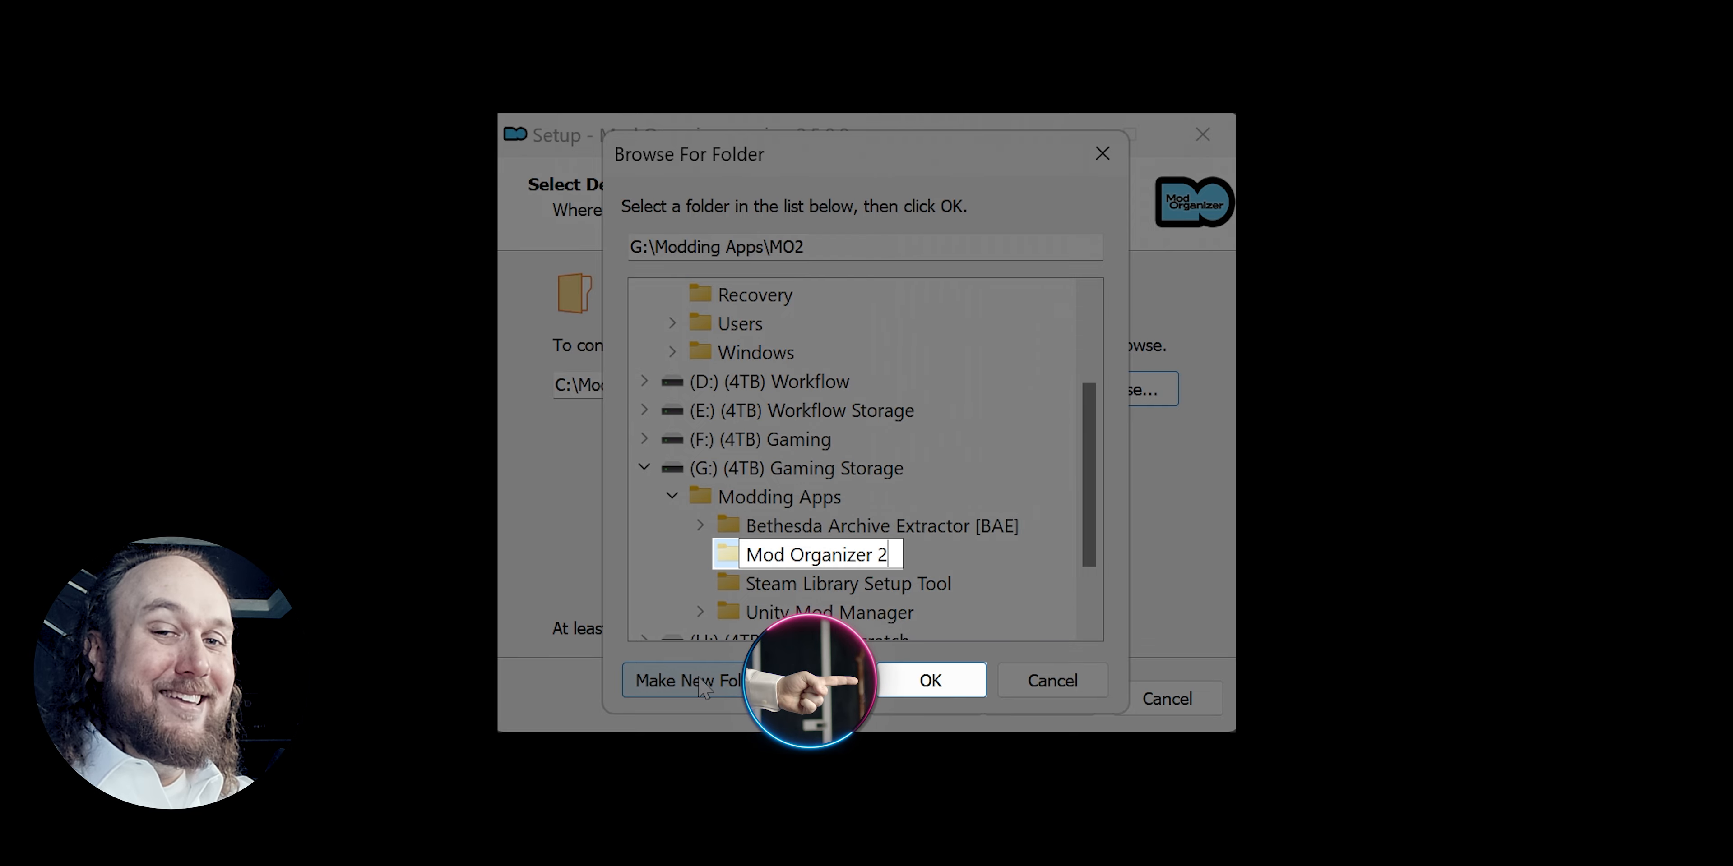
click(930, 680)
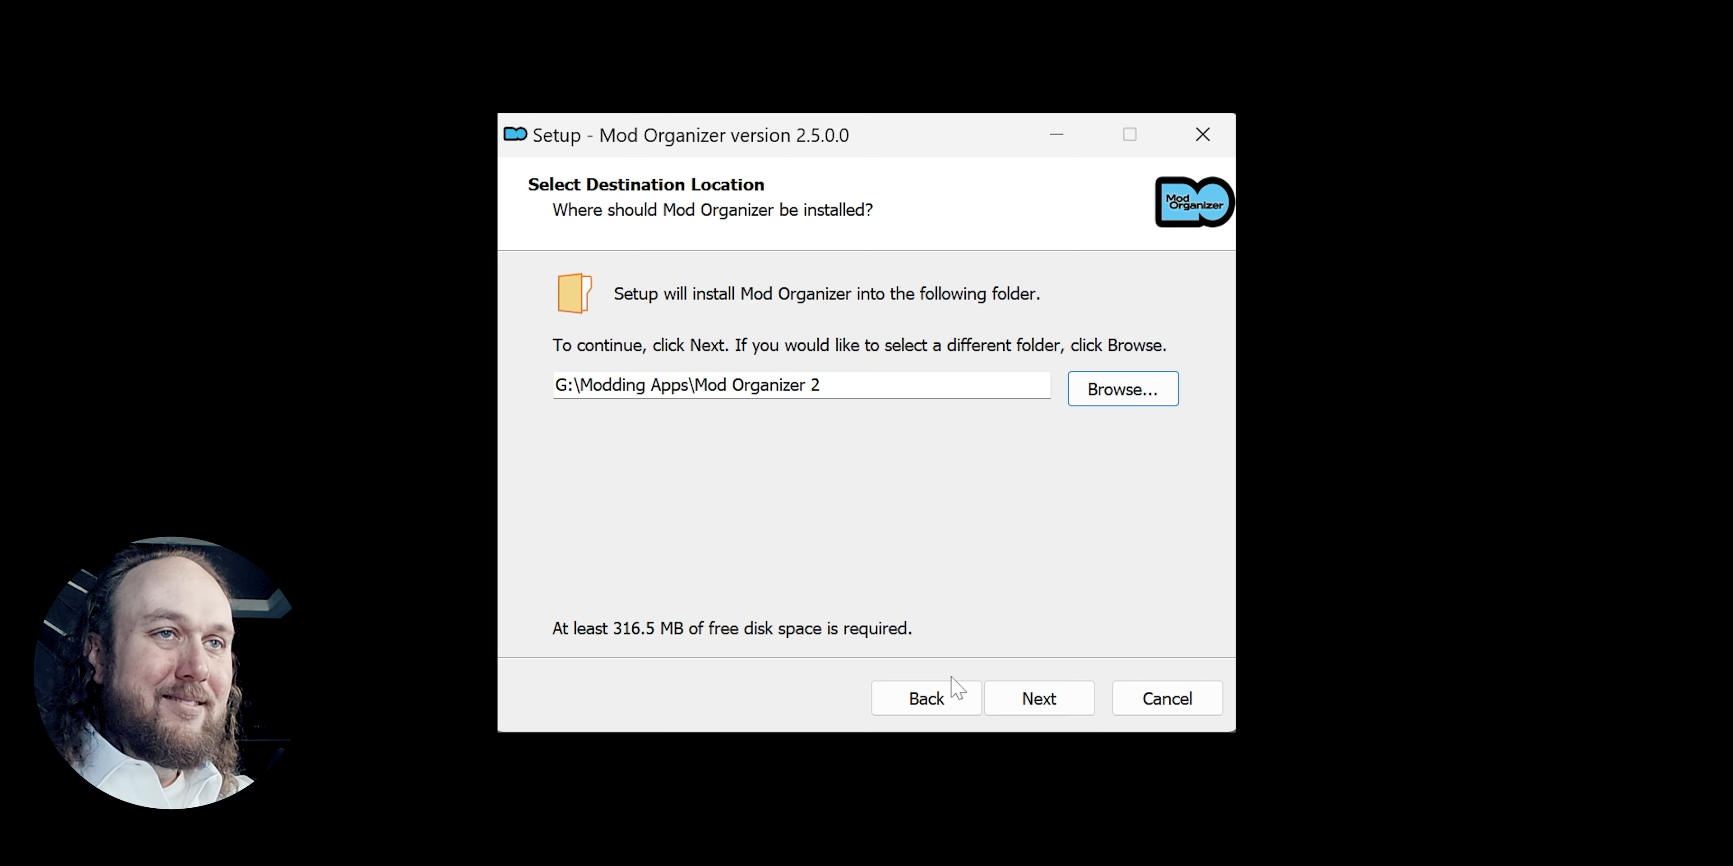
Install with recommended components and a desktop shortcut, then finish and launch Mod Organizer.
click(1037, 698)
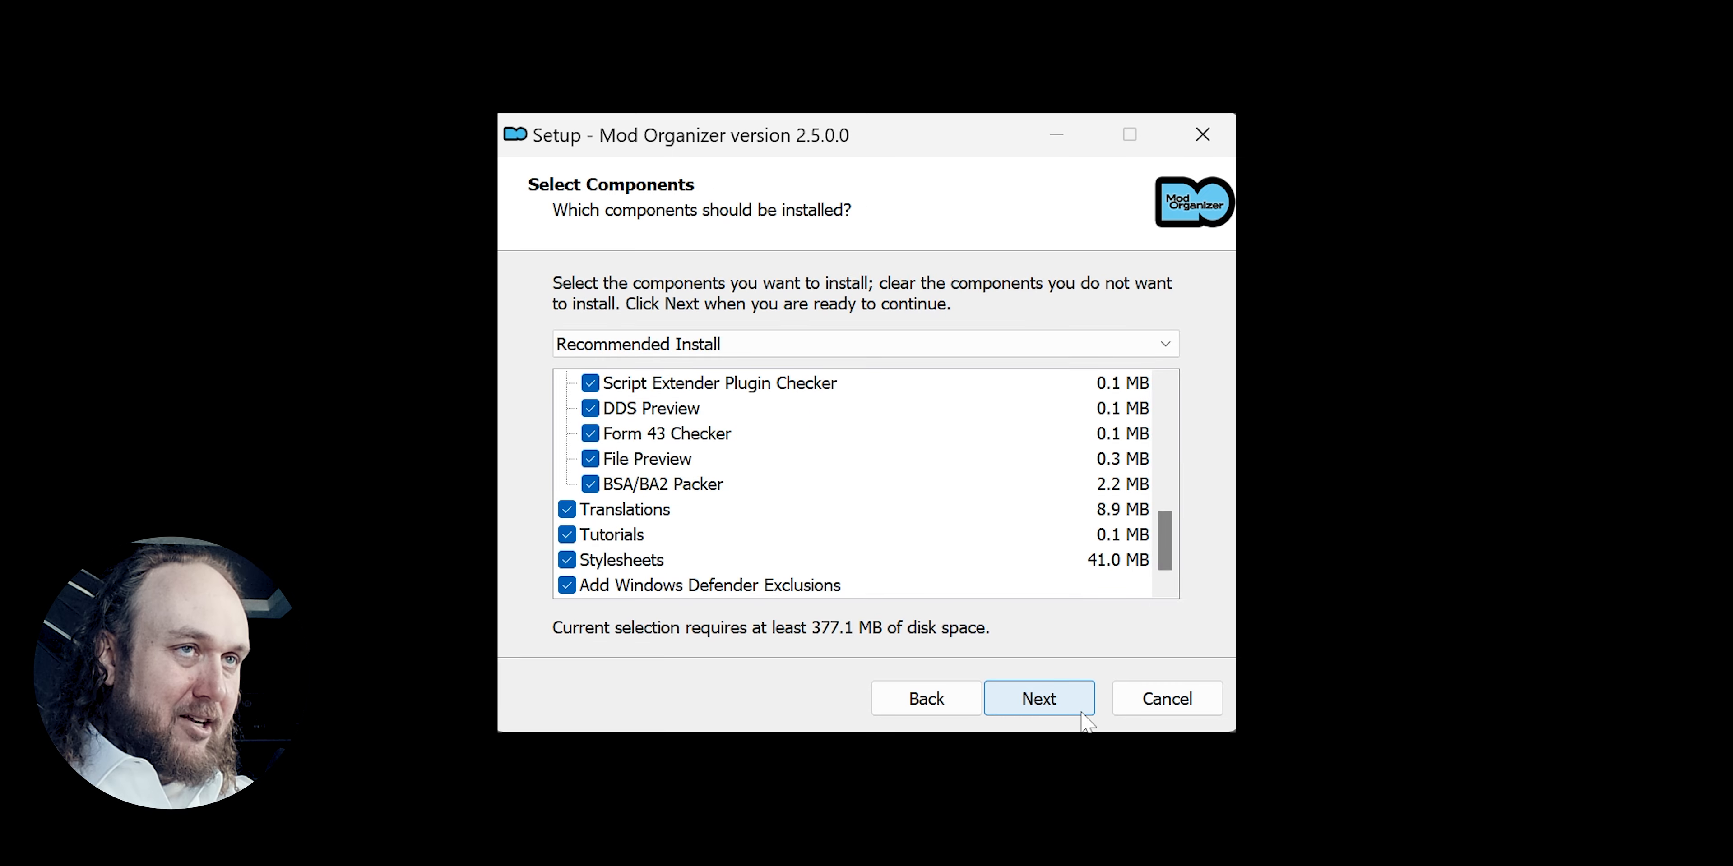
click(1037, 699)
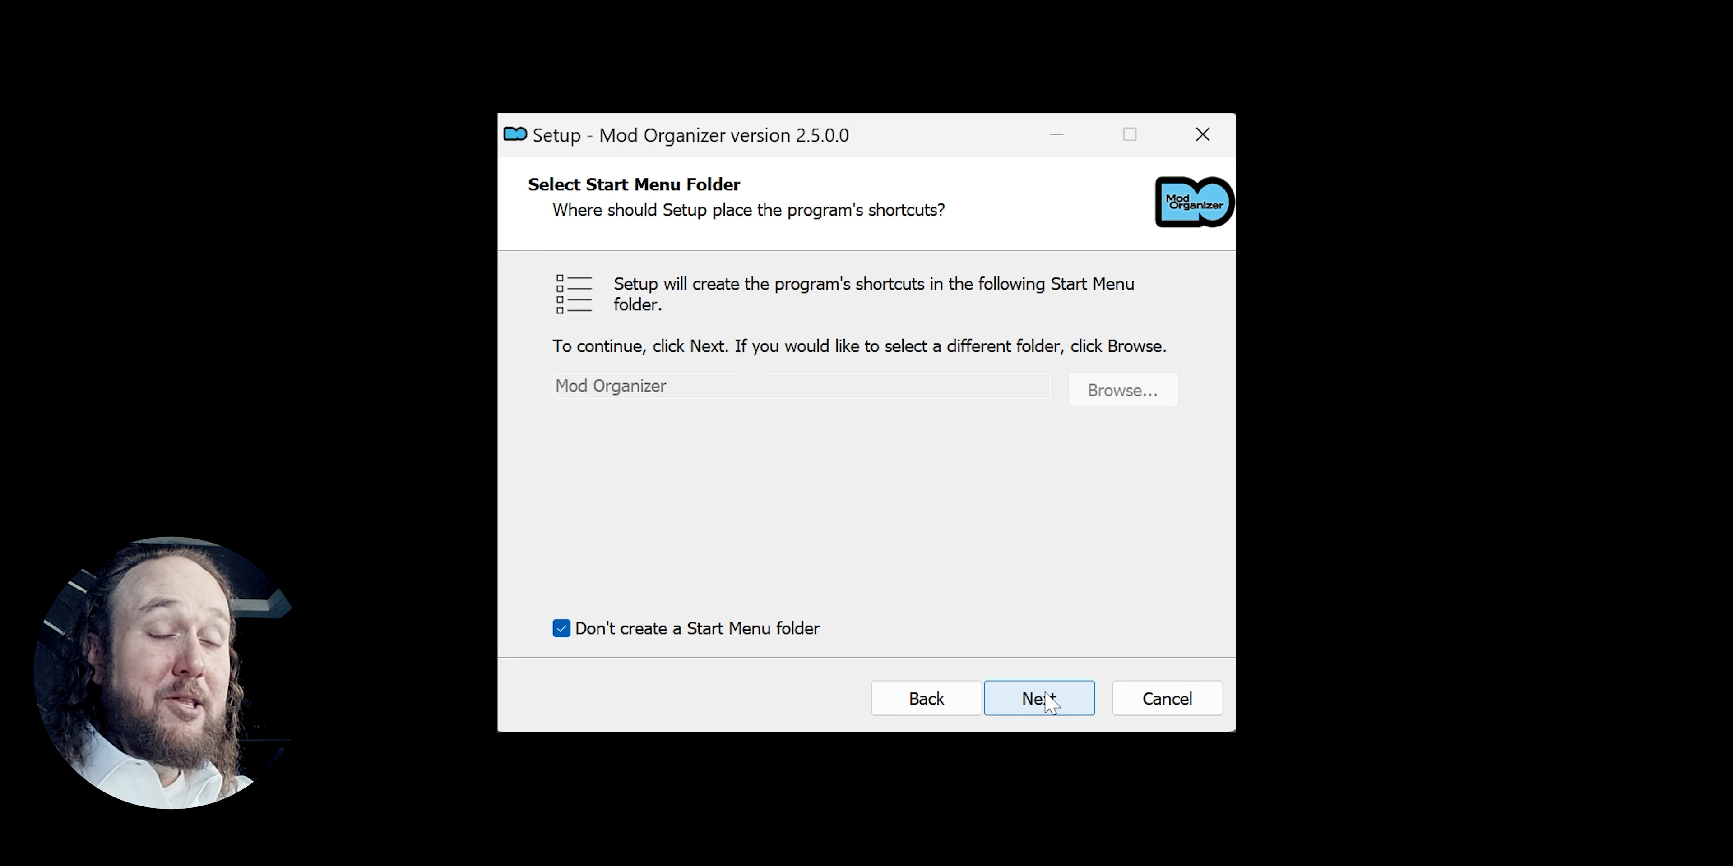
click(1037, 698)
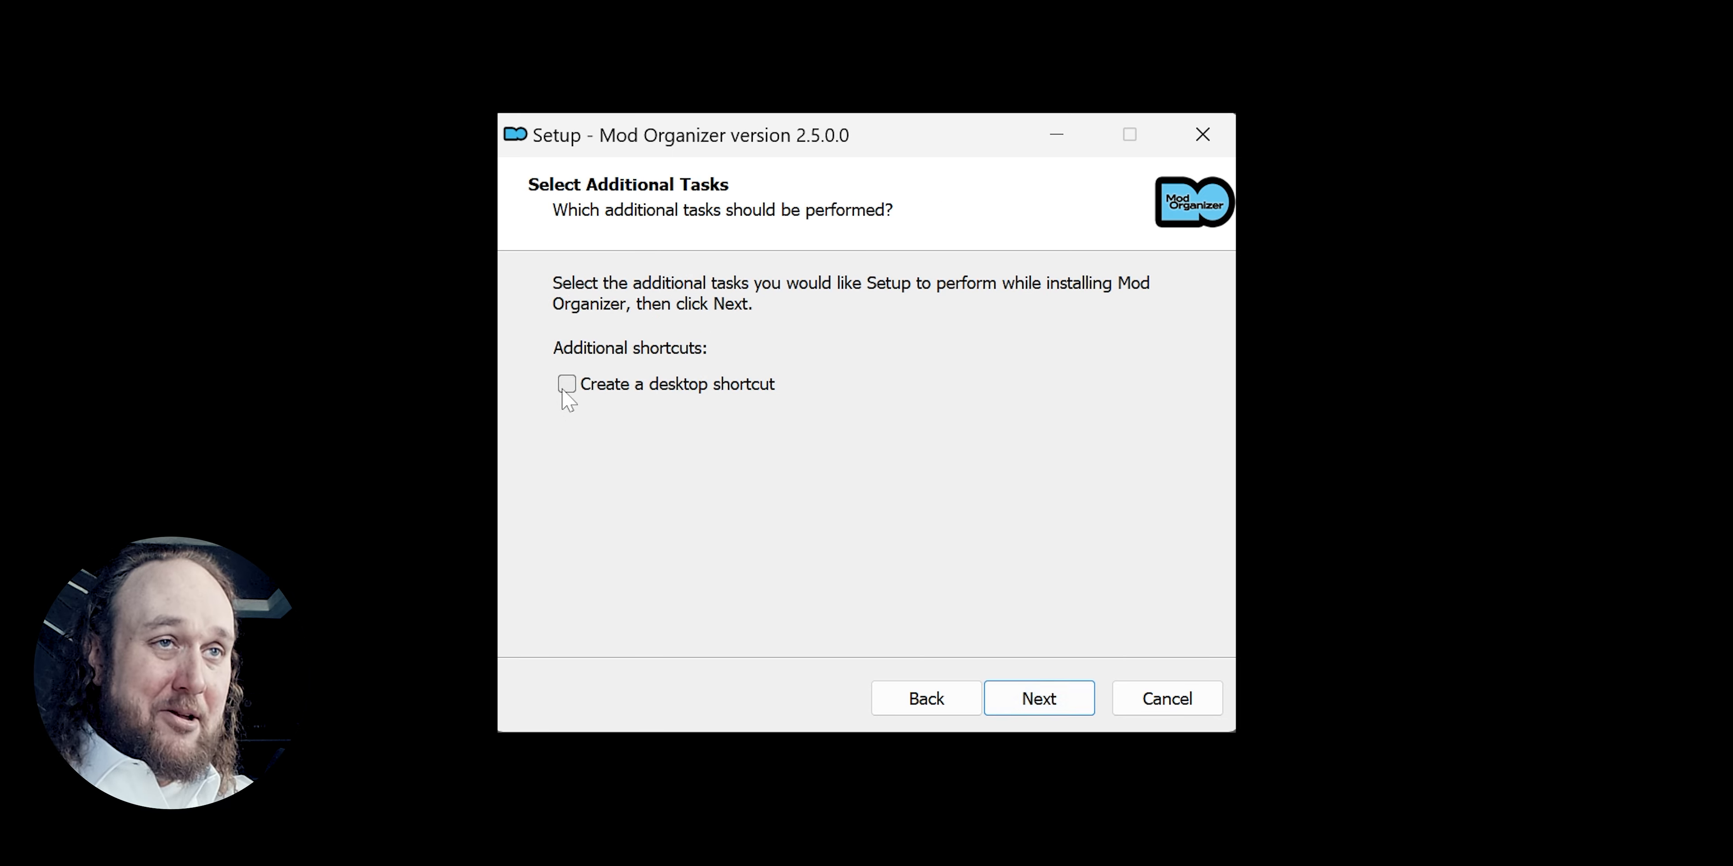
click(567, 383)
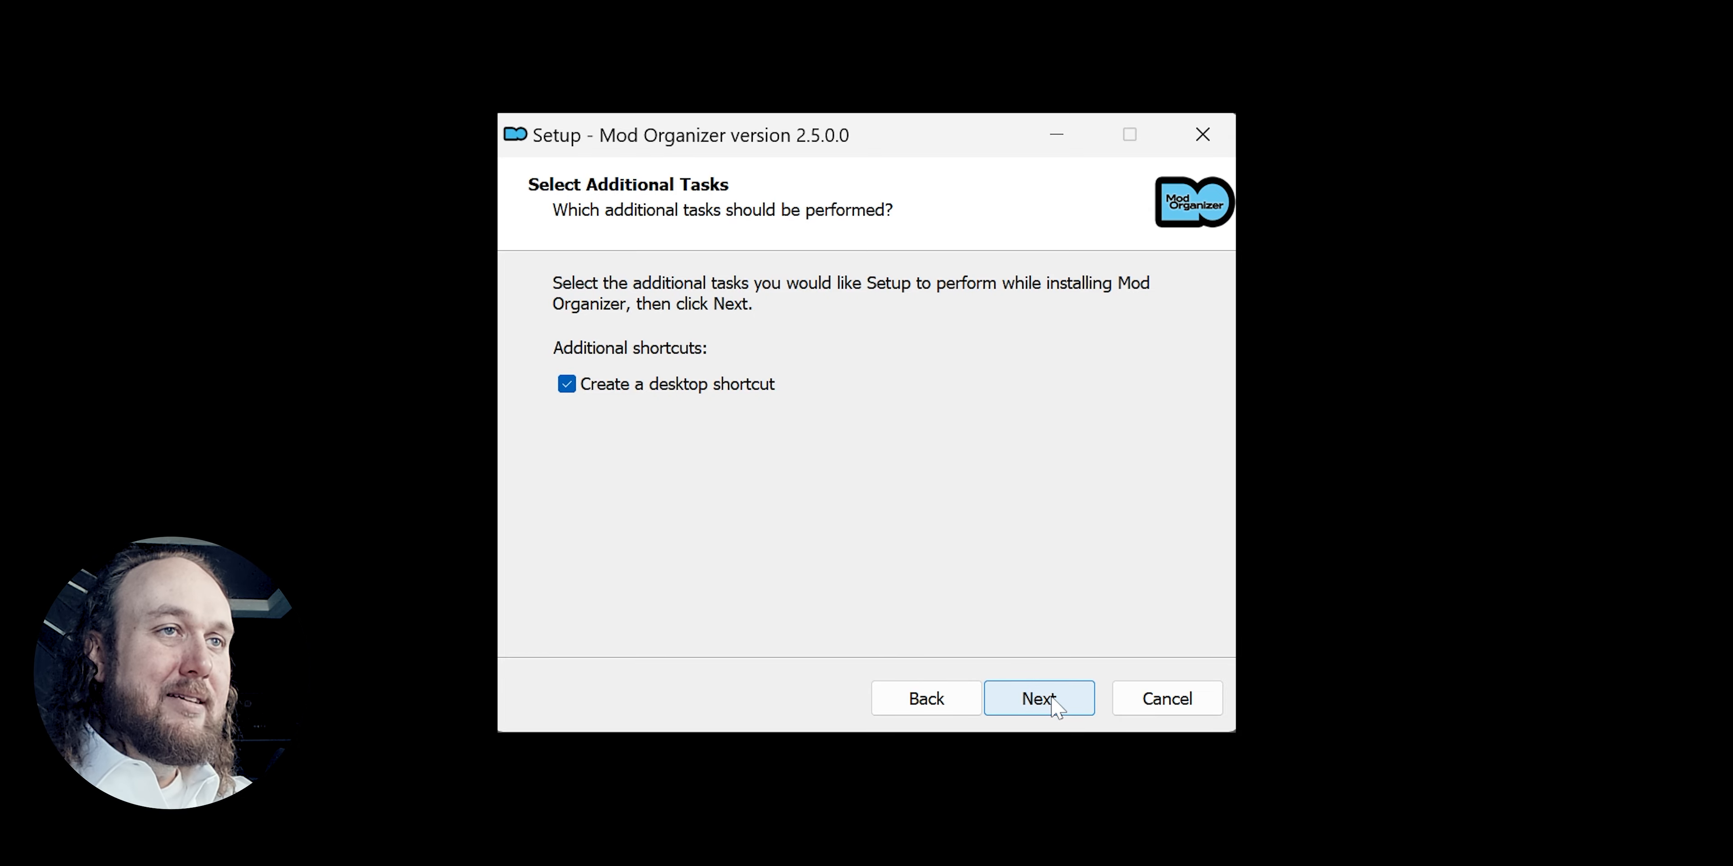
click(1035, 699)
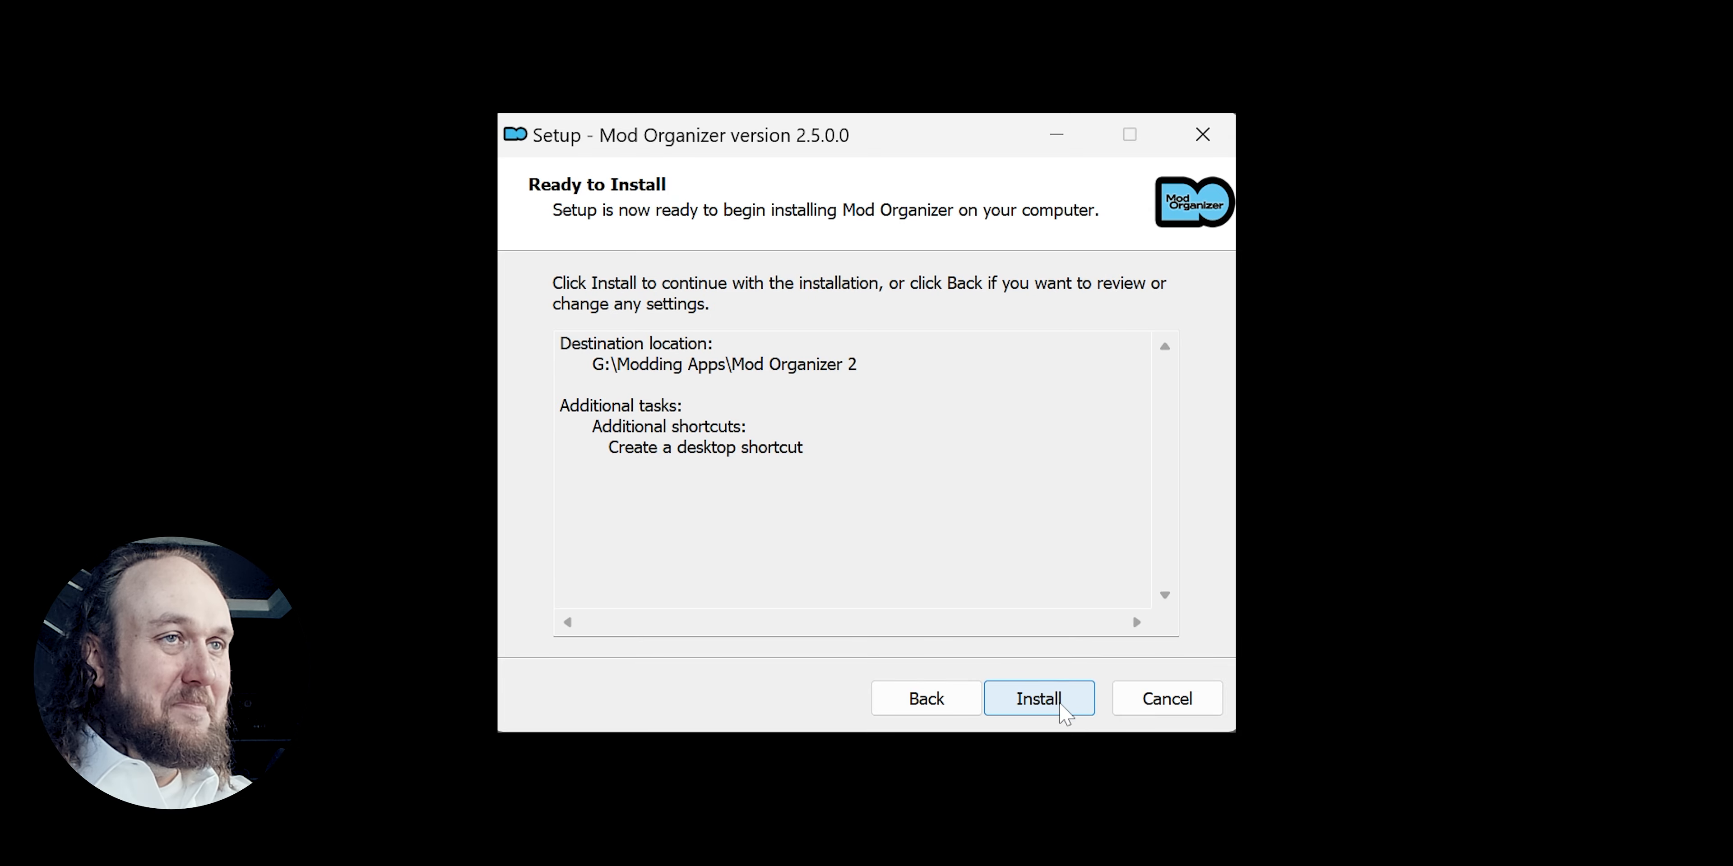
click(1037, 698)
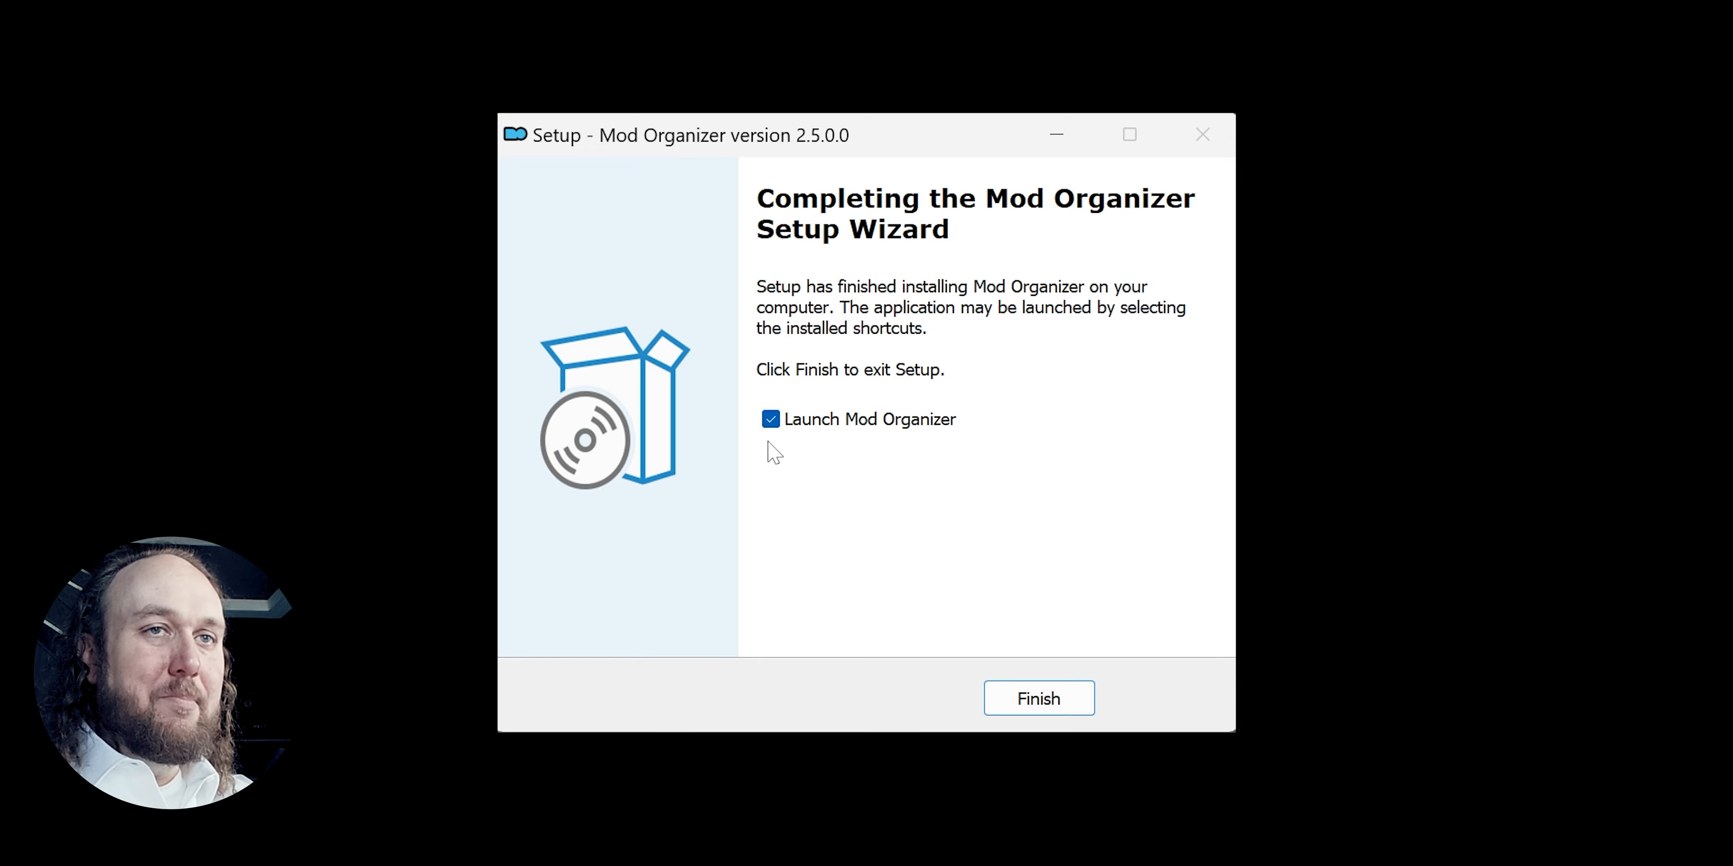
mouse_move(1038, 698)
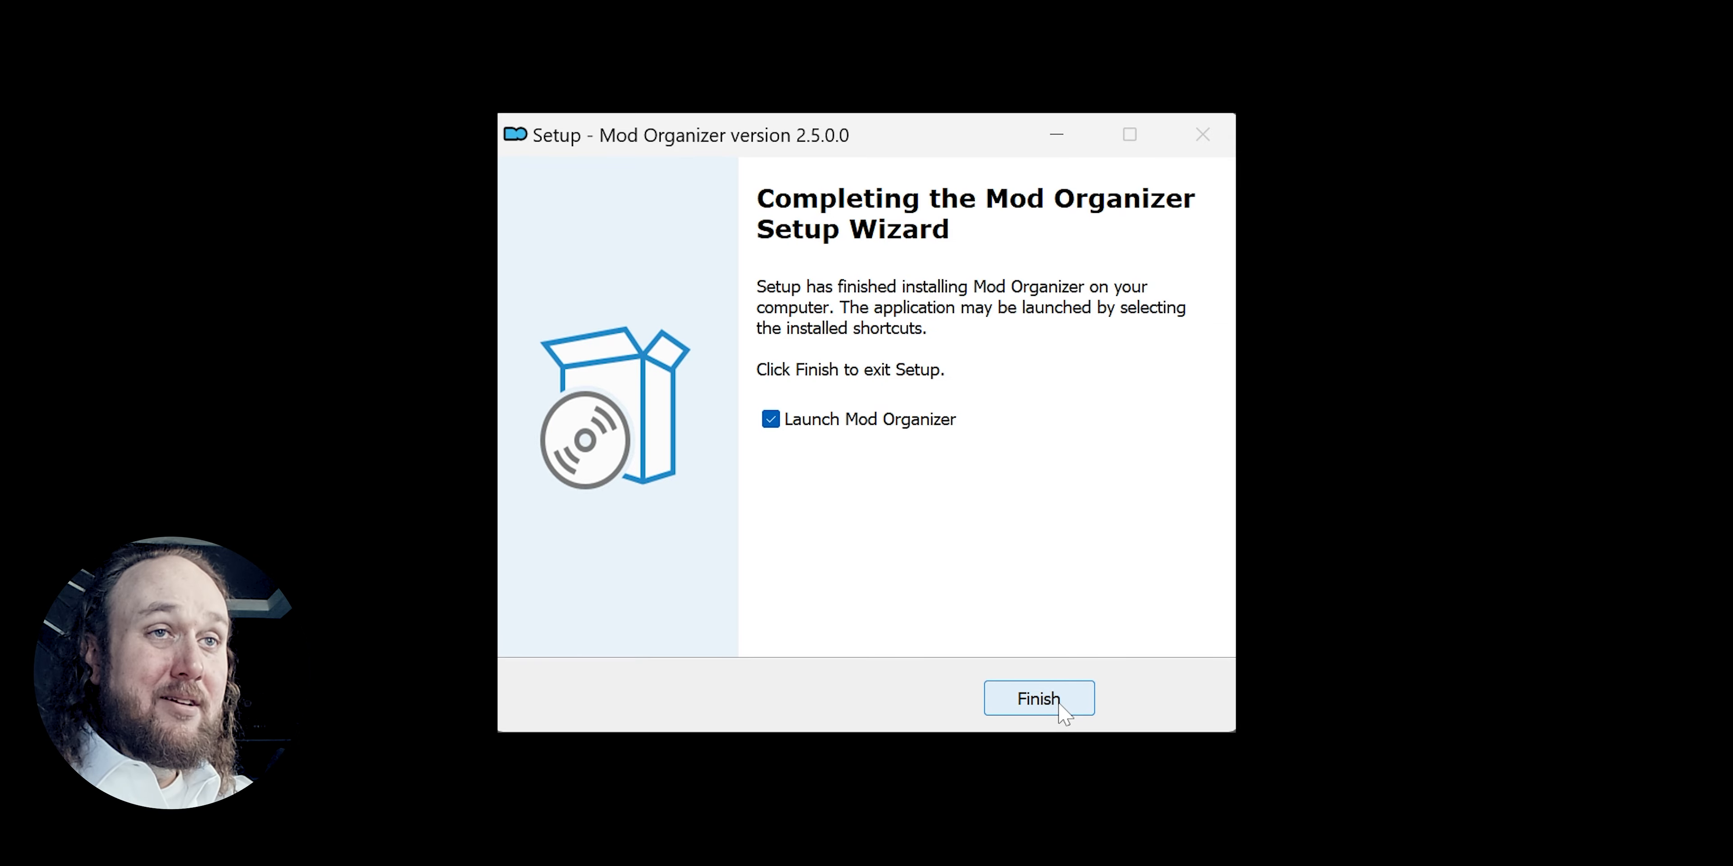
click(1037, 698)
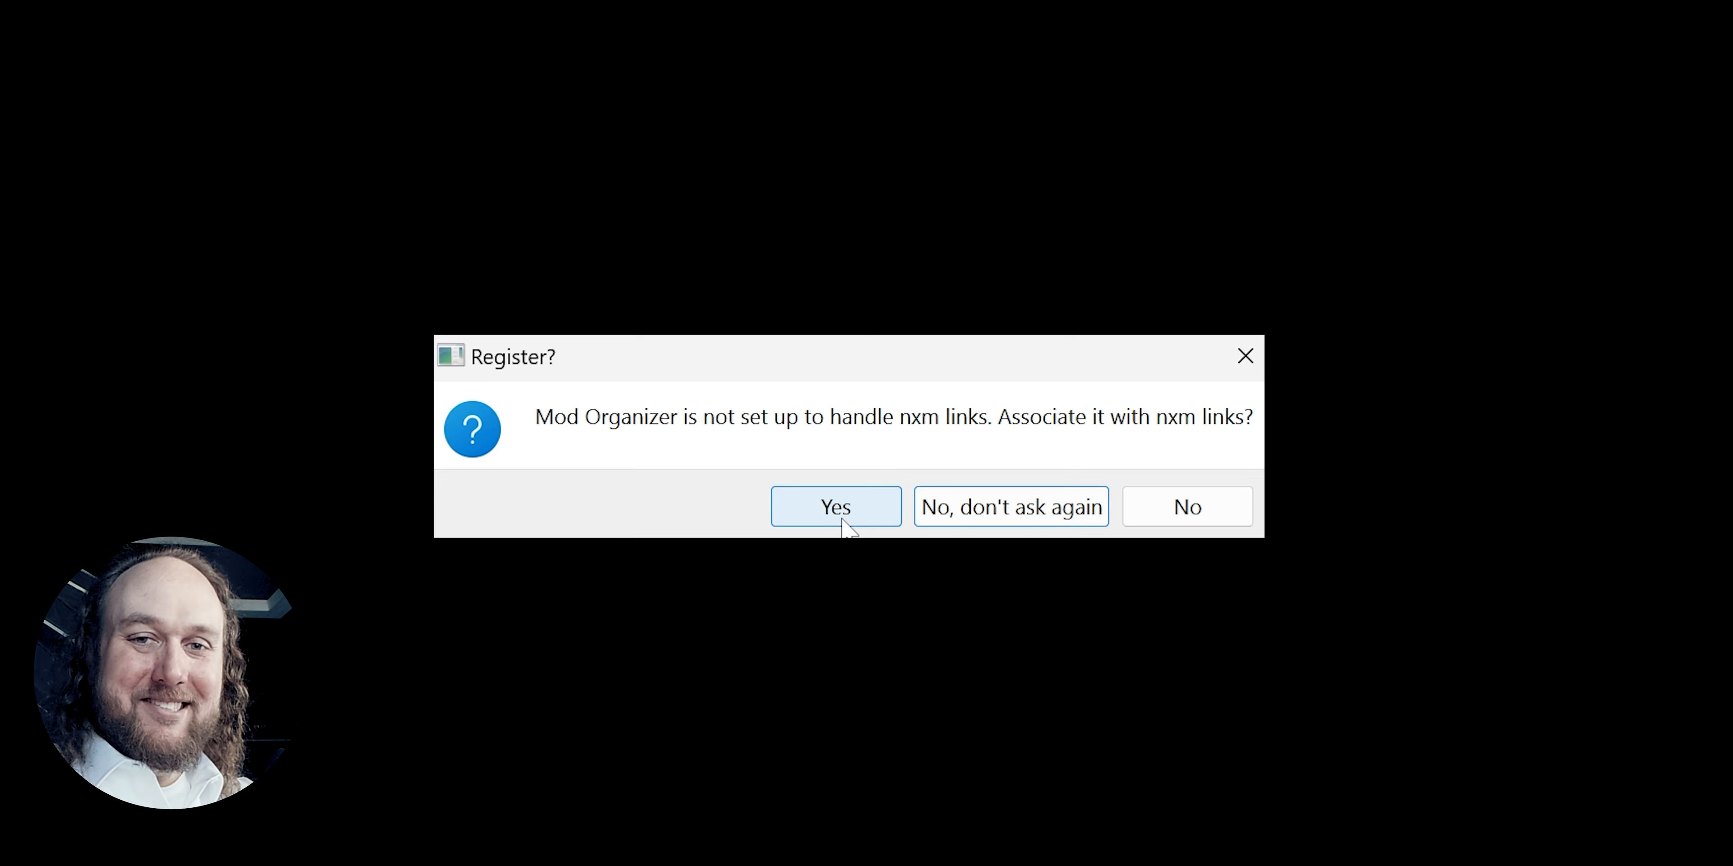
Let Mod Organizer 2 handle nxm links.
click(835, 506)
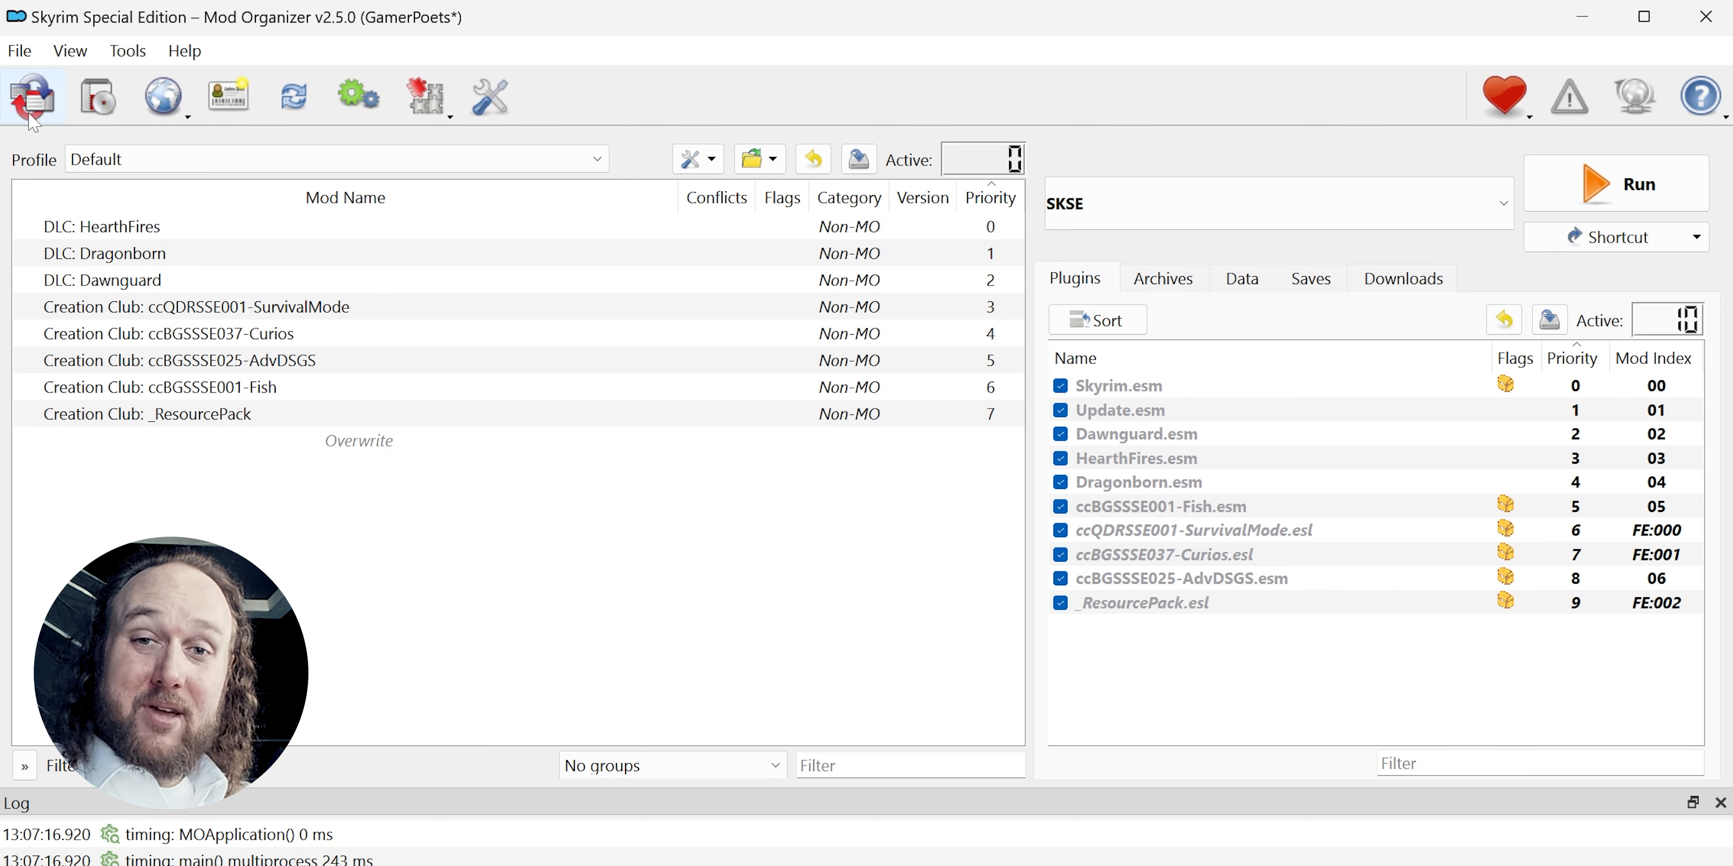
mouse_move(34, 94)
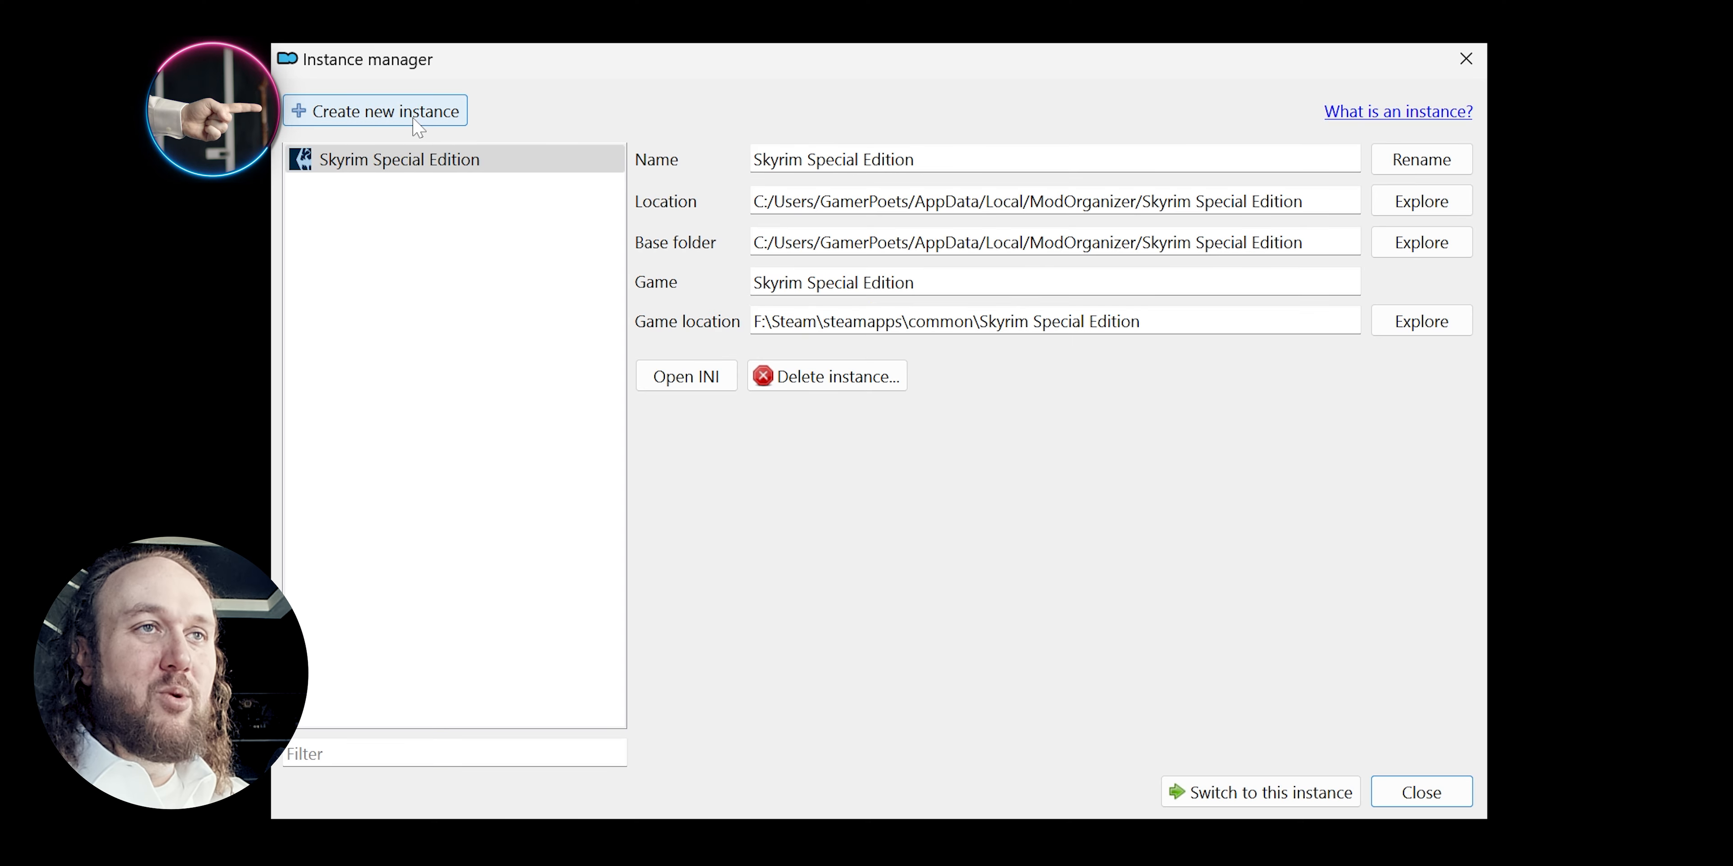
Start a new instance and limit the game list to installs detected on this PC.
click(376, 110)
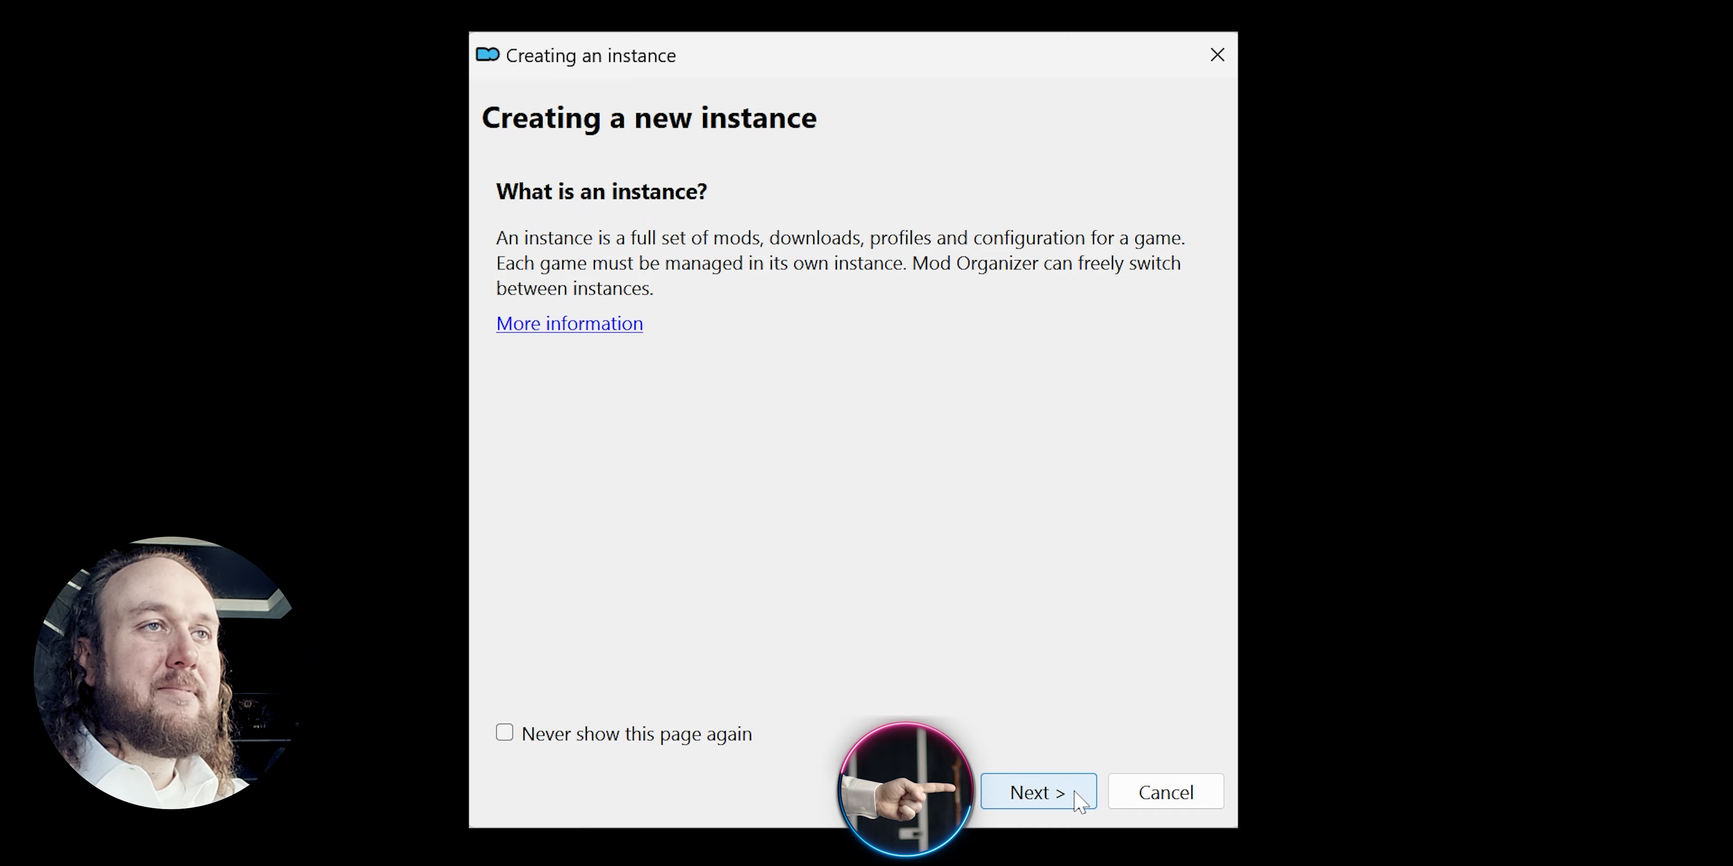
click(1035, 792)
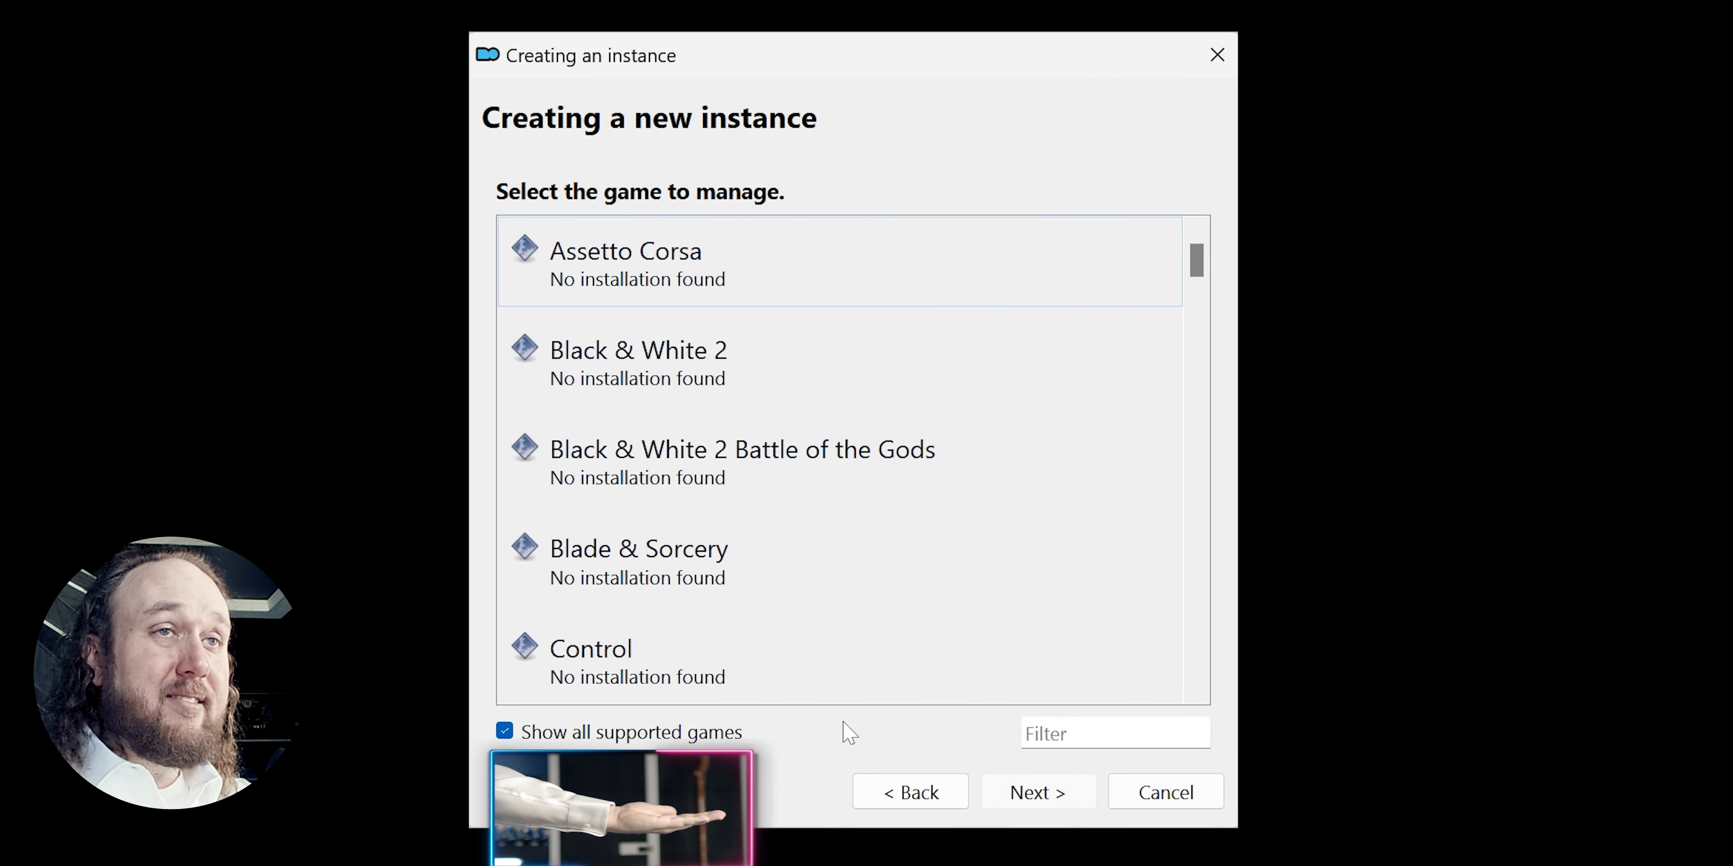
scroll(down, 3)
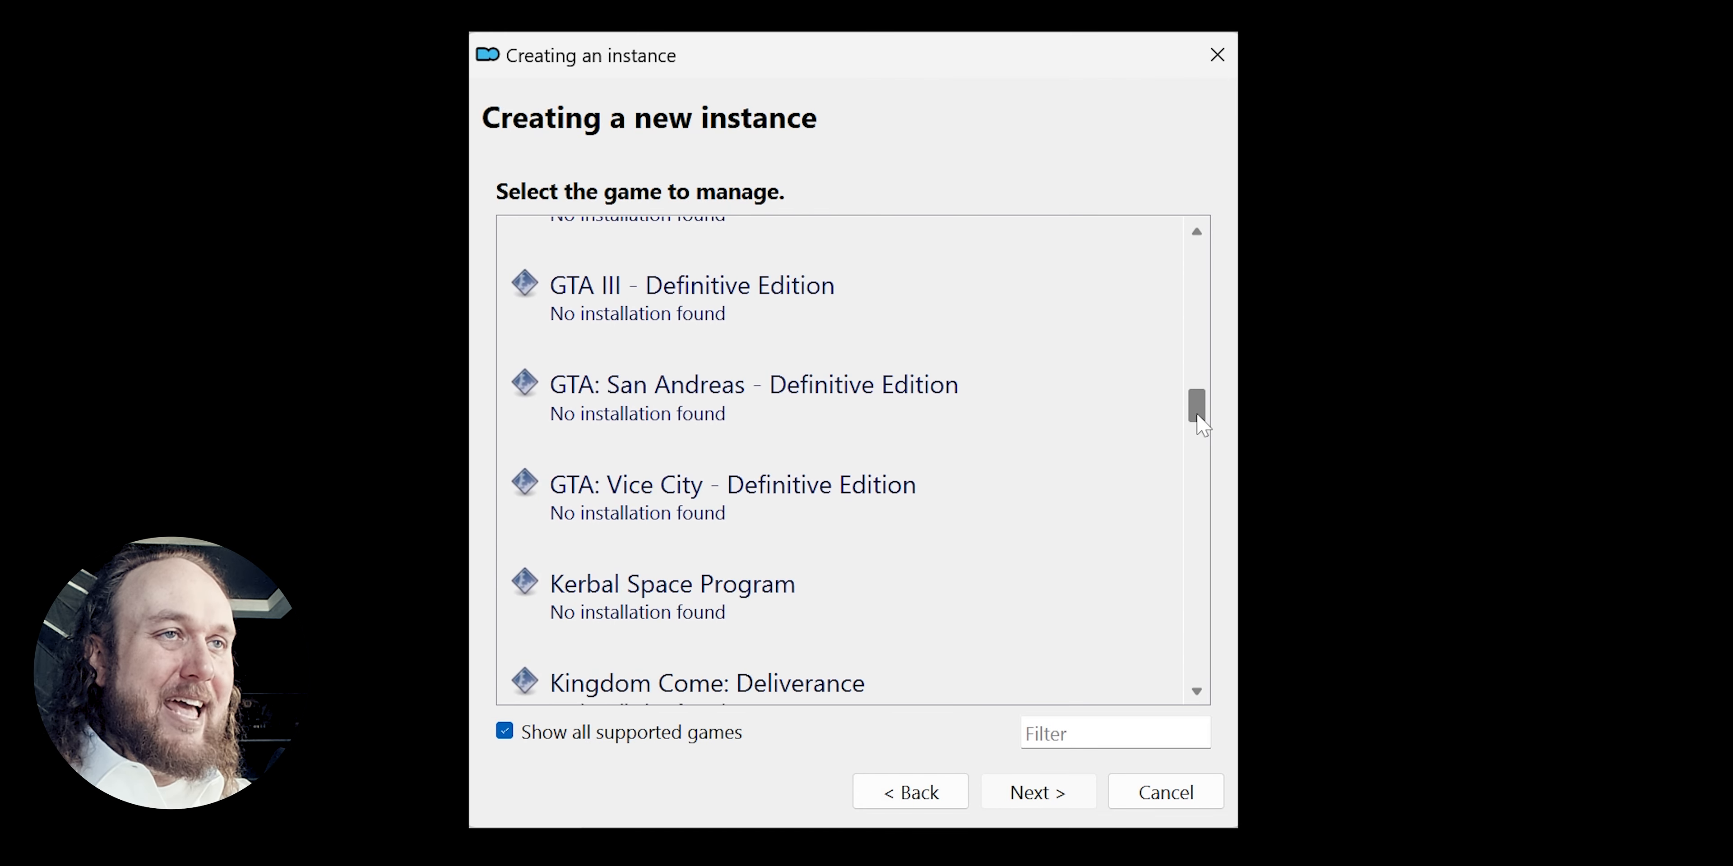
scroll(down, 3)
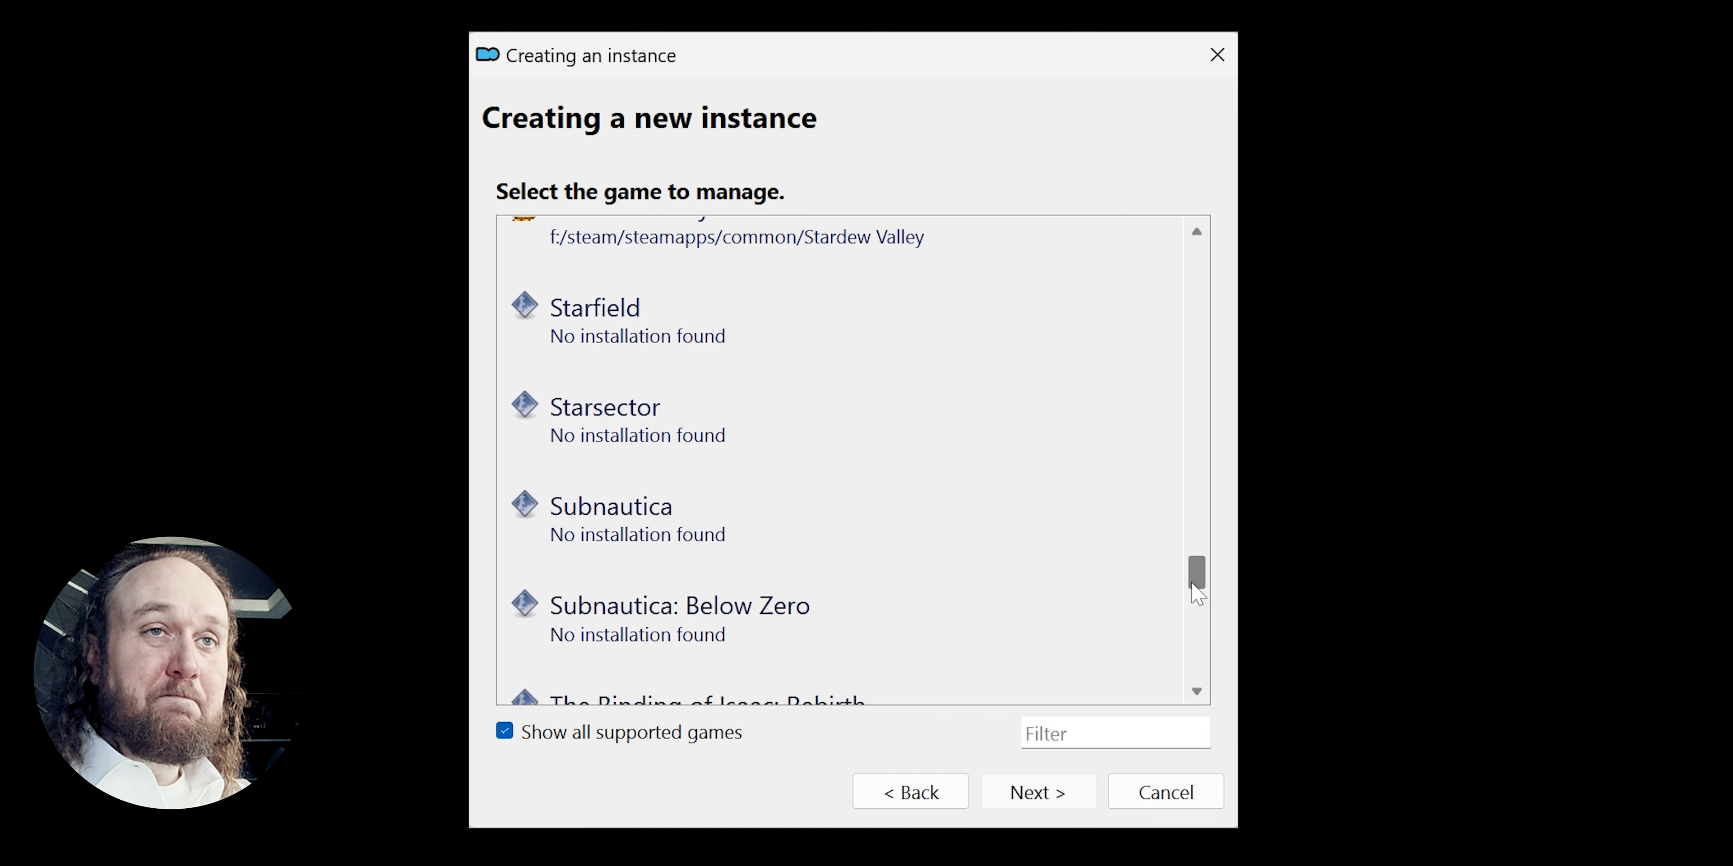
click(504, 732)
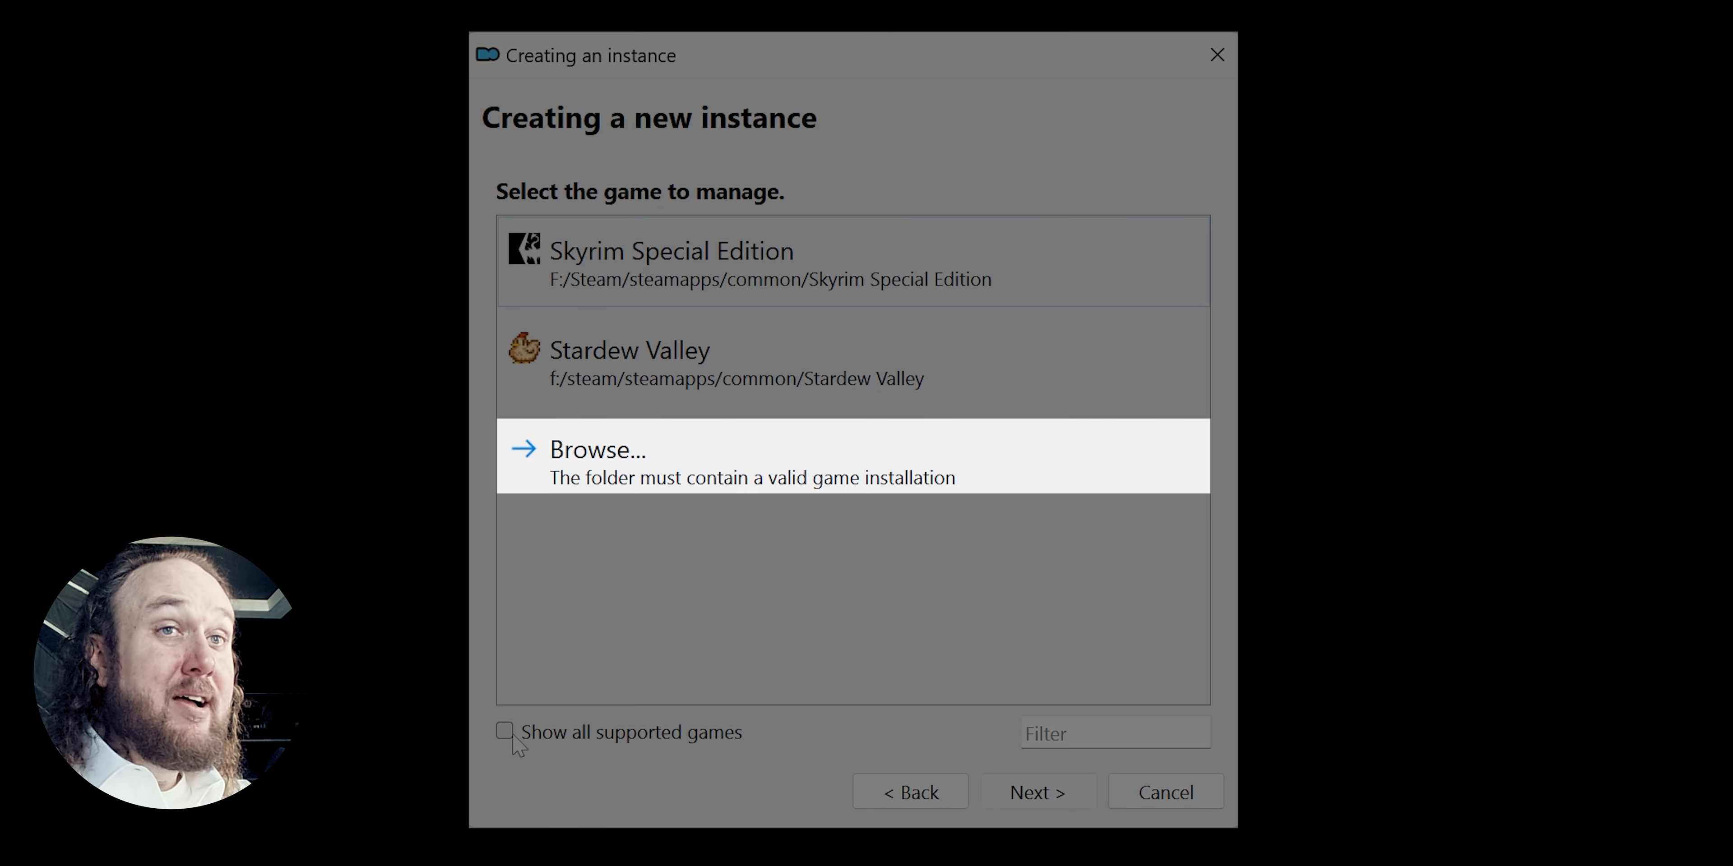
mouse_move(753, 495)
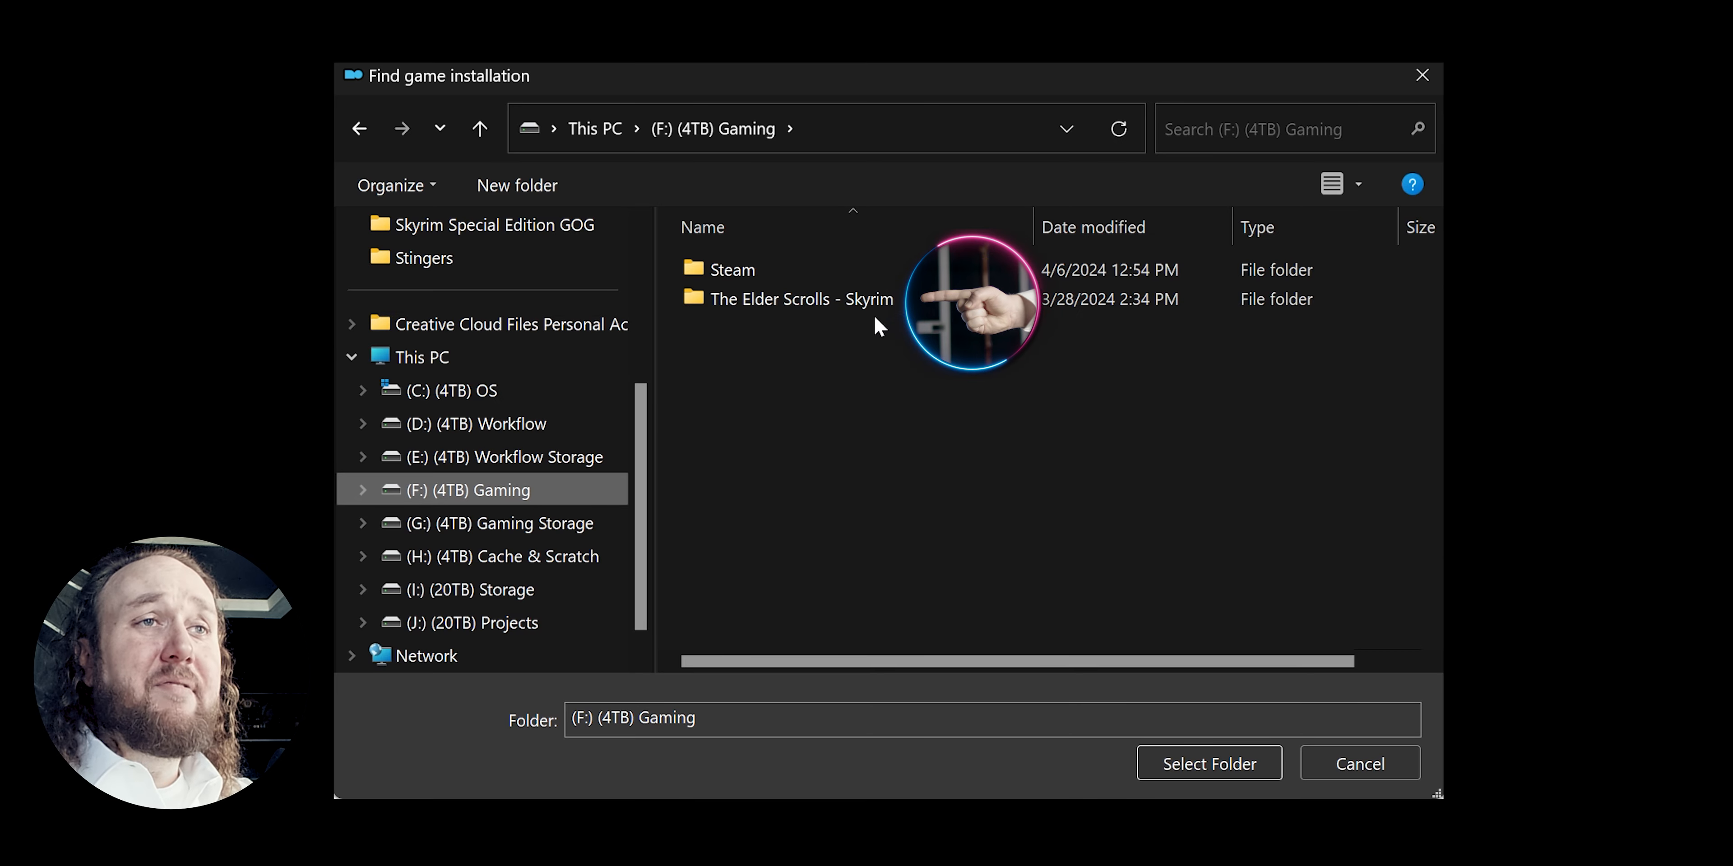
Use F:\The Elder Scrolls - Skyrim as the game and name the instance 'The Elderscrolls - Skyrim'.
click(801, 299)
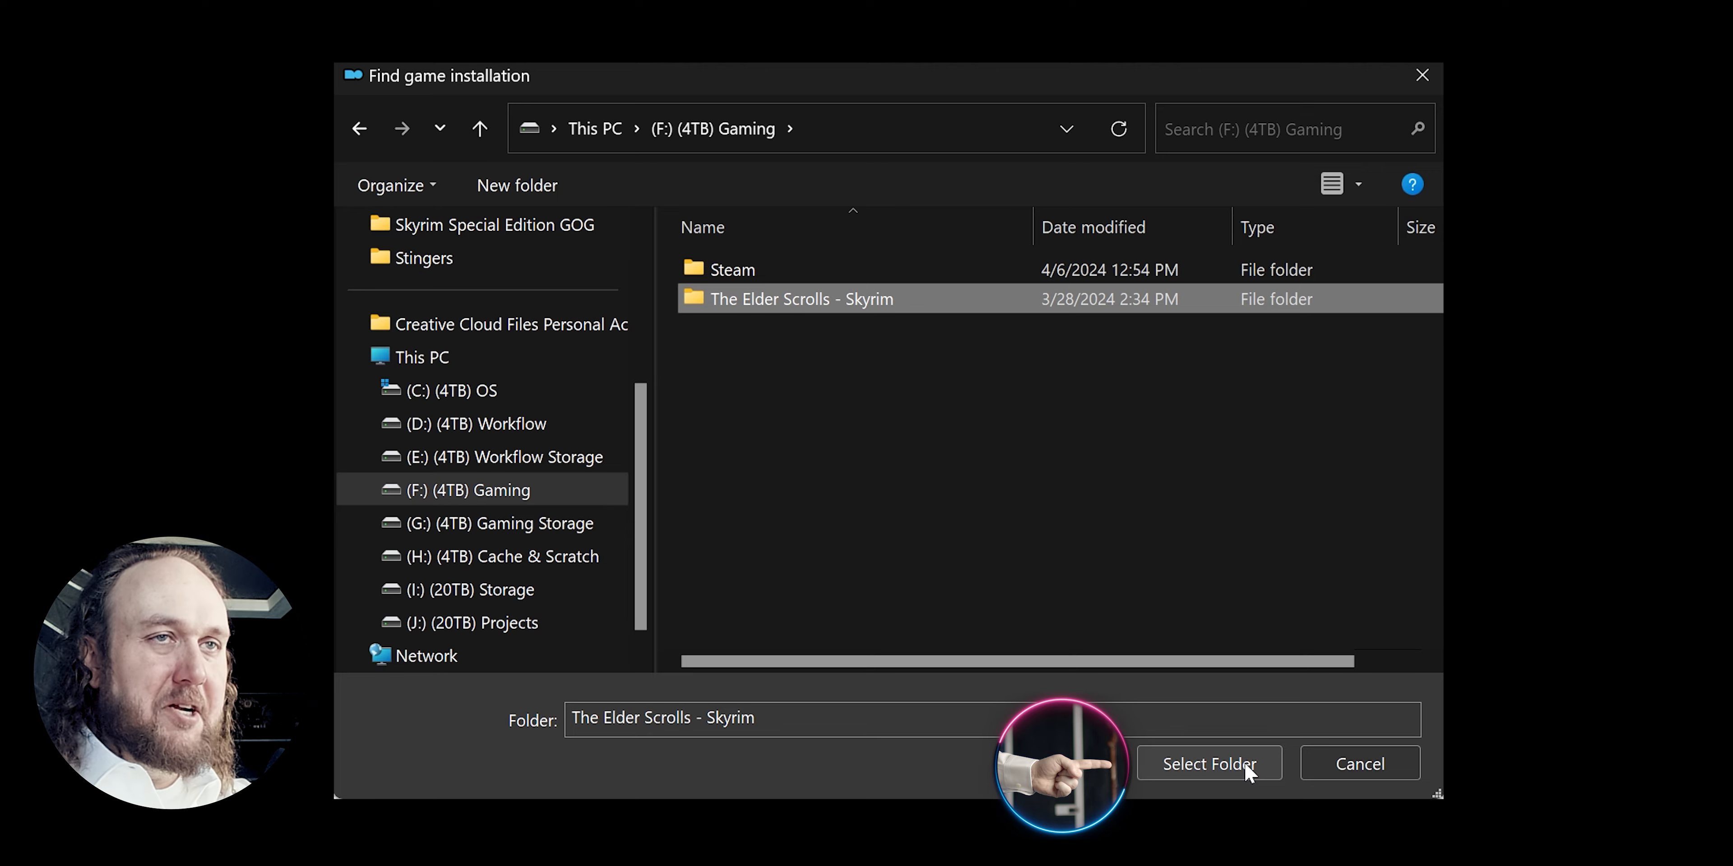
click(1207, 764)
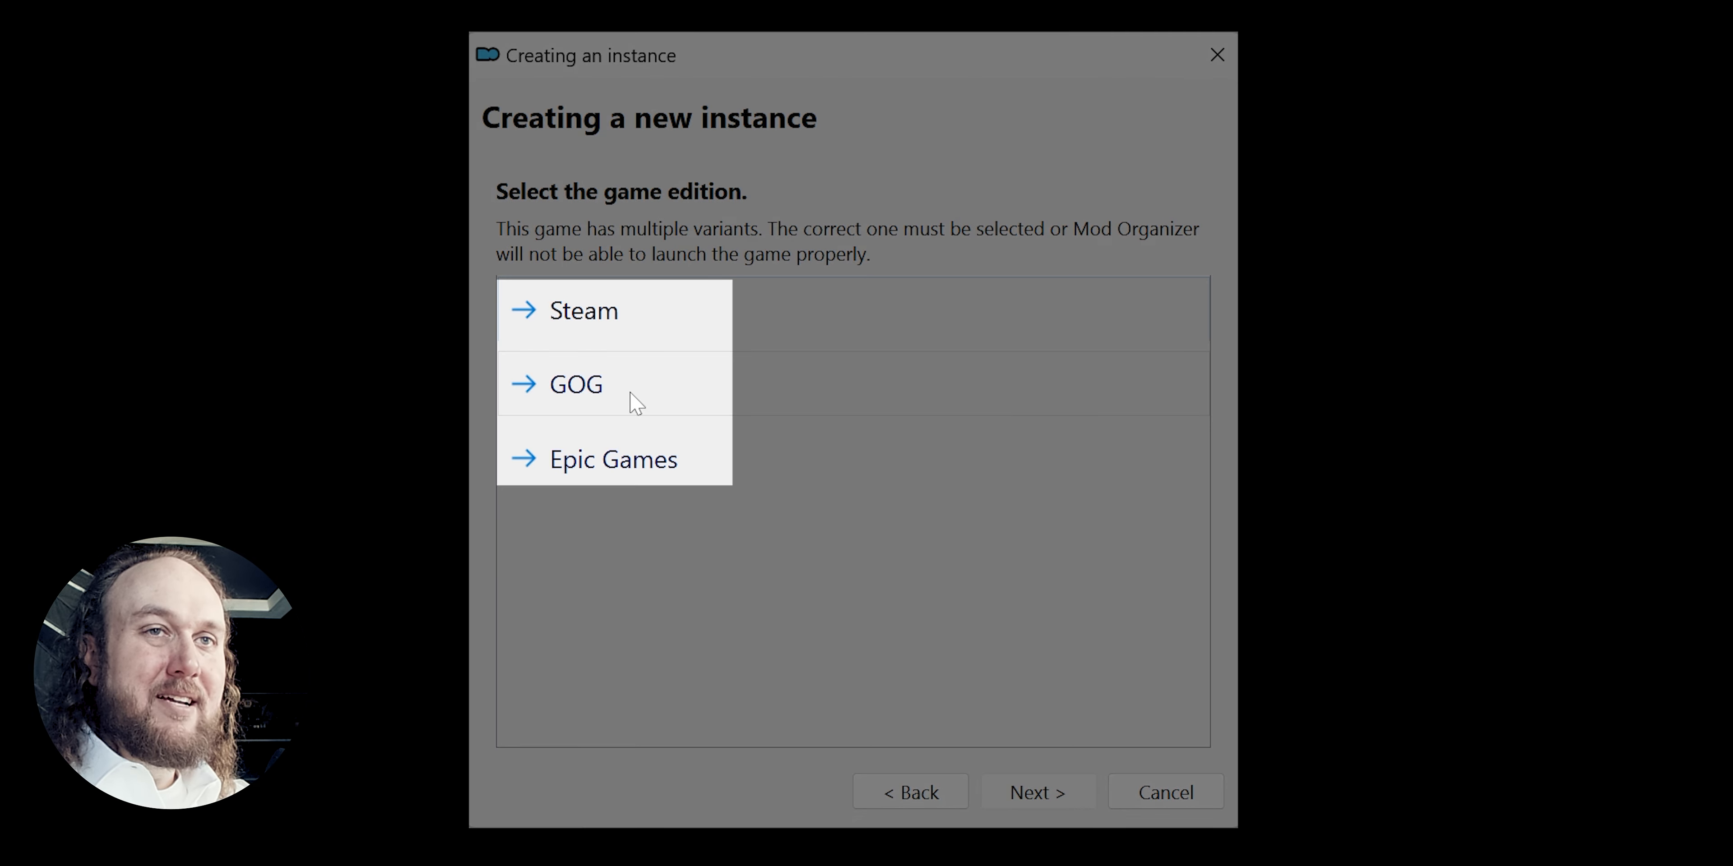
click(582, 310)
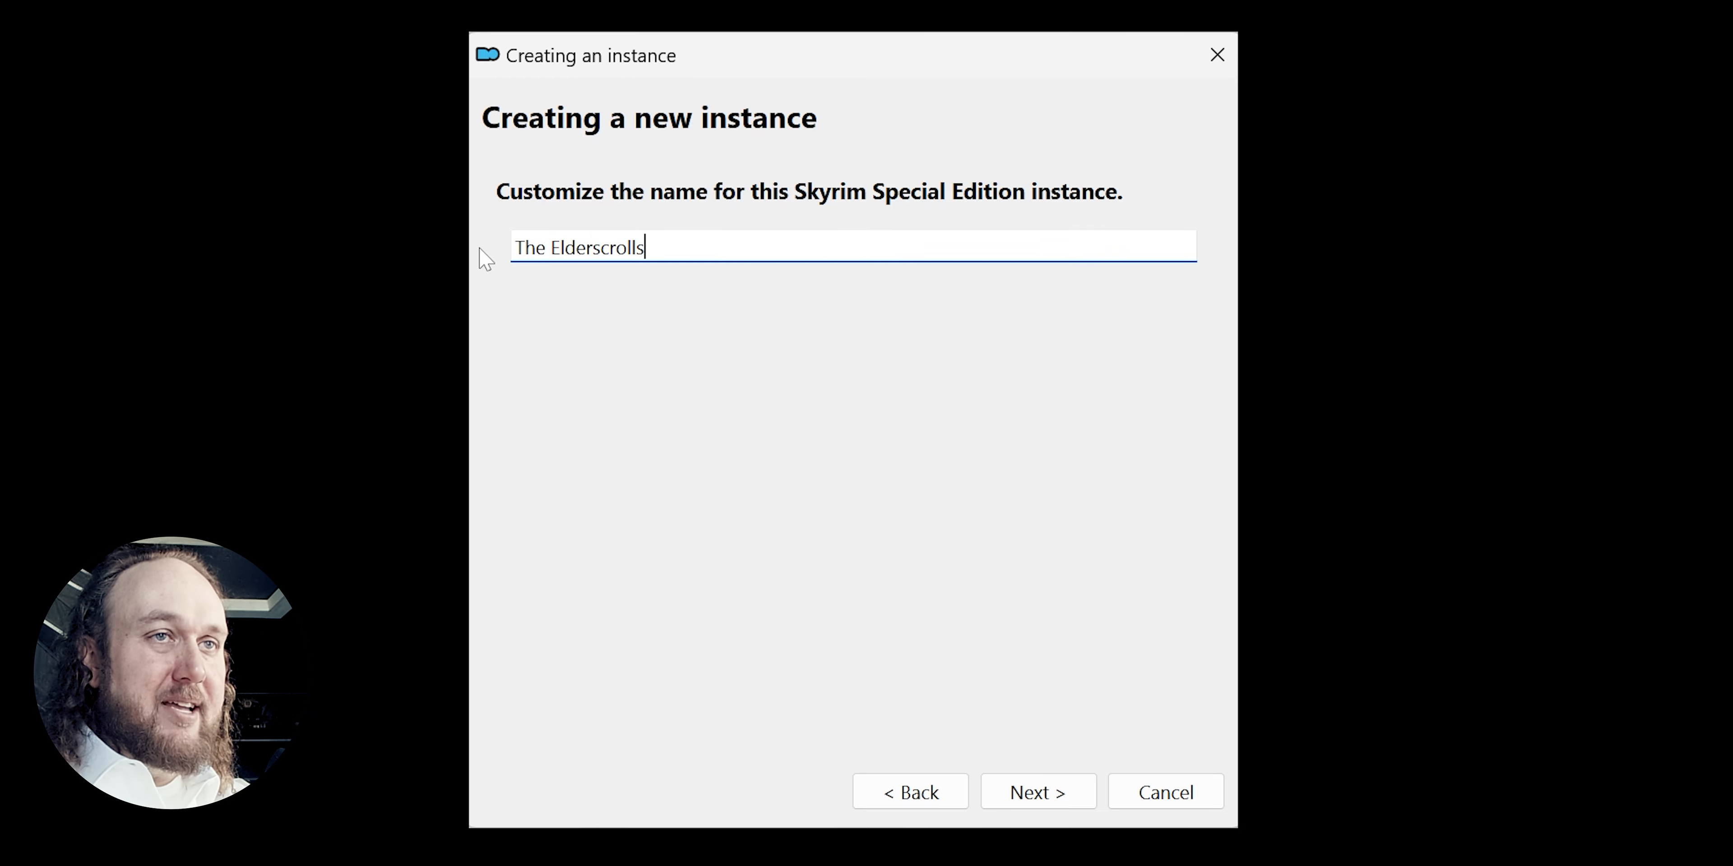
text(- Skyrim)
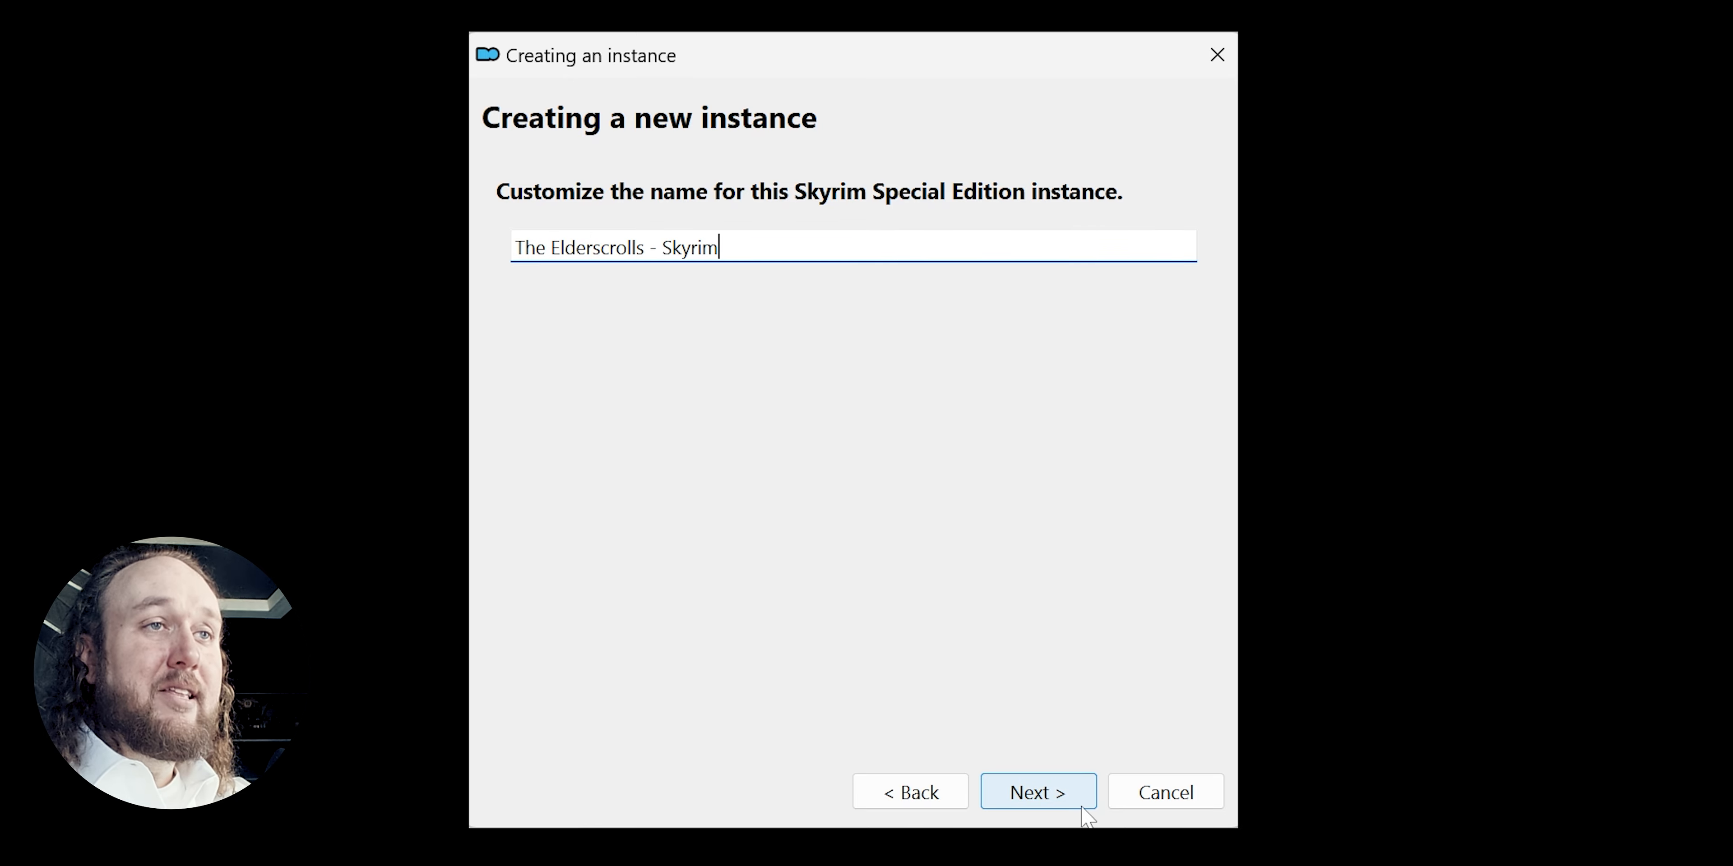
click(1037, 792)
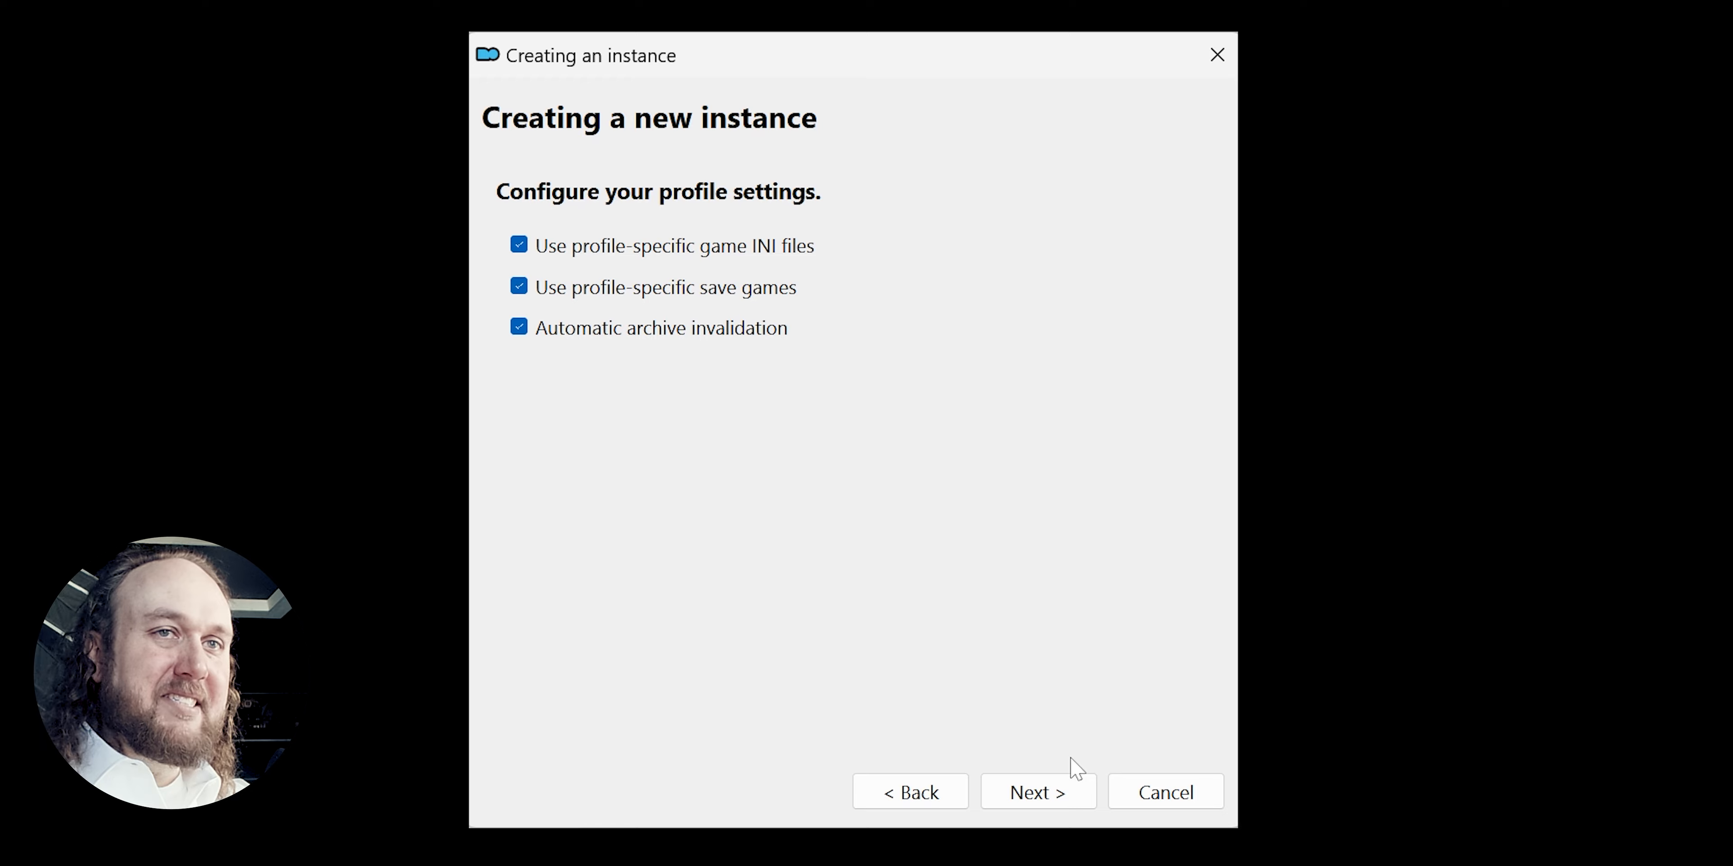
Keep the profile settings and store instance data in a new 'Mod Organizer 2 - Game Instances' folder in Modding Apps.
click(1037, 792)
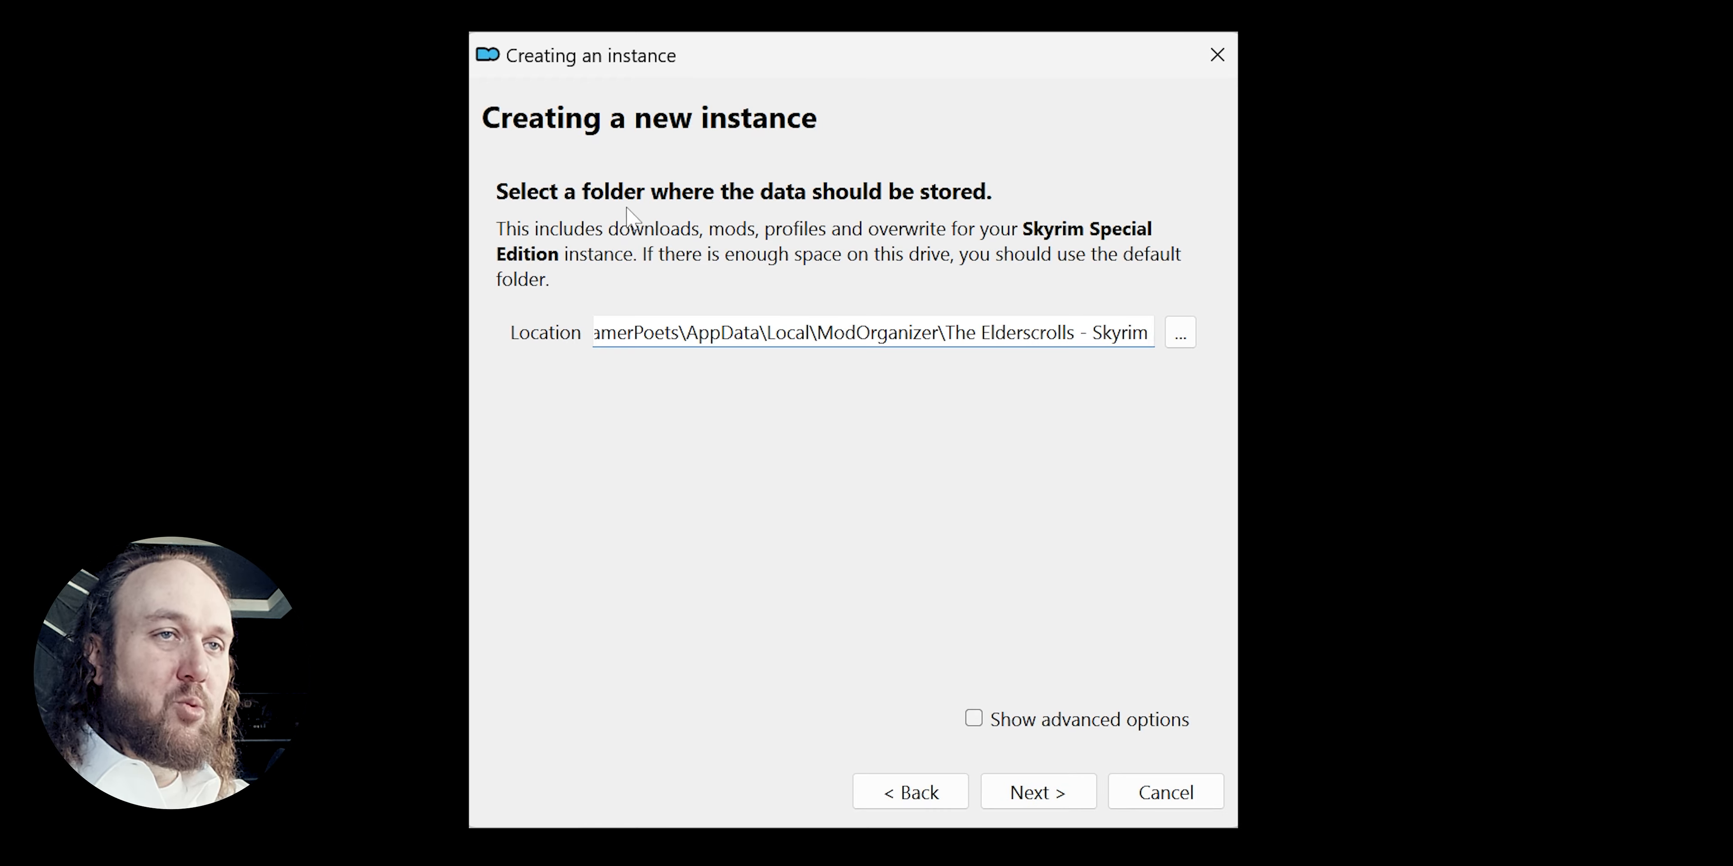
mouse_move(1000, 207)
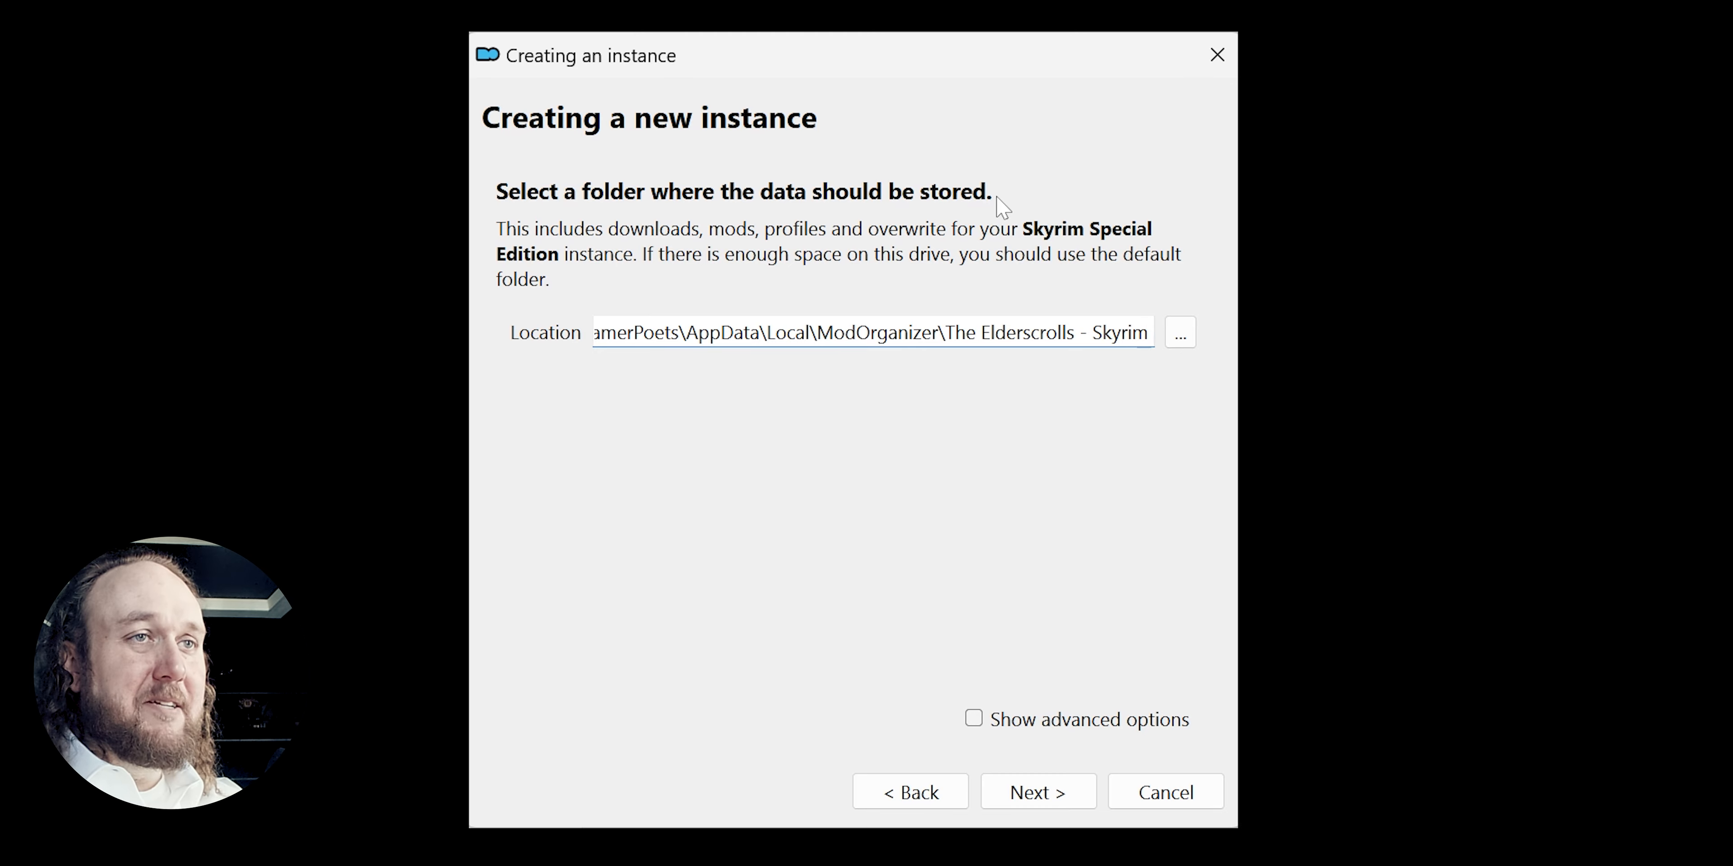
click(1179, 333)
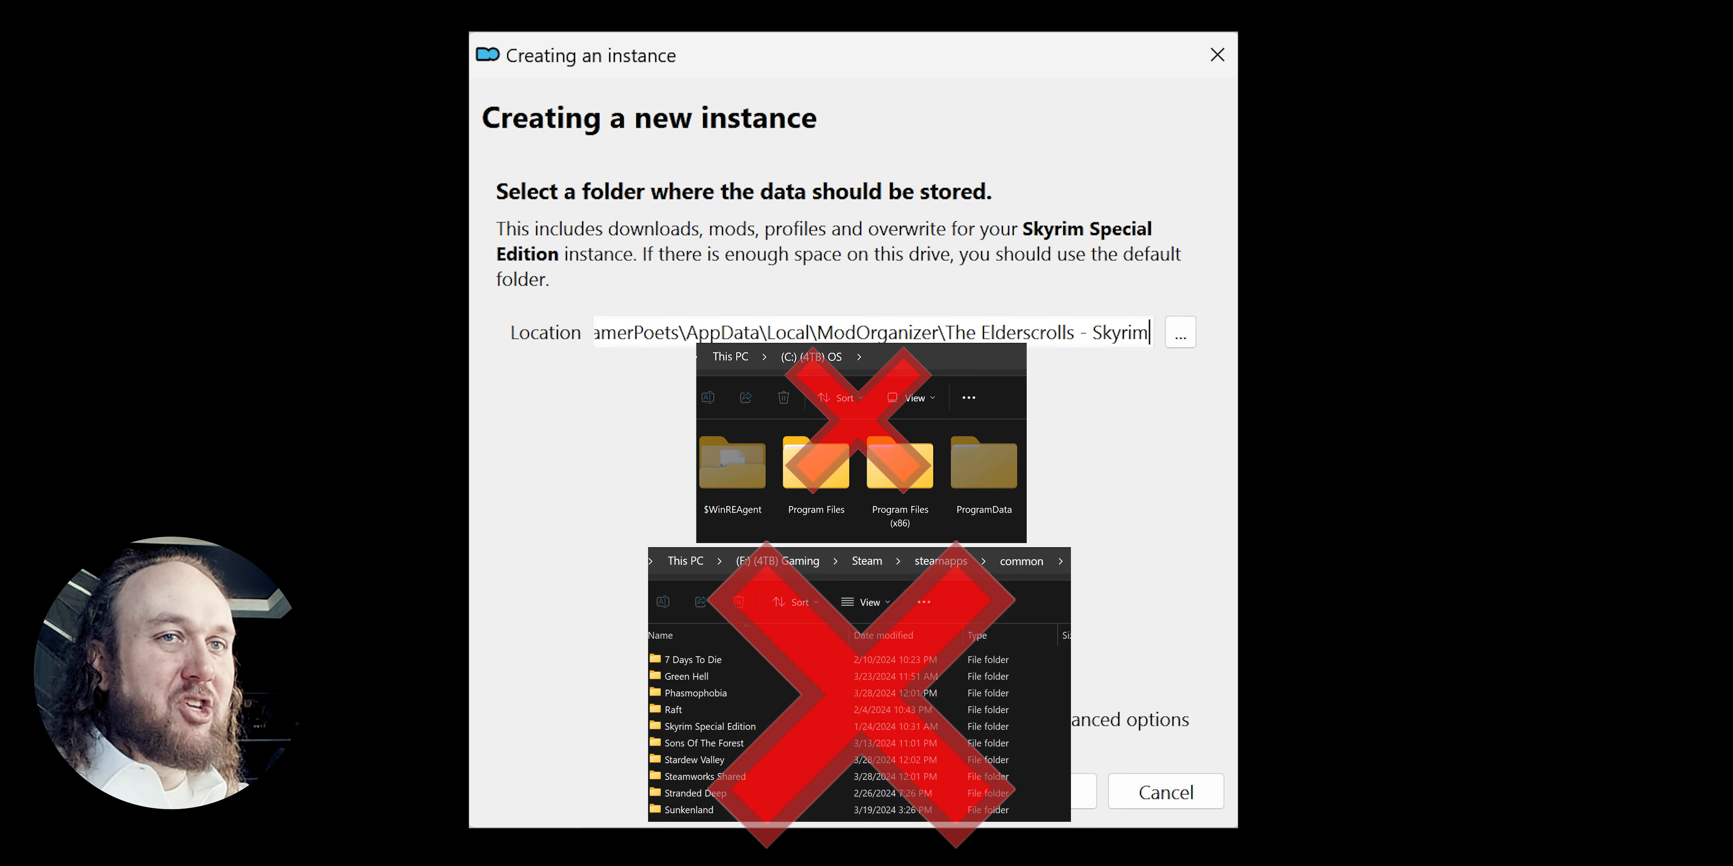
mouse_move(1122, 359)
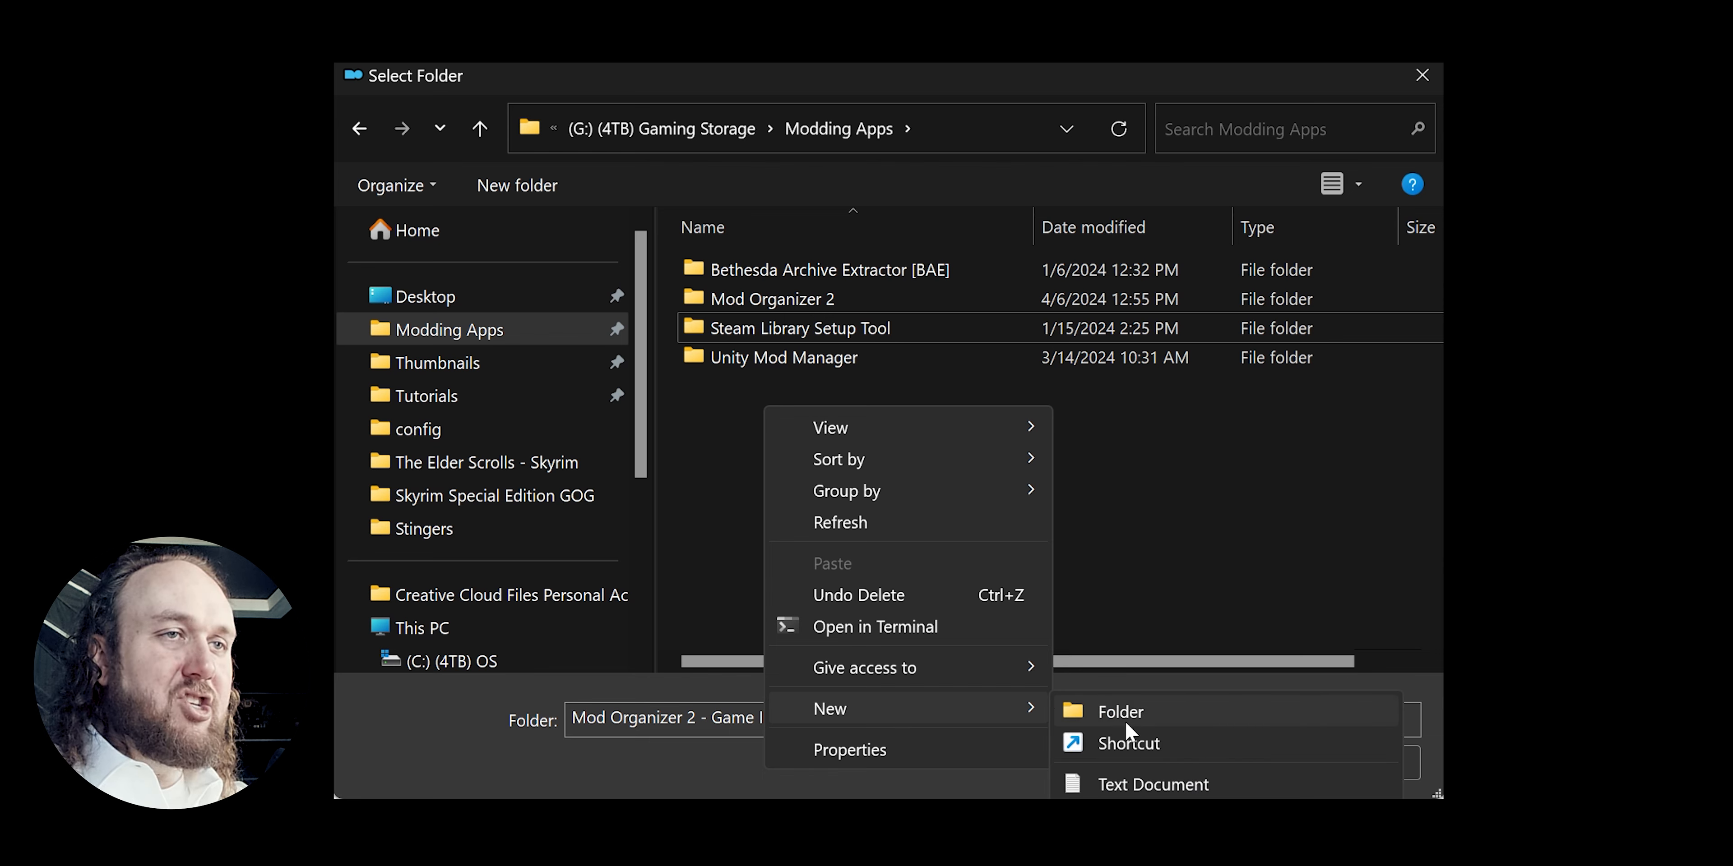
click(1119, 711)
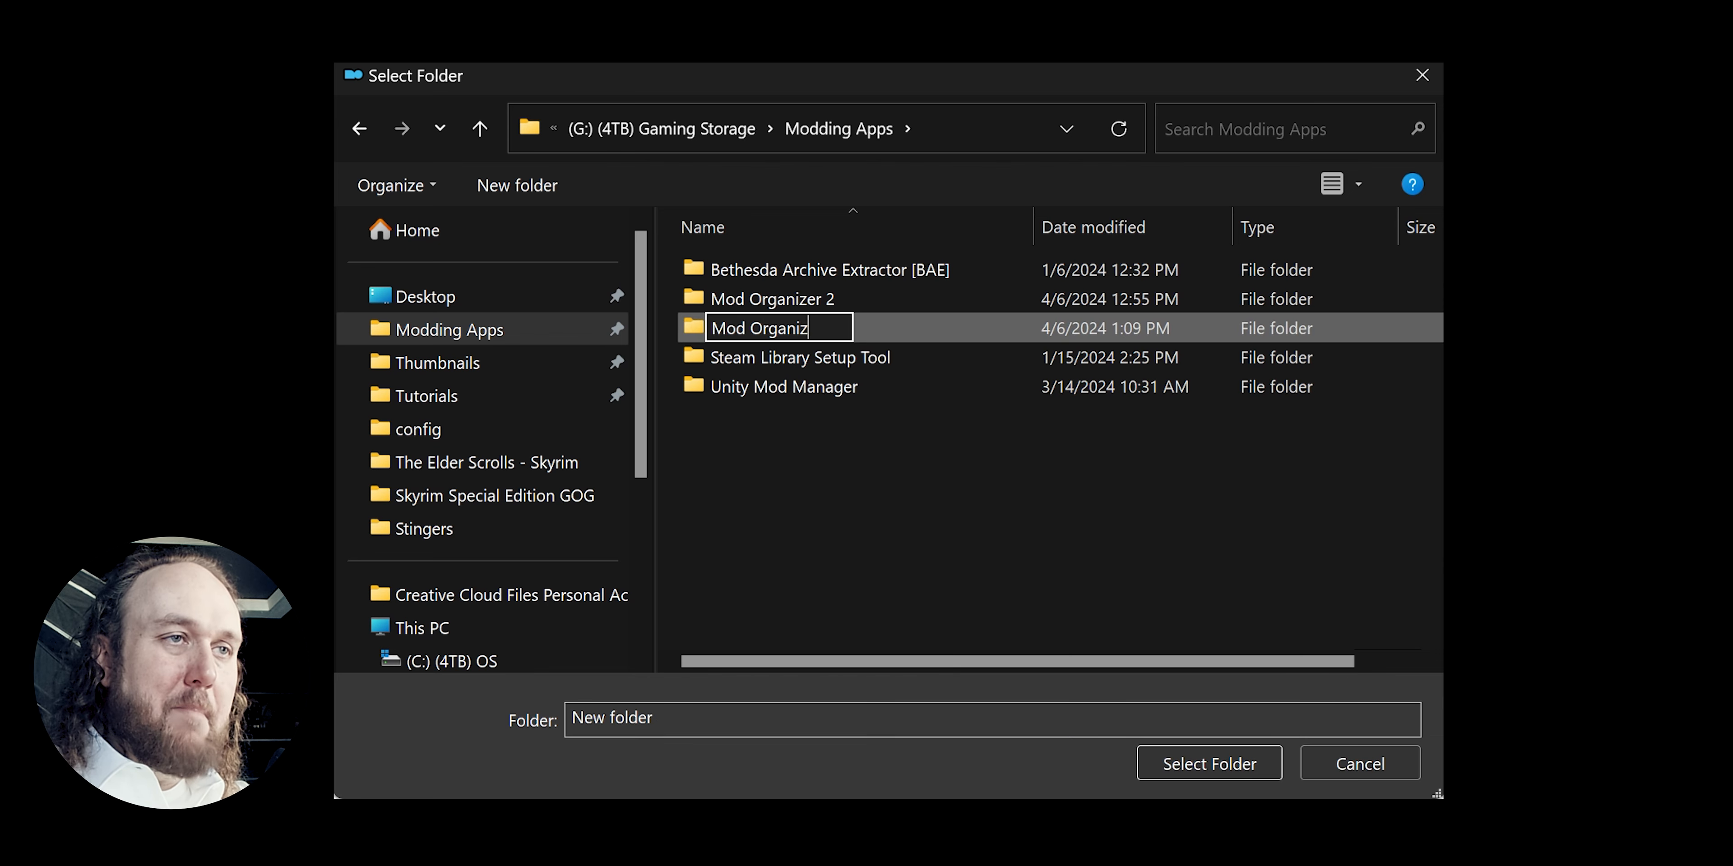
text(er 2 - Game Insta)
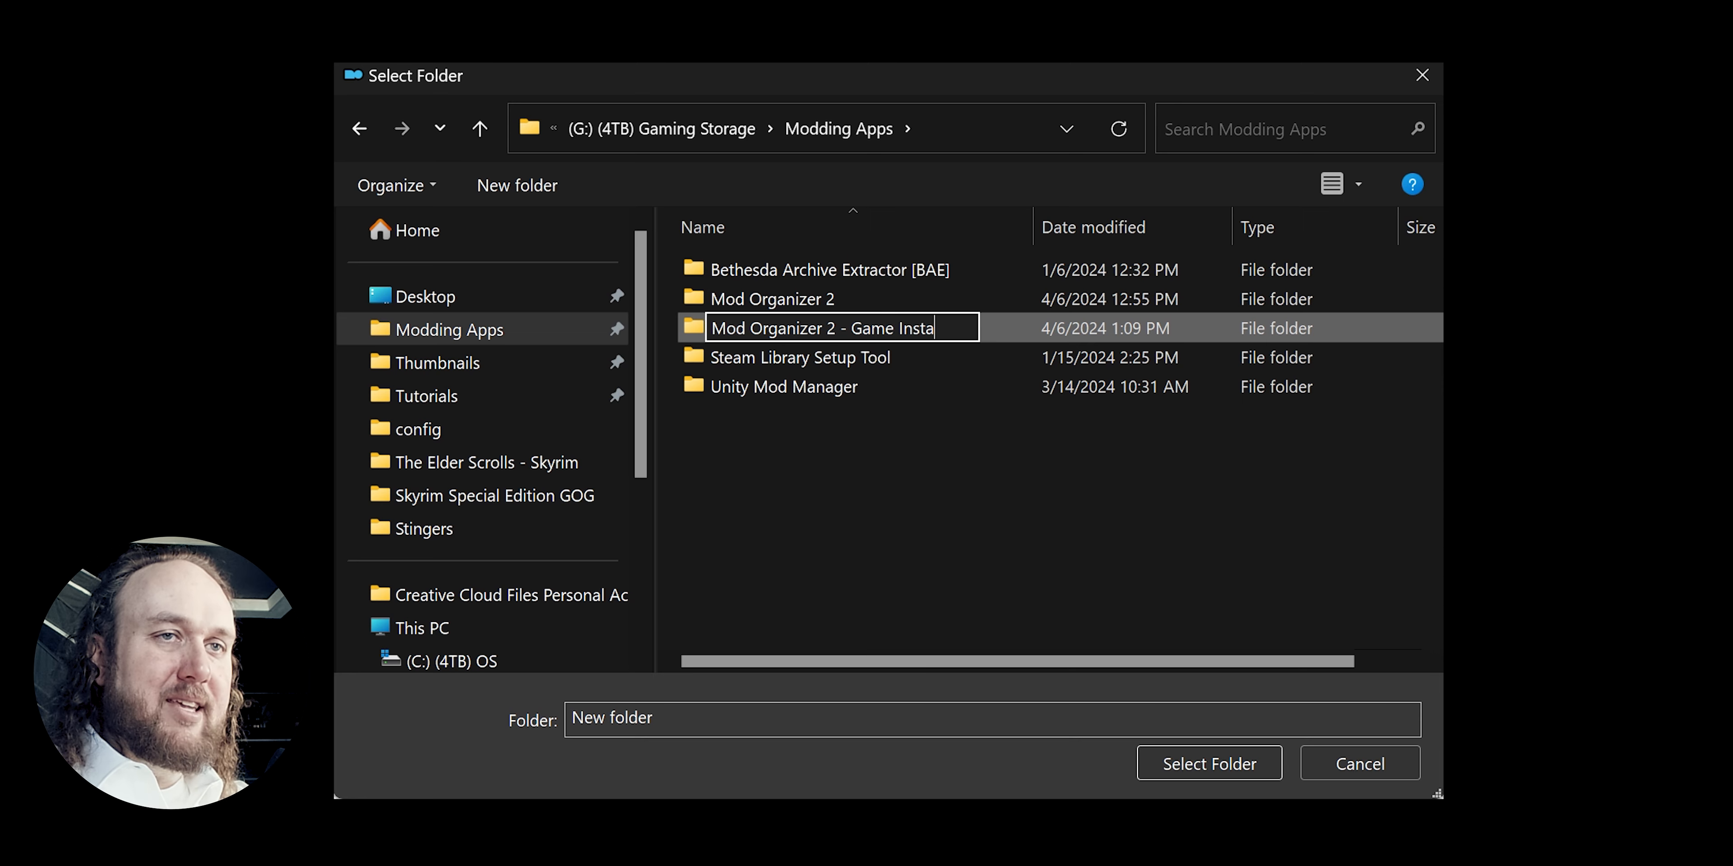
key(Return)
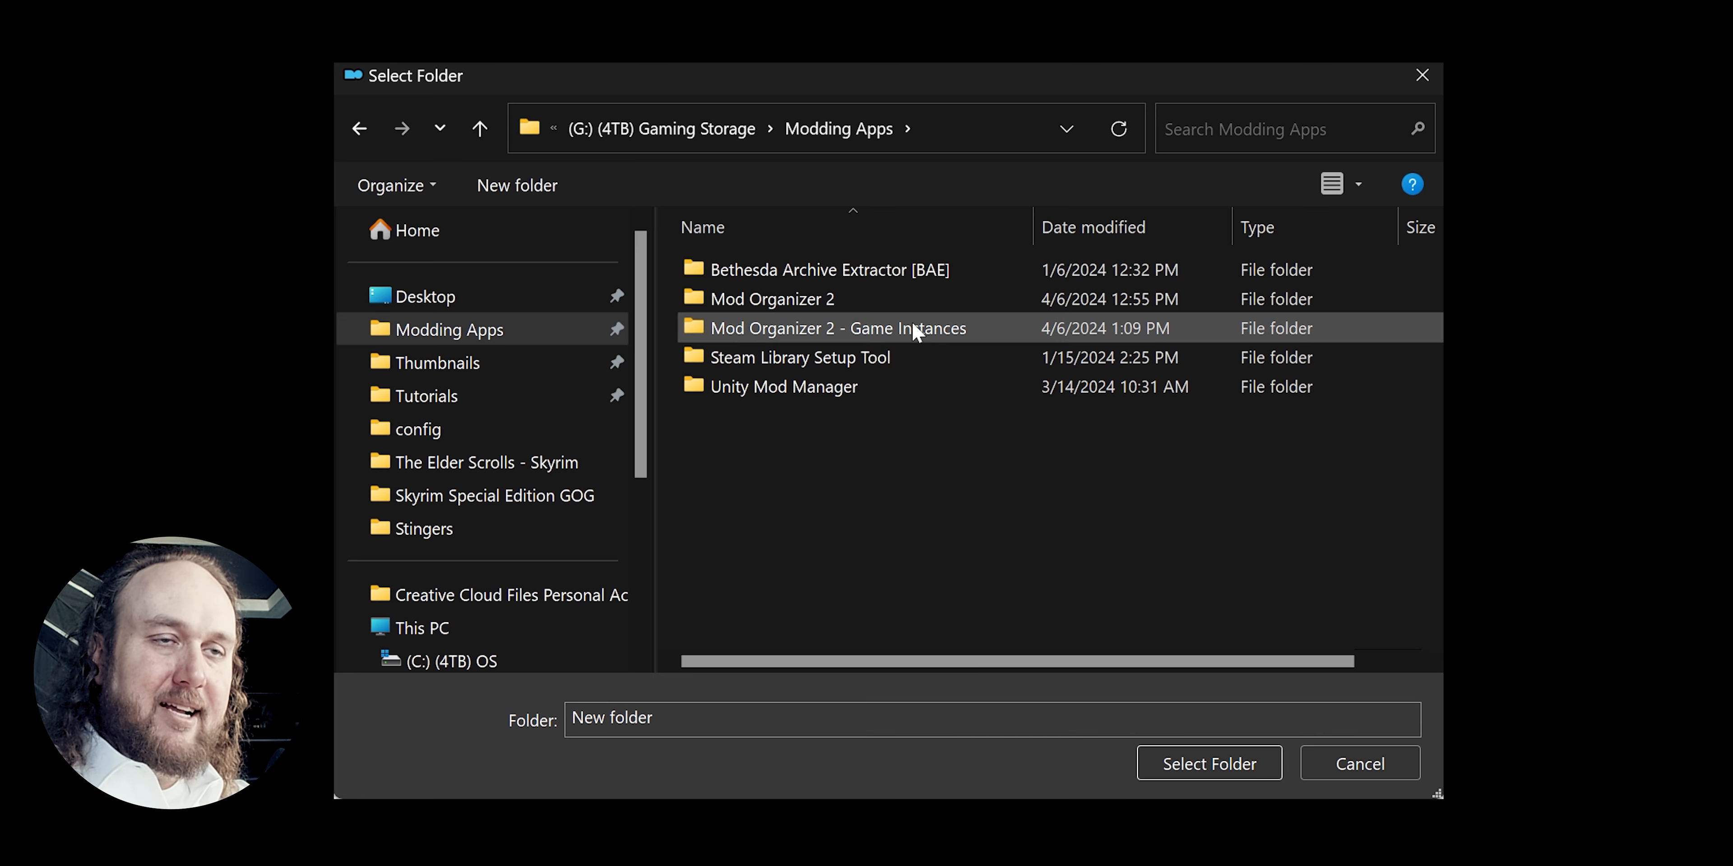
click(837, 328)
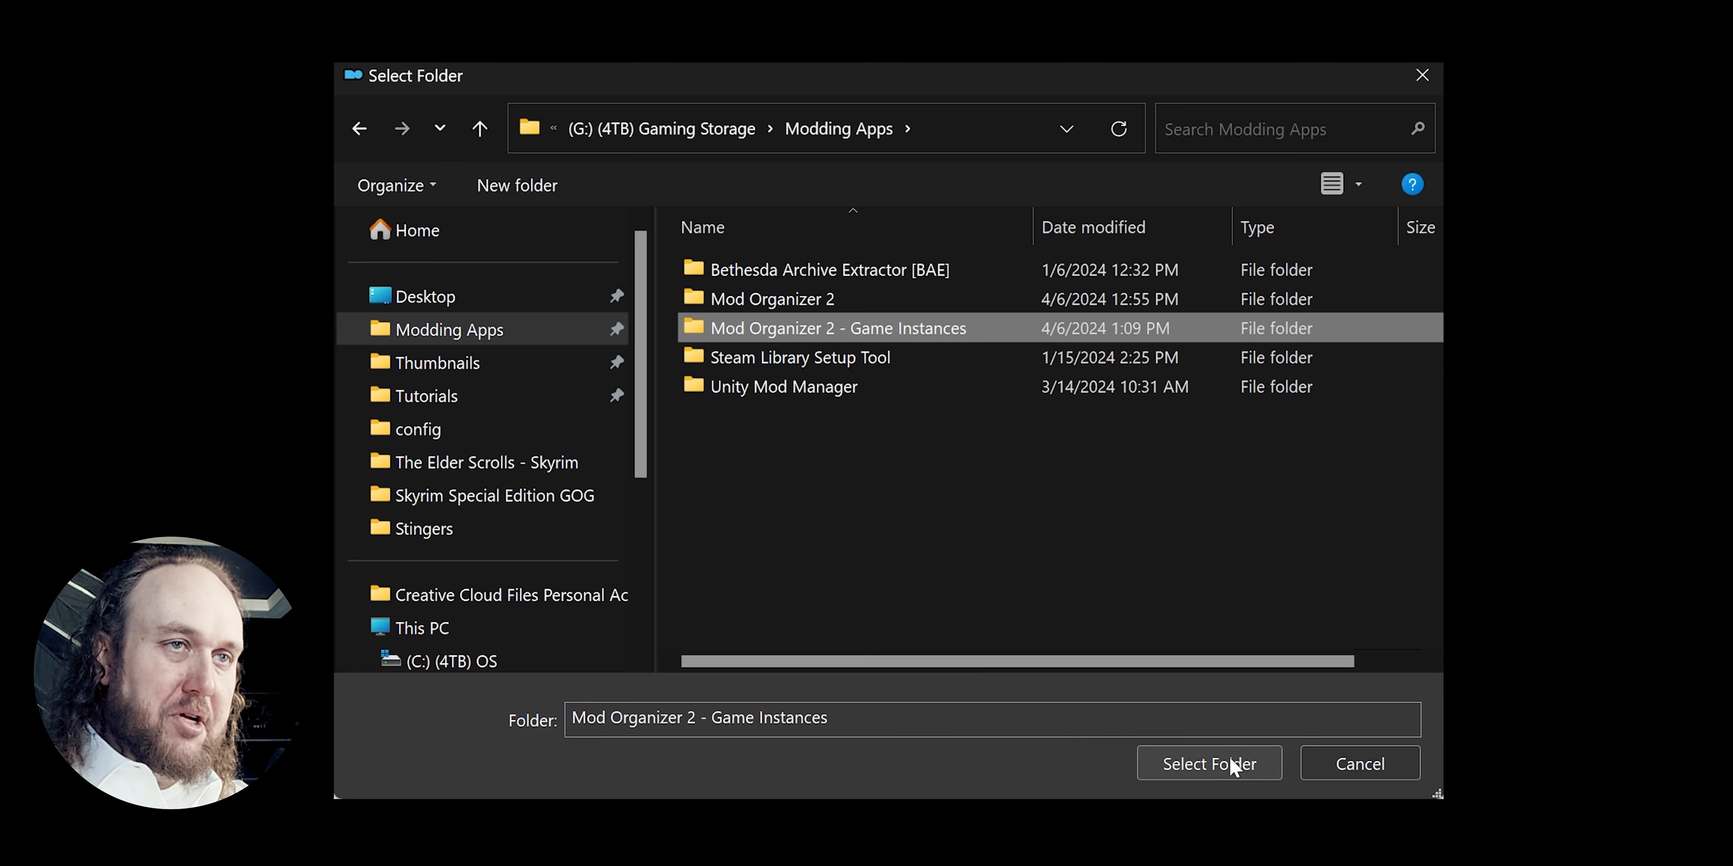
click(1209, 763)
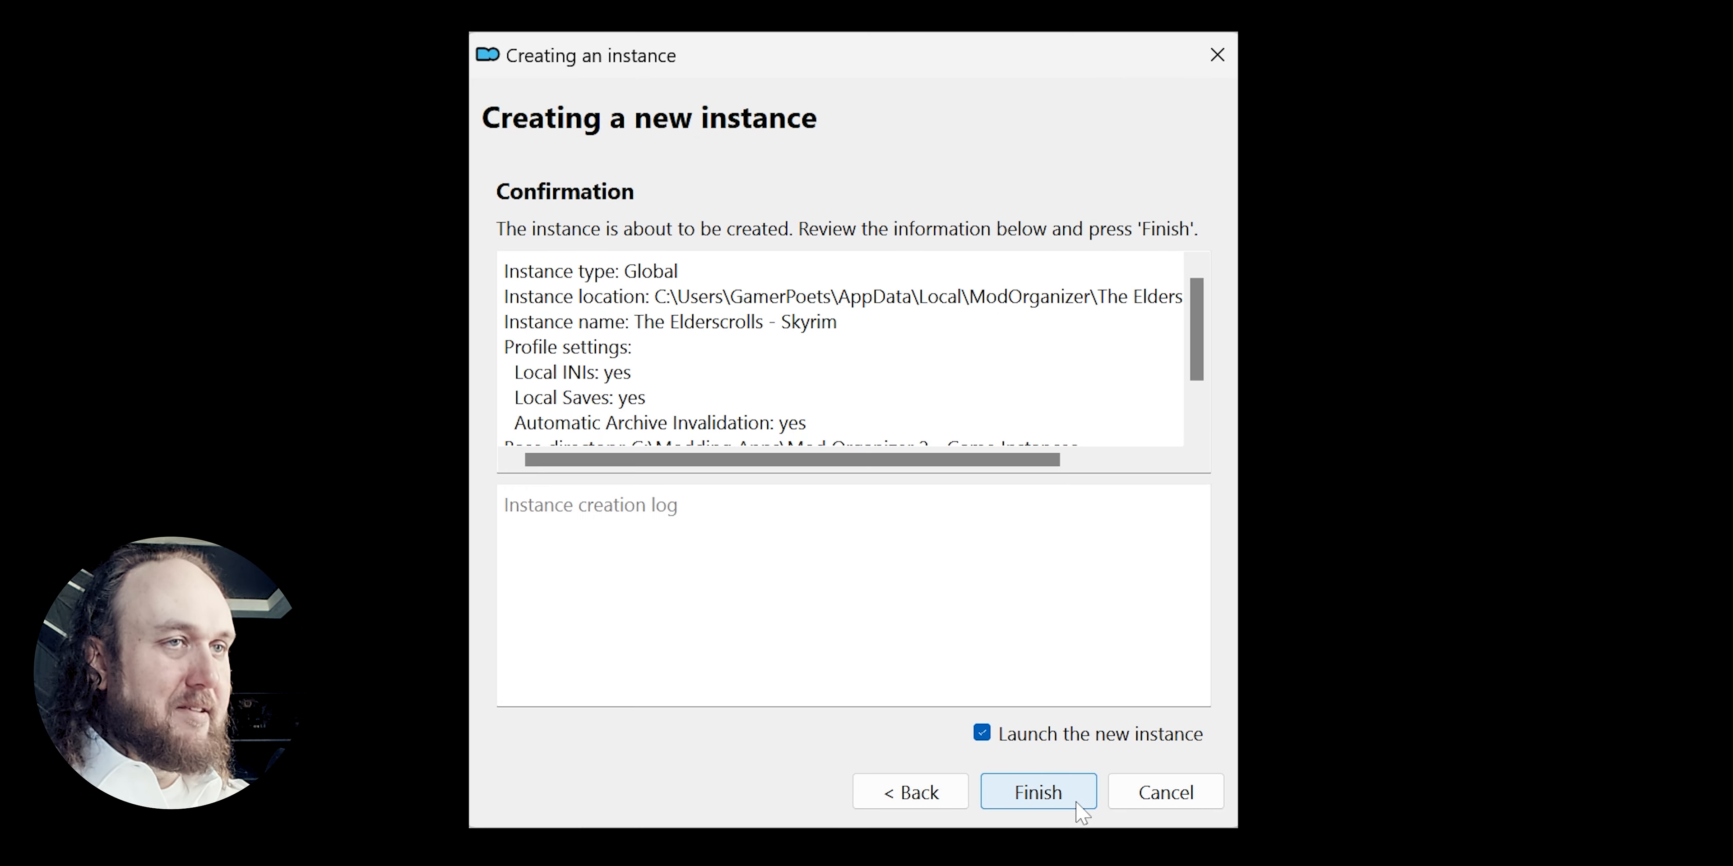
Finish creating the Skyrim Special Edition instance and decline the first-run tutorial.
click(1035, 791)
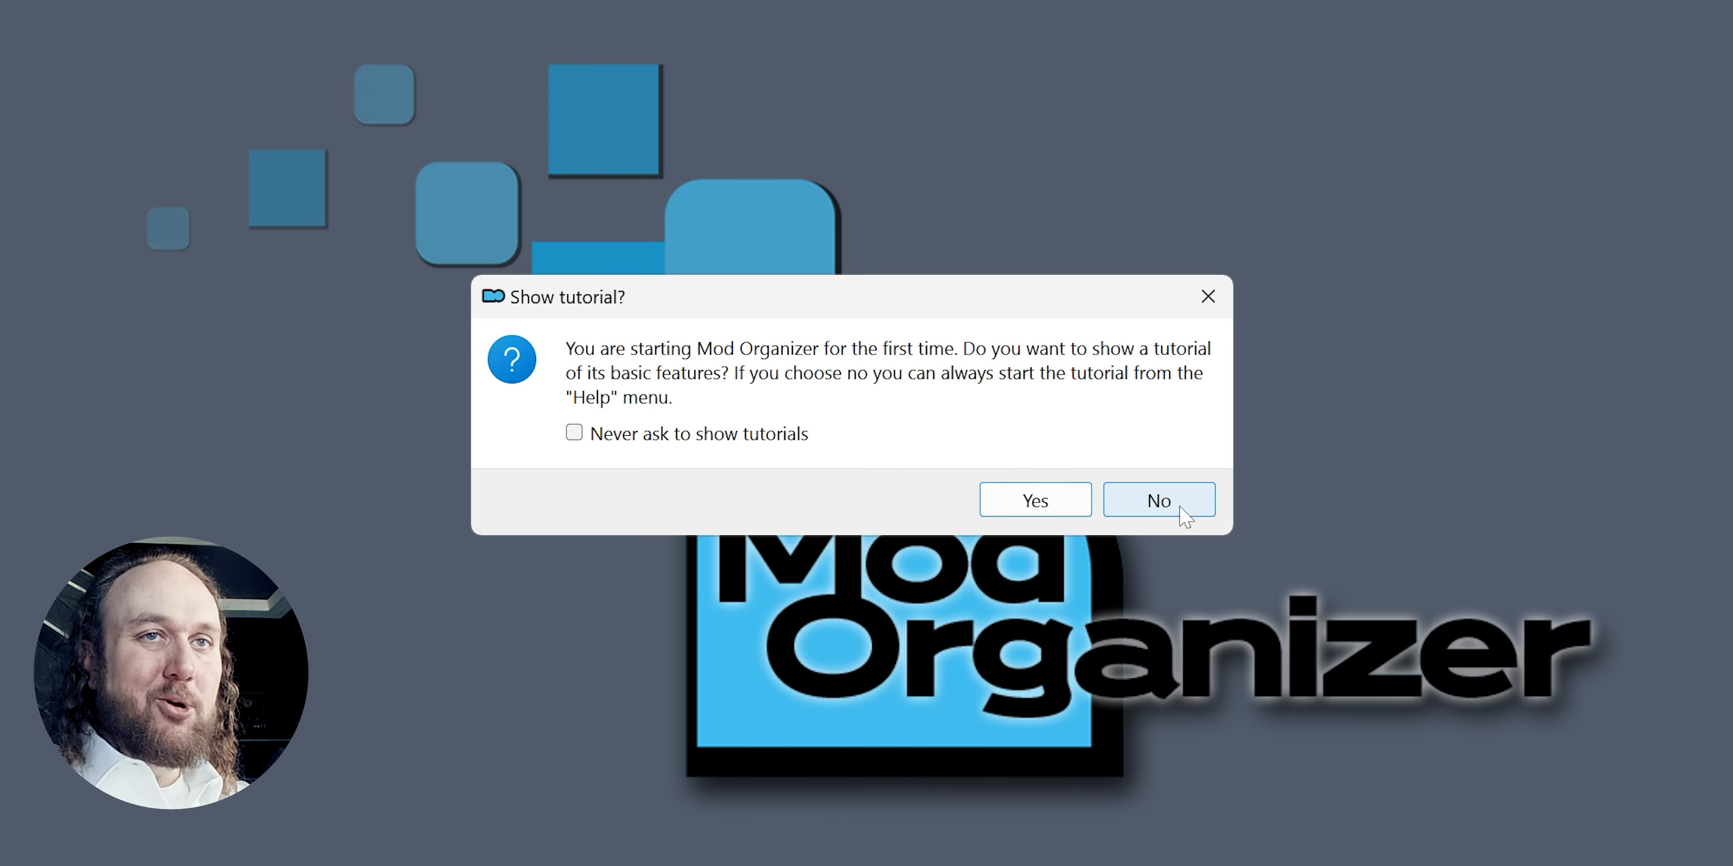
click(1158, 499)
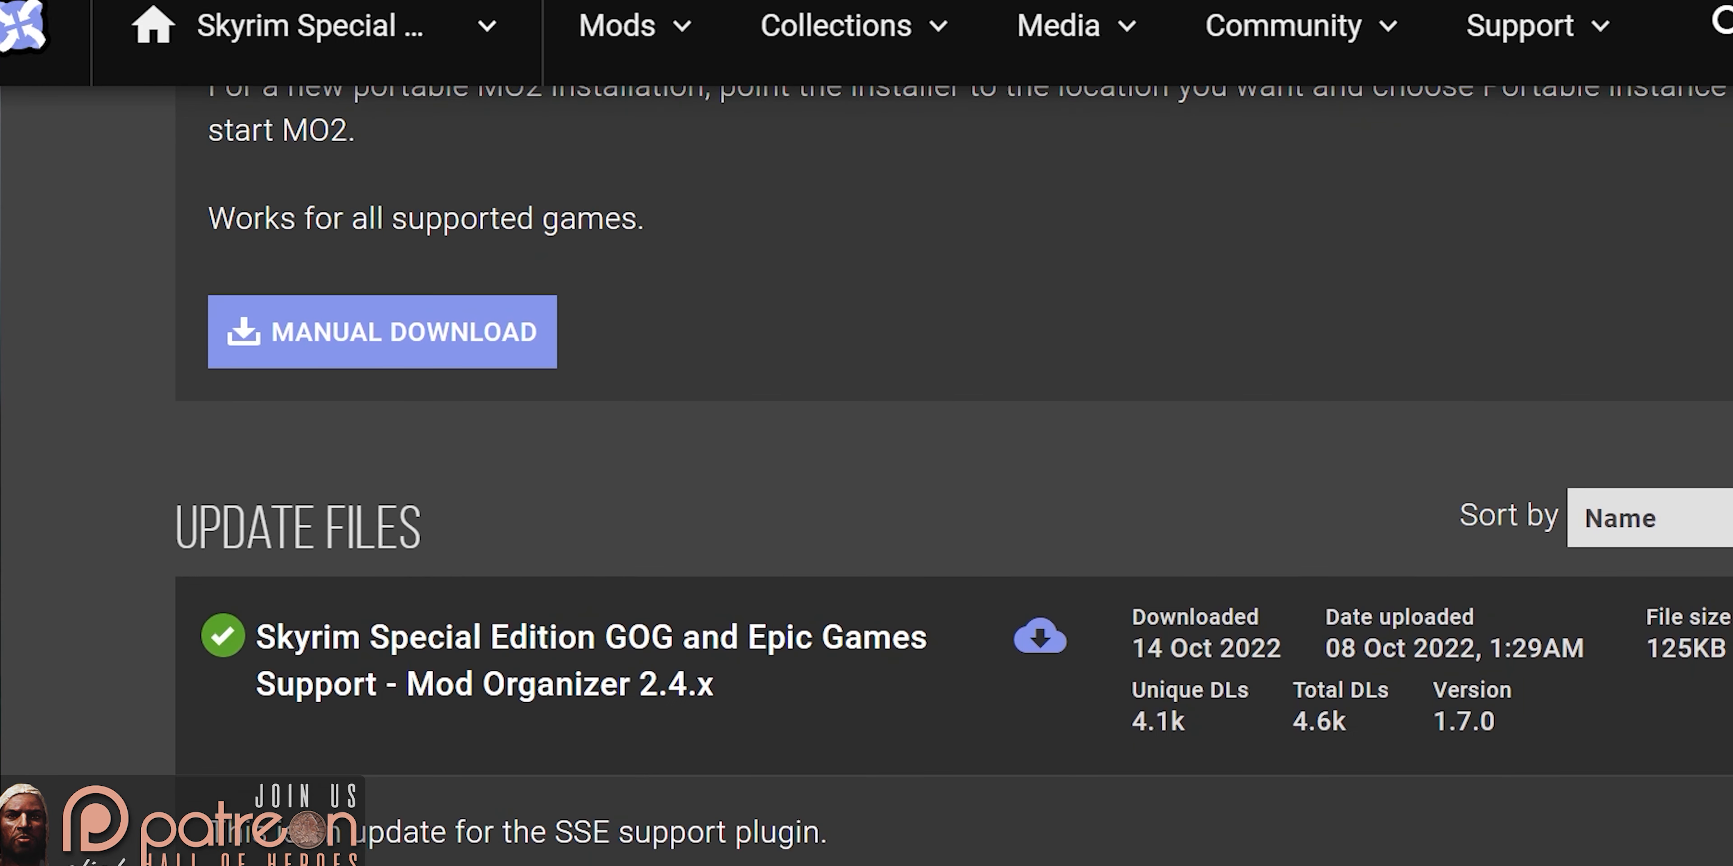
Manually download the Skyrim SE GOG and Epic Games Support update from the Update Files list.
scroll(down, 3)
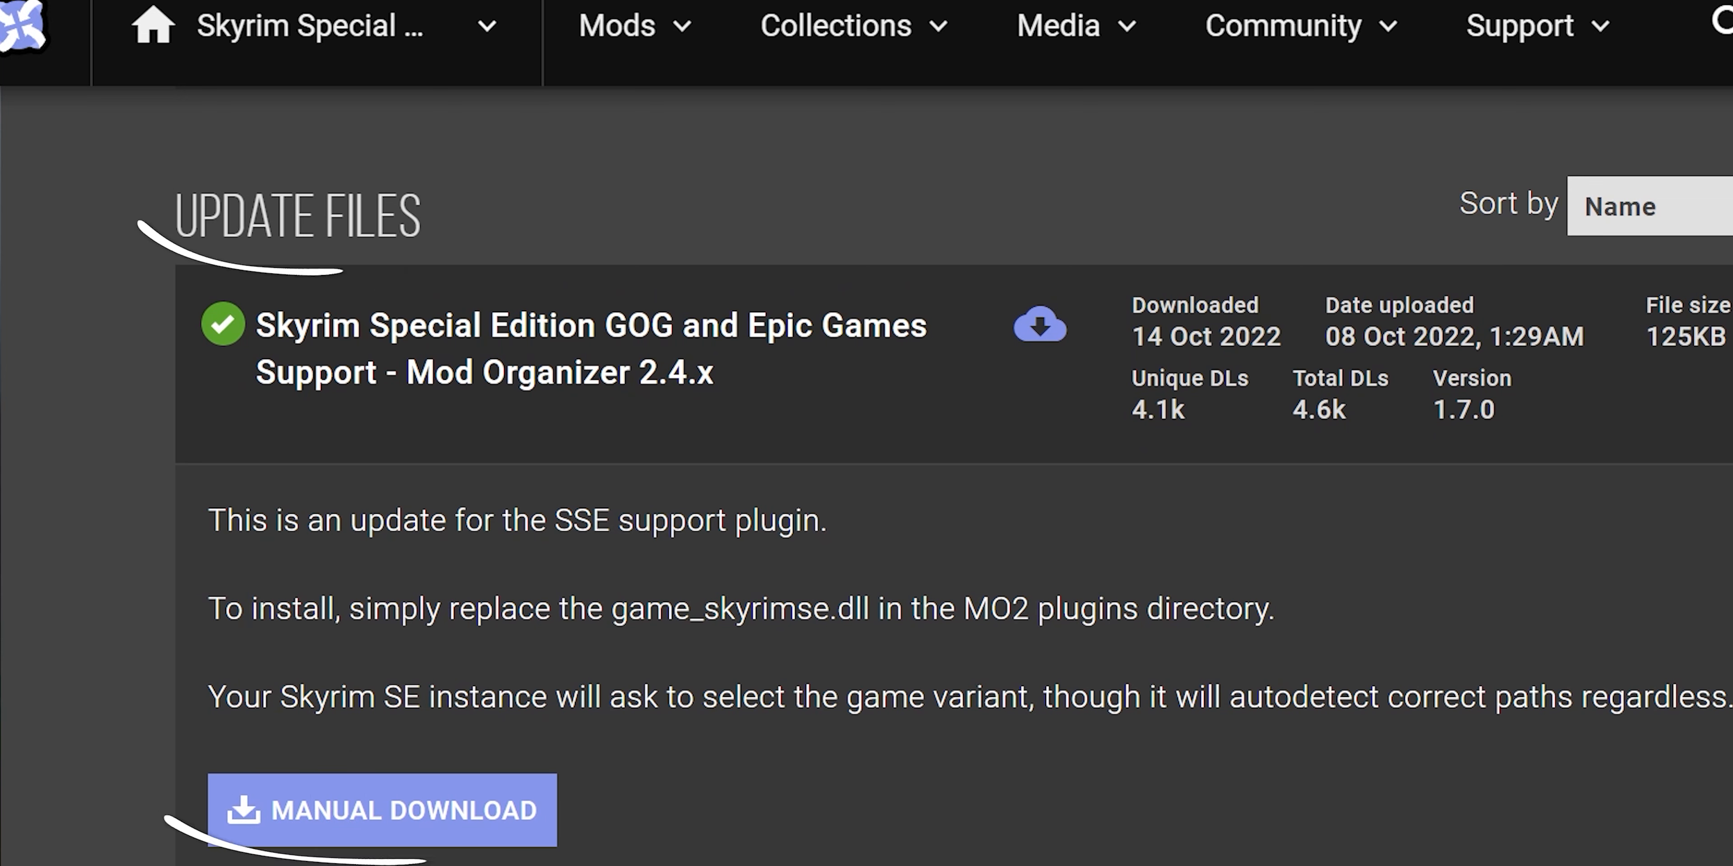
mouse_move(382, 834)
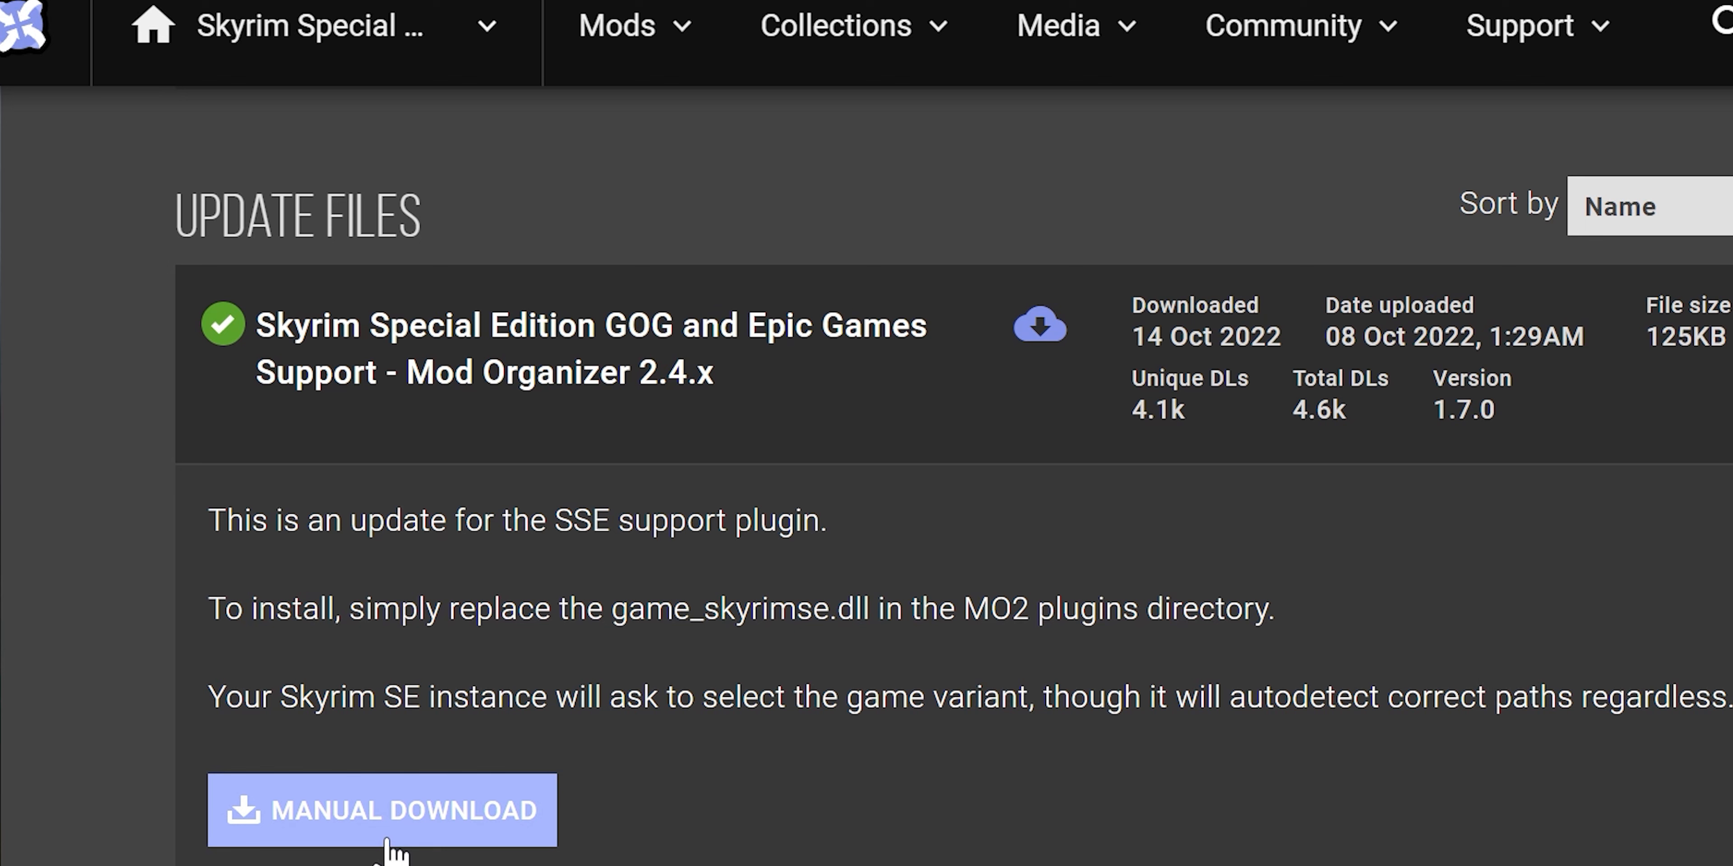
click(380, 811)
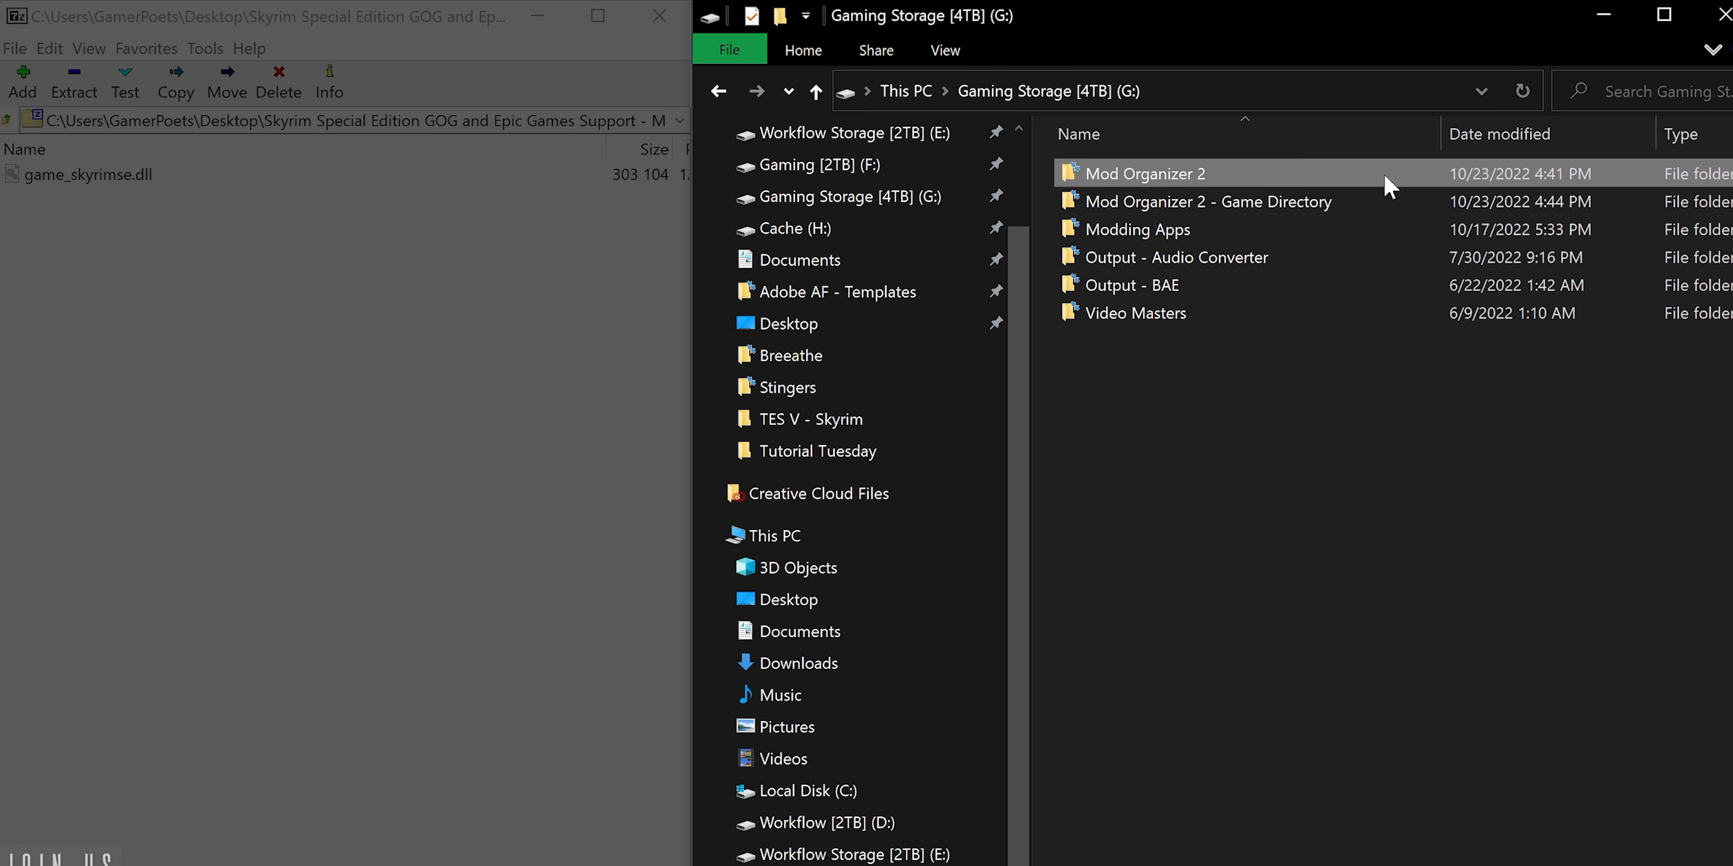
Go into the Mod Organizer 2 folder to place the updated game_skyrimse.dll in plugins.
double_click(1143, 173)
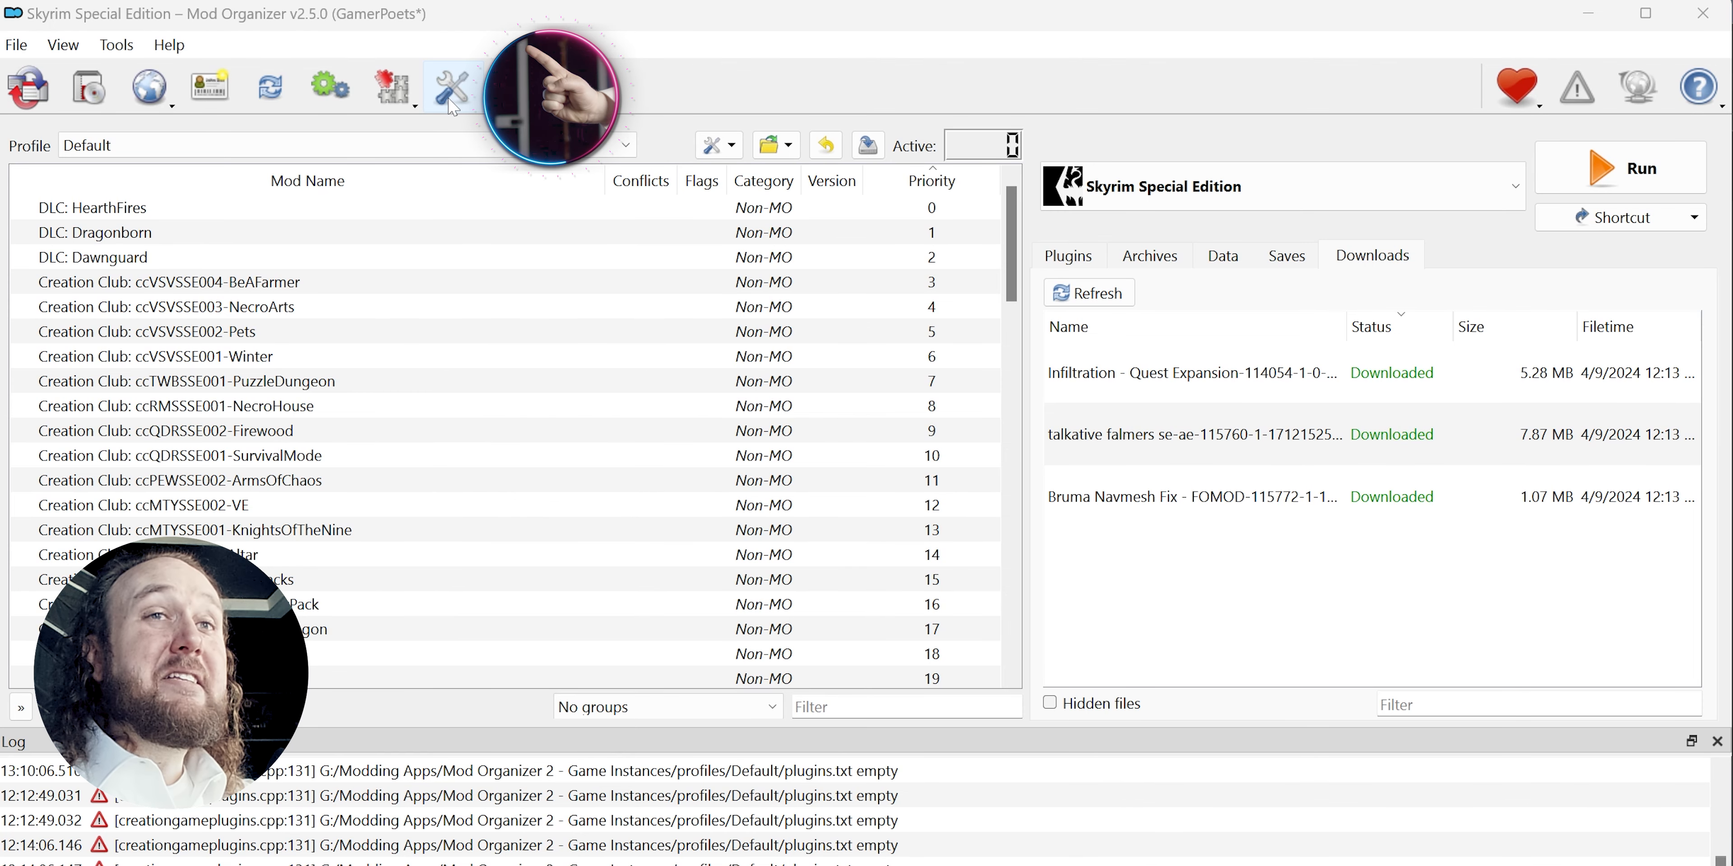
In Settings > General, enable the compact download list and toggle automatic update checking.
click(449, 87)
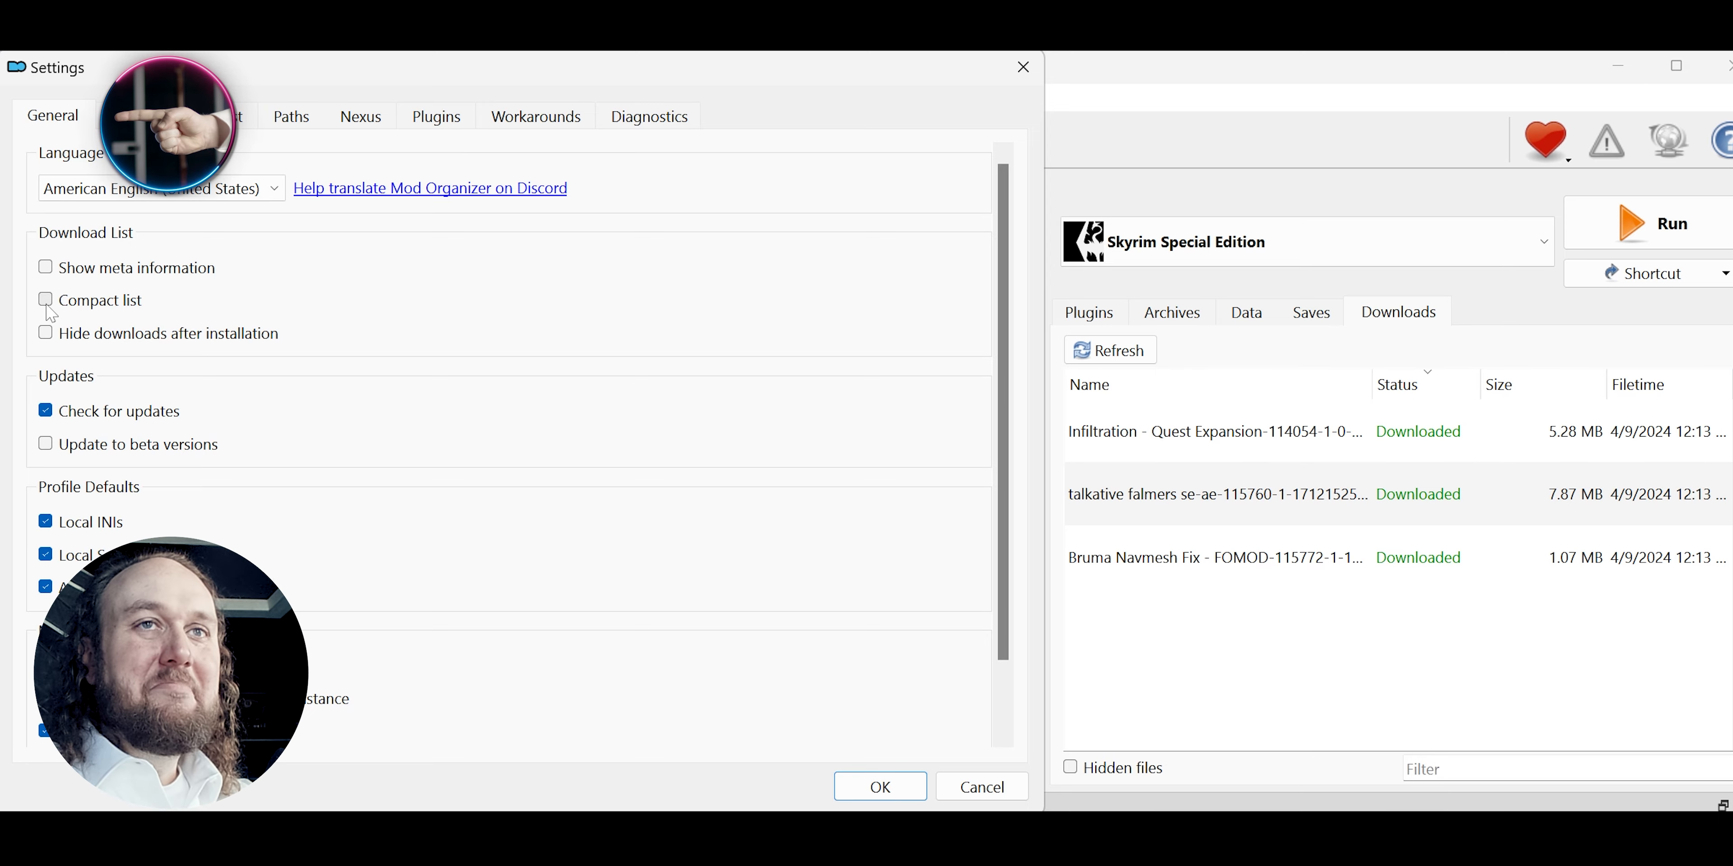
click(46, 299)
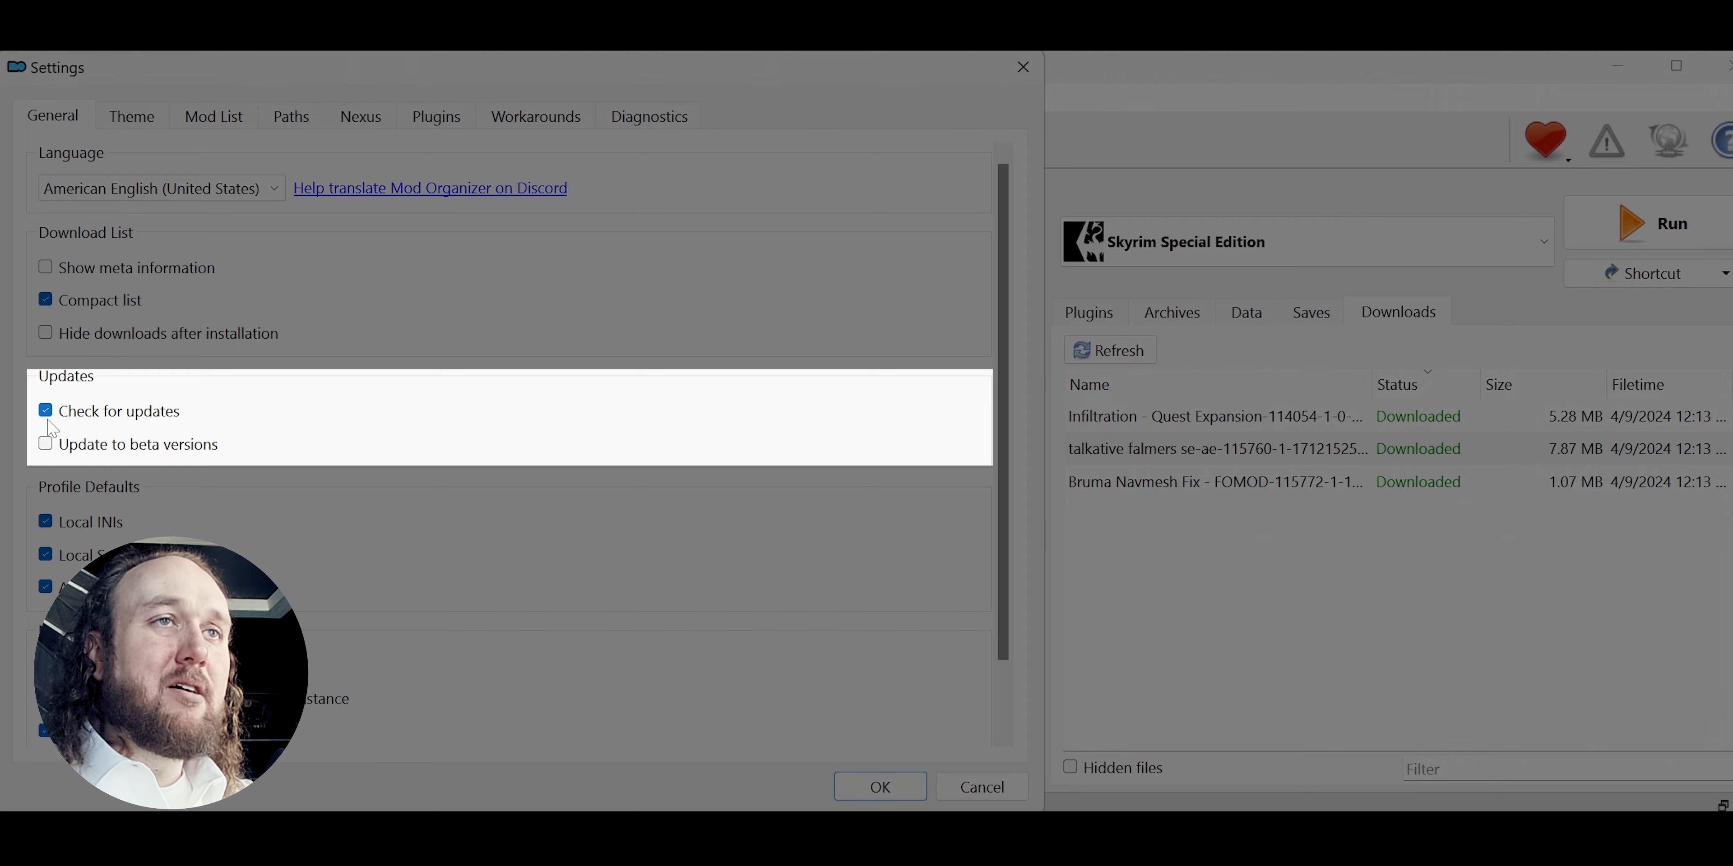
click(45, 444)
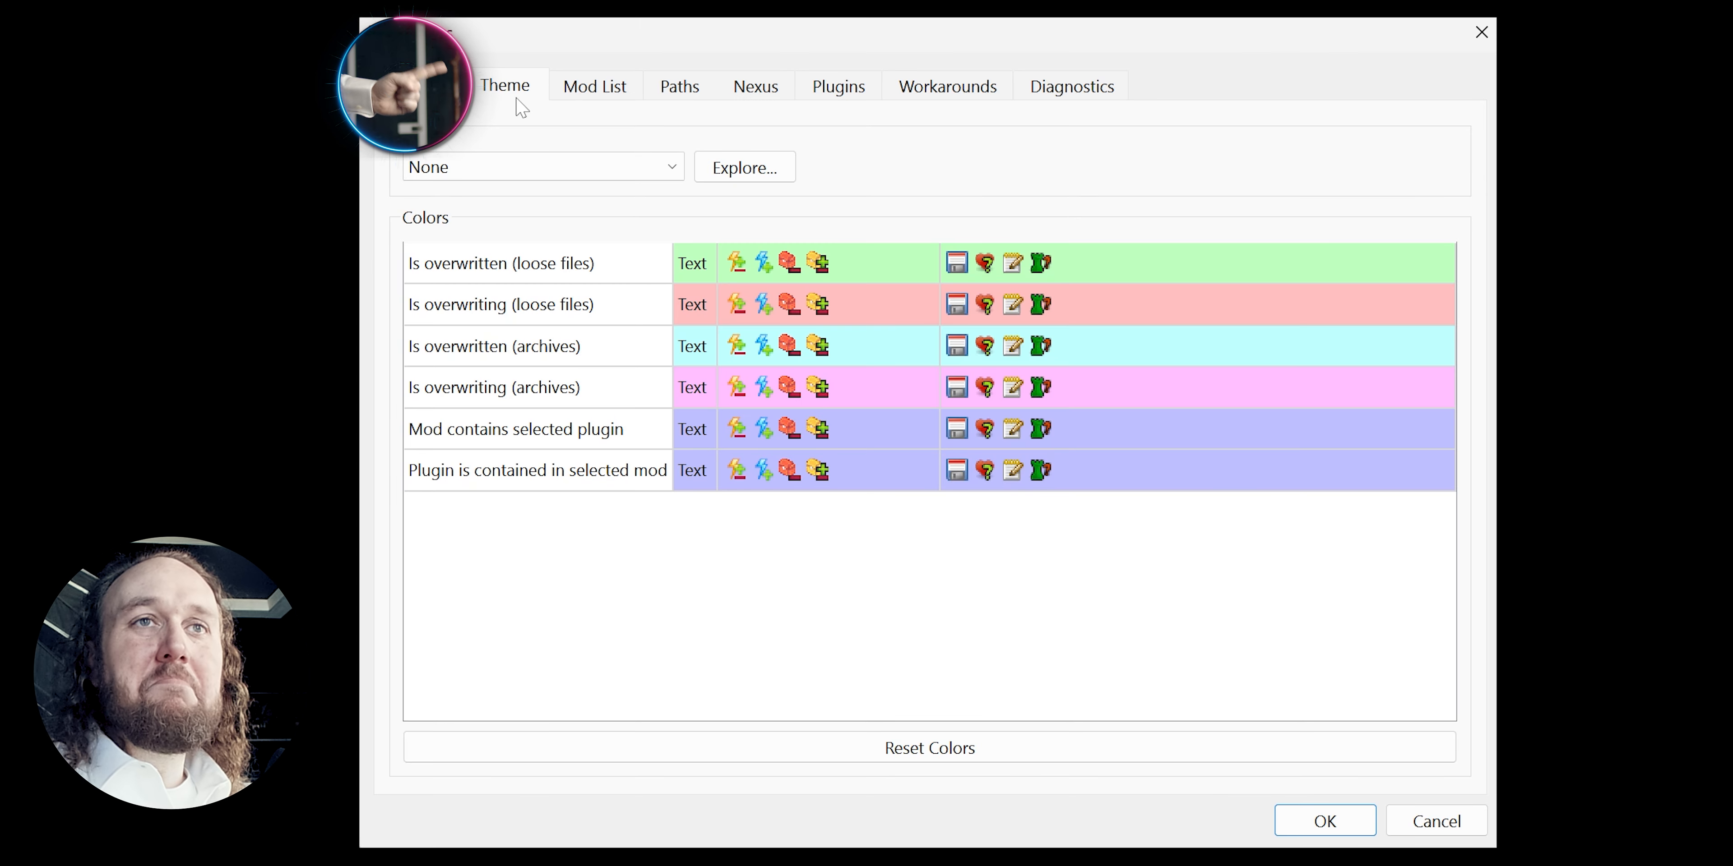
Choose 'dark' as the interface style on the Theme page.
click(542, 167)
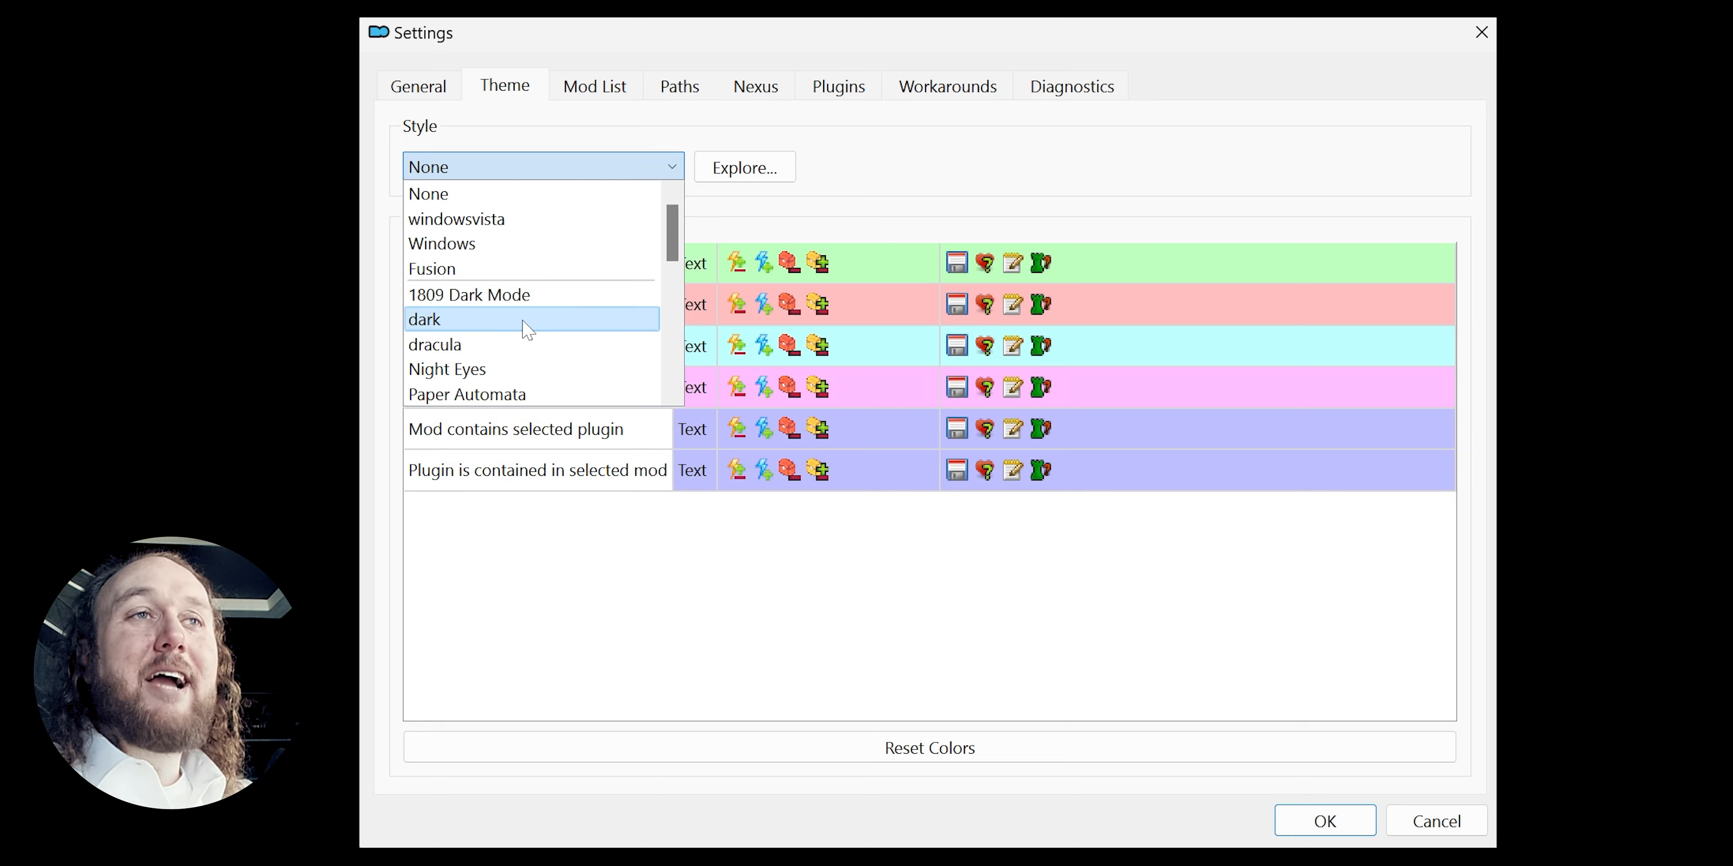
click(424, 320)
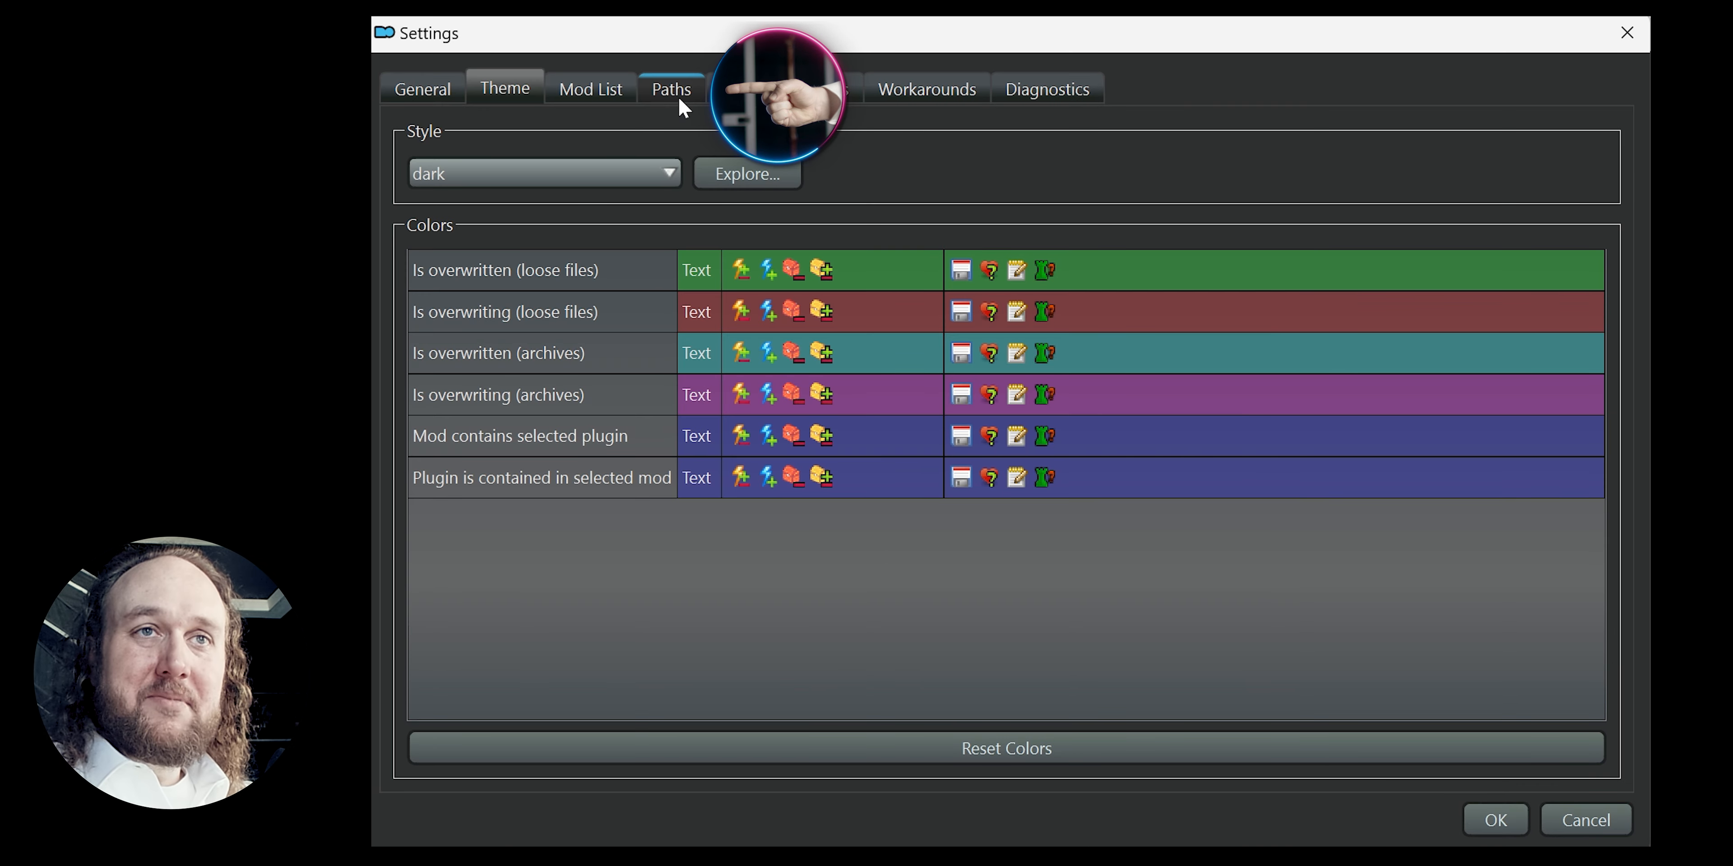
On Paths, set The Elderscrolls - Skyrim folder as base directory, save, and accept the missing INI warning.
click(671, 89)
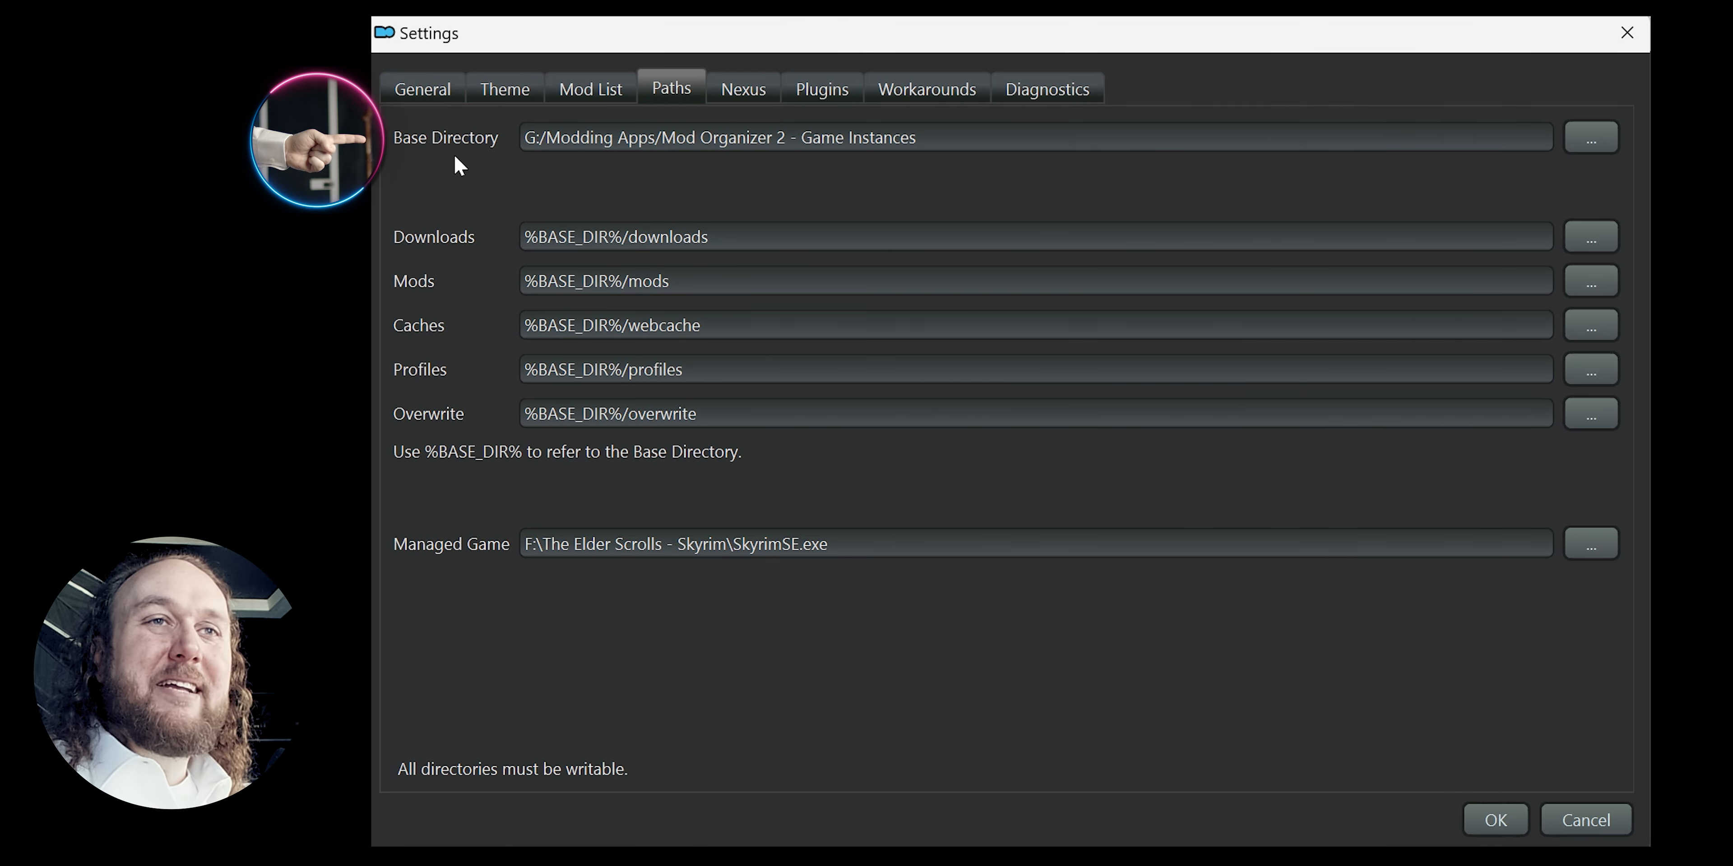
mouse_move(922, 169)
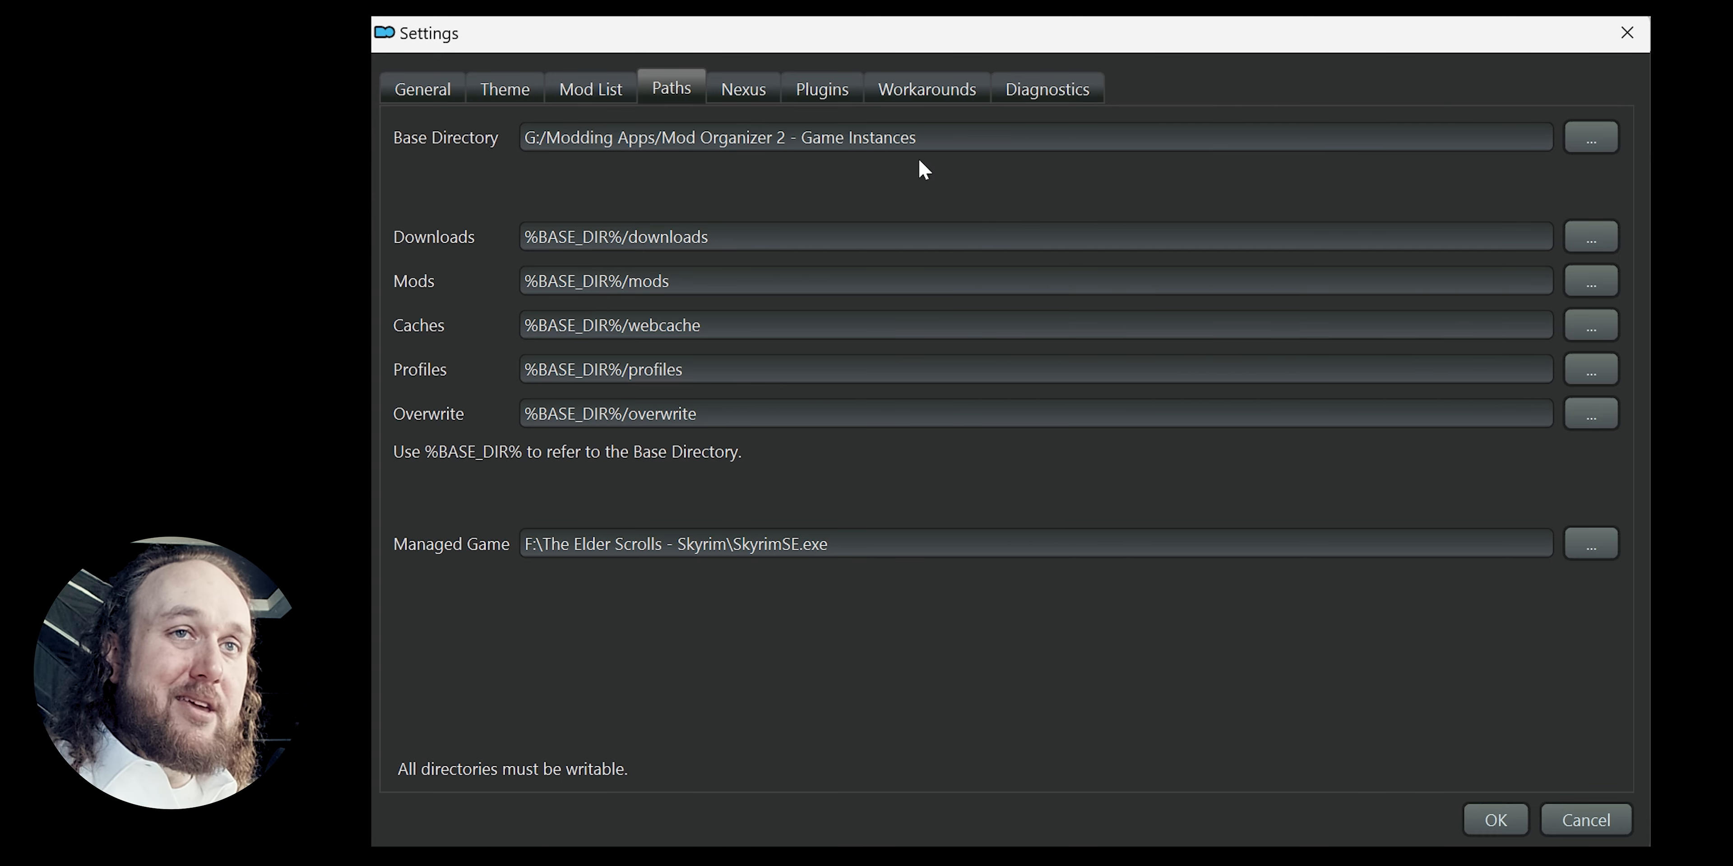
click(1590, 137)
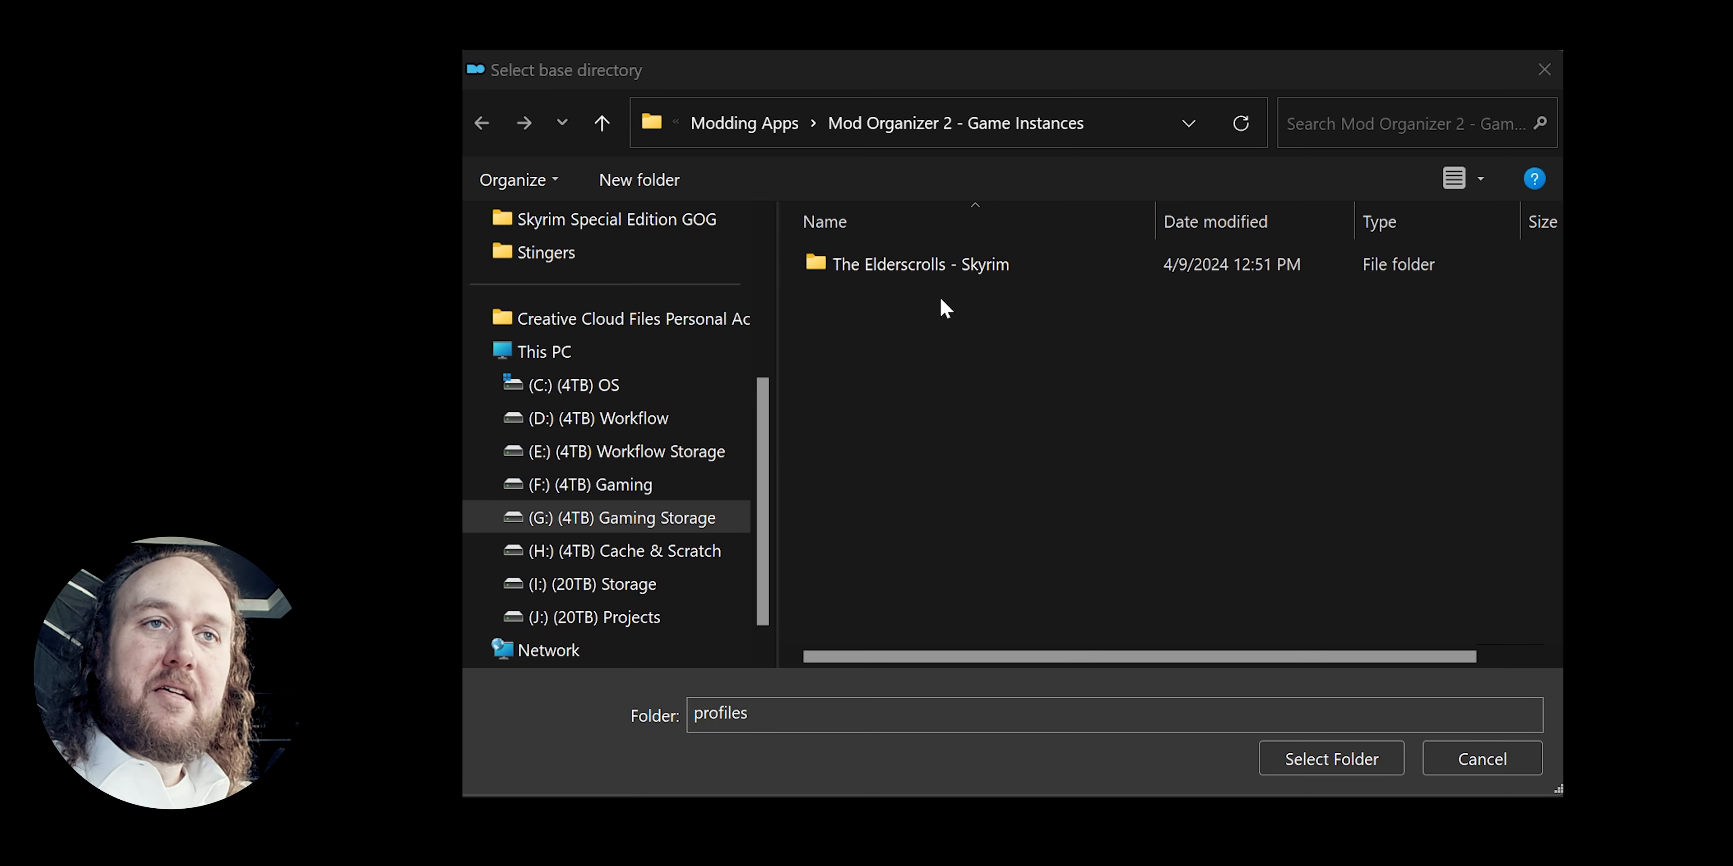
click(919, 264)
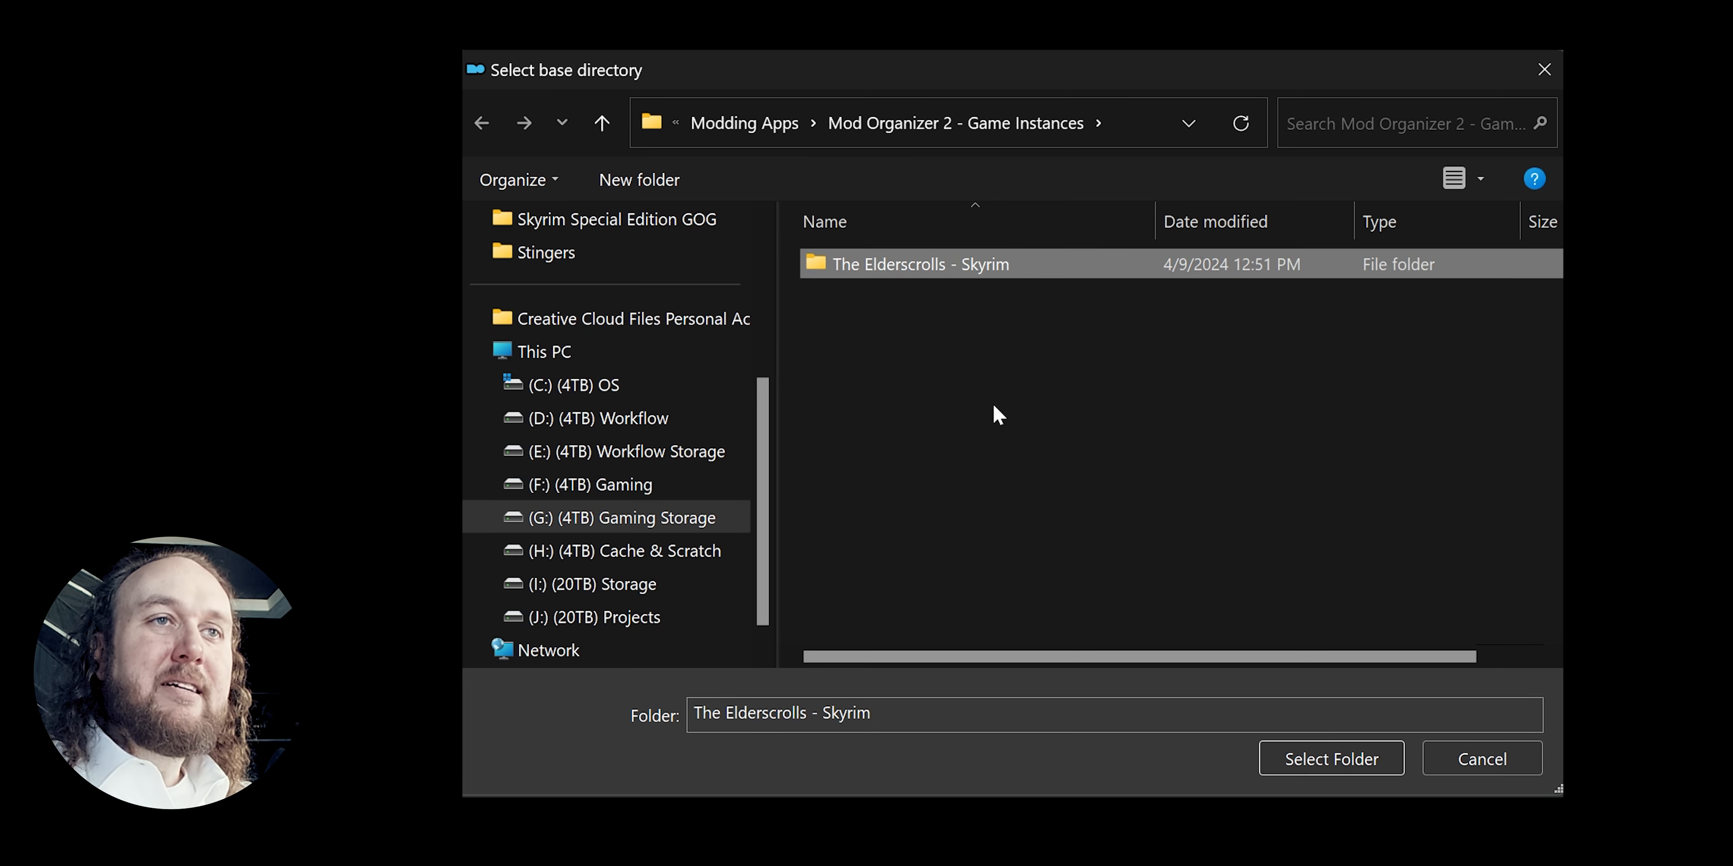
click(1329, 759)
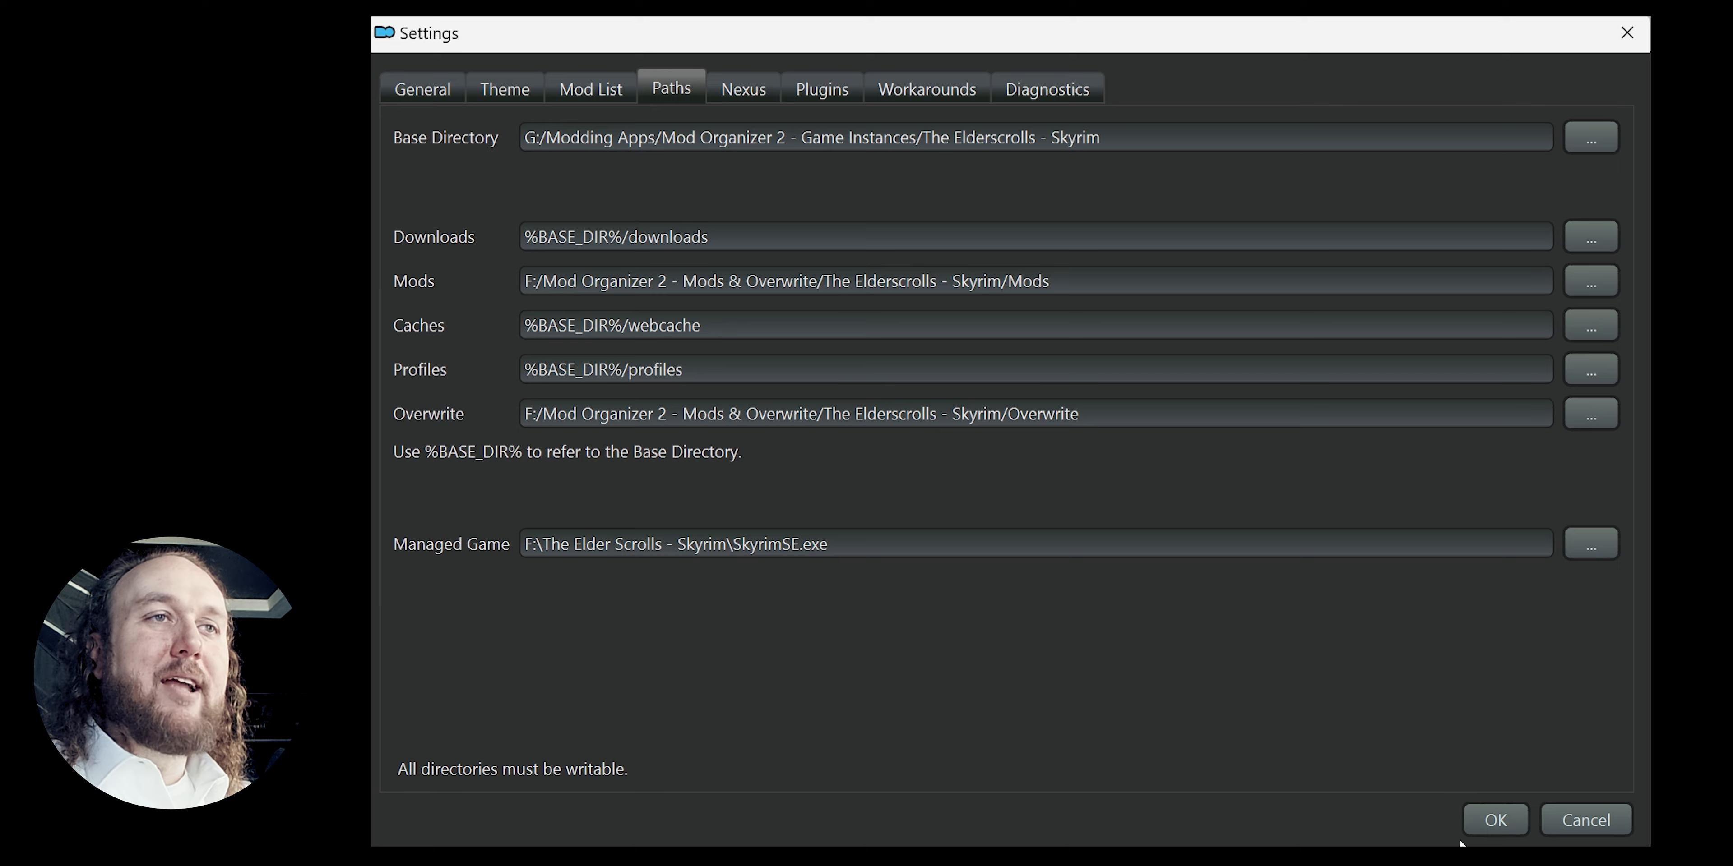
click(1495, 820)
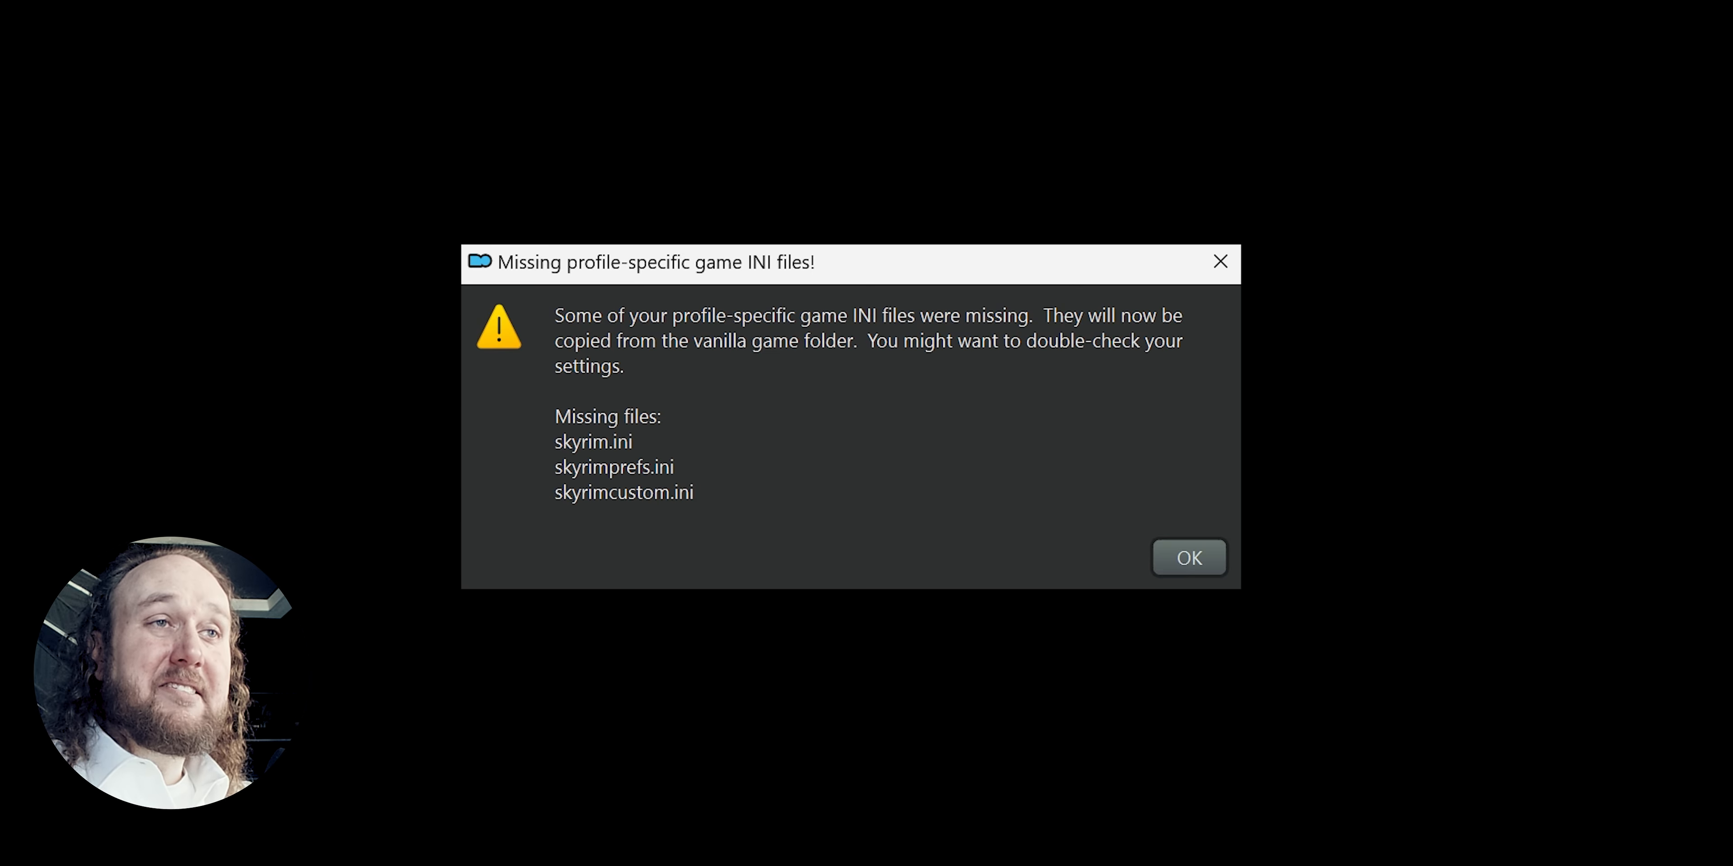
click(1187, 557)
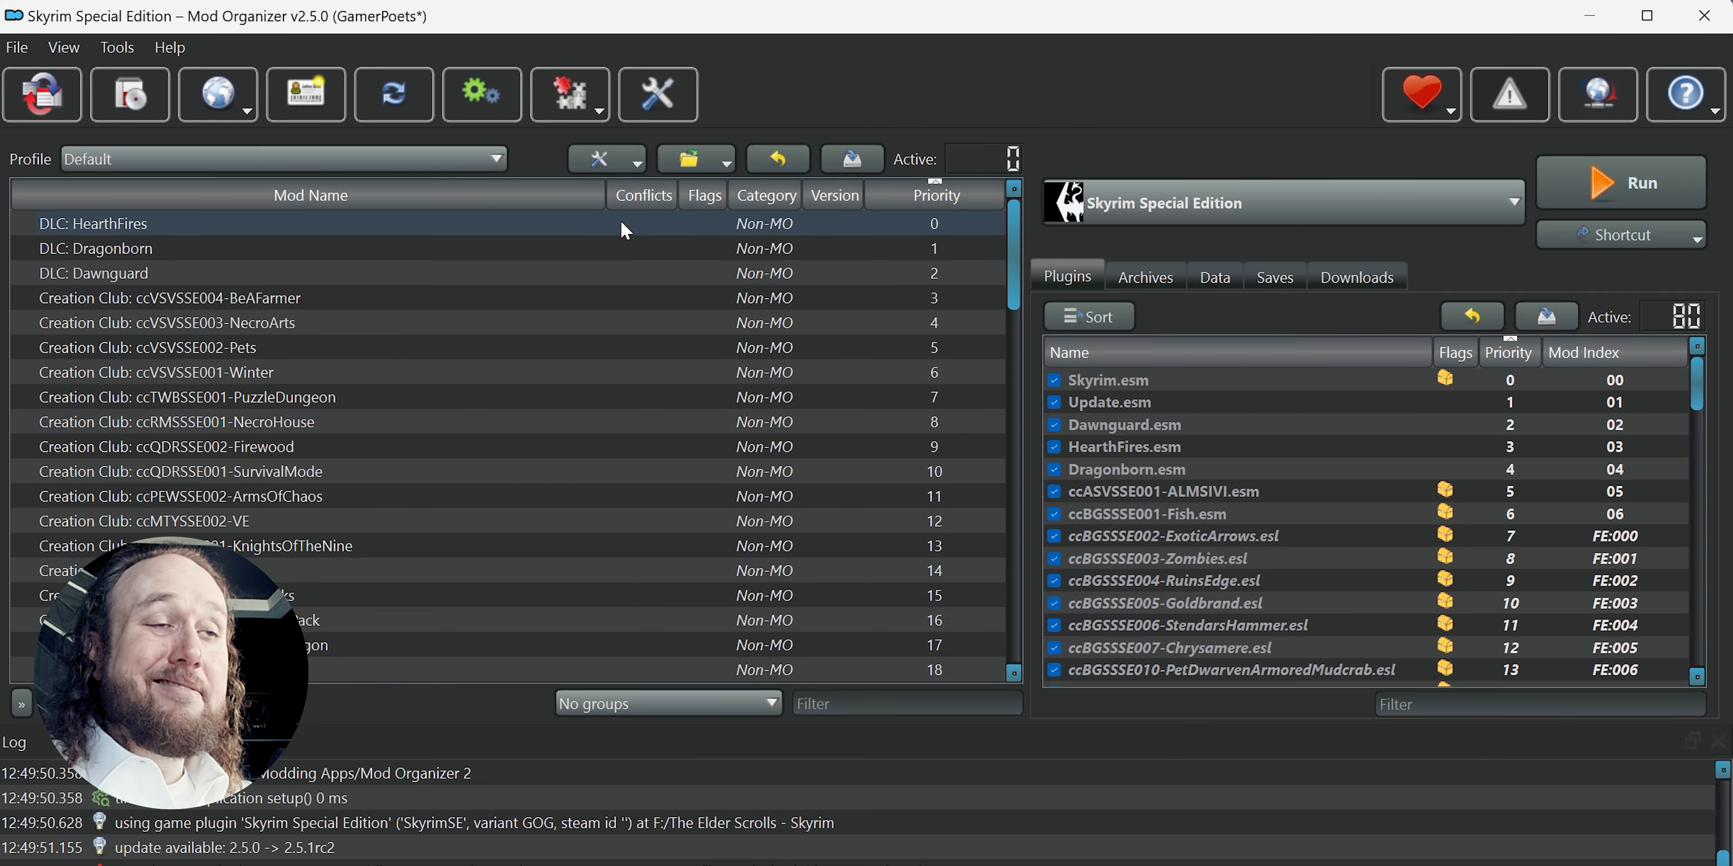
Reopen the settings to review the Paths page with the new base directory.
click(481, 94)
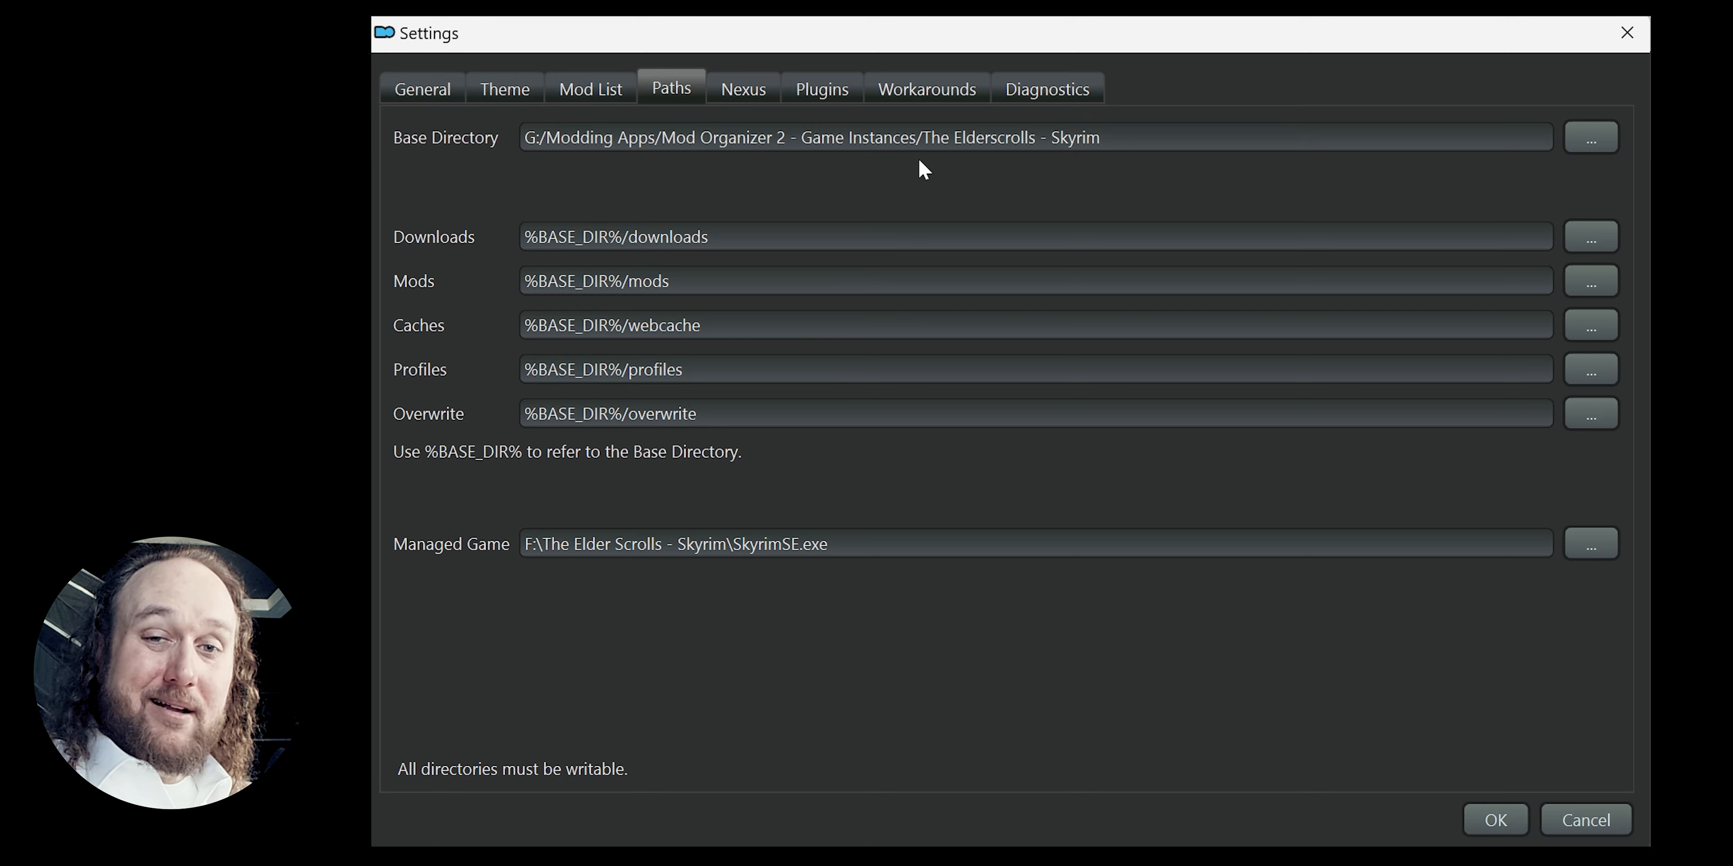
mouse_move(380, 249)
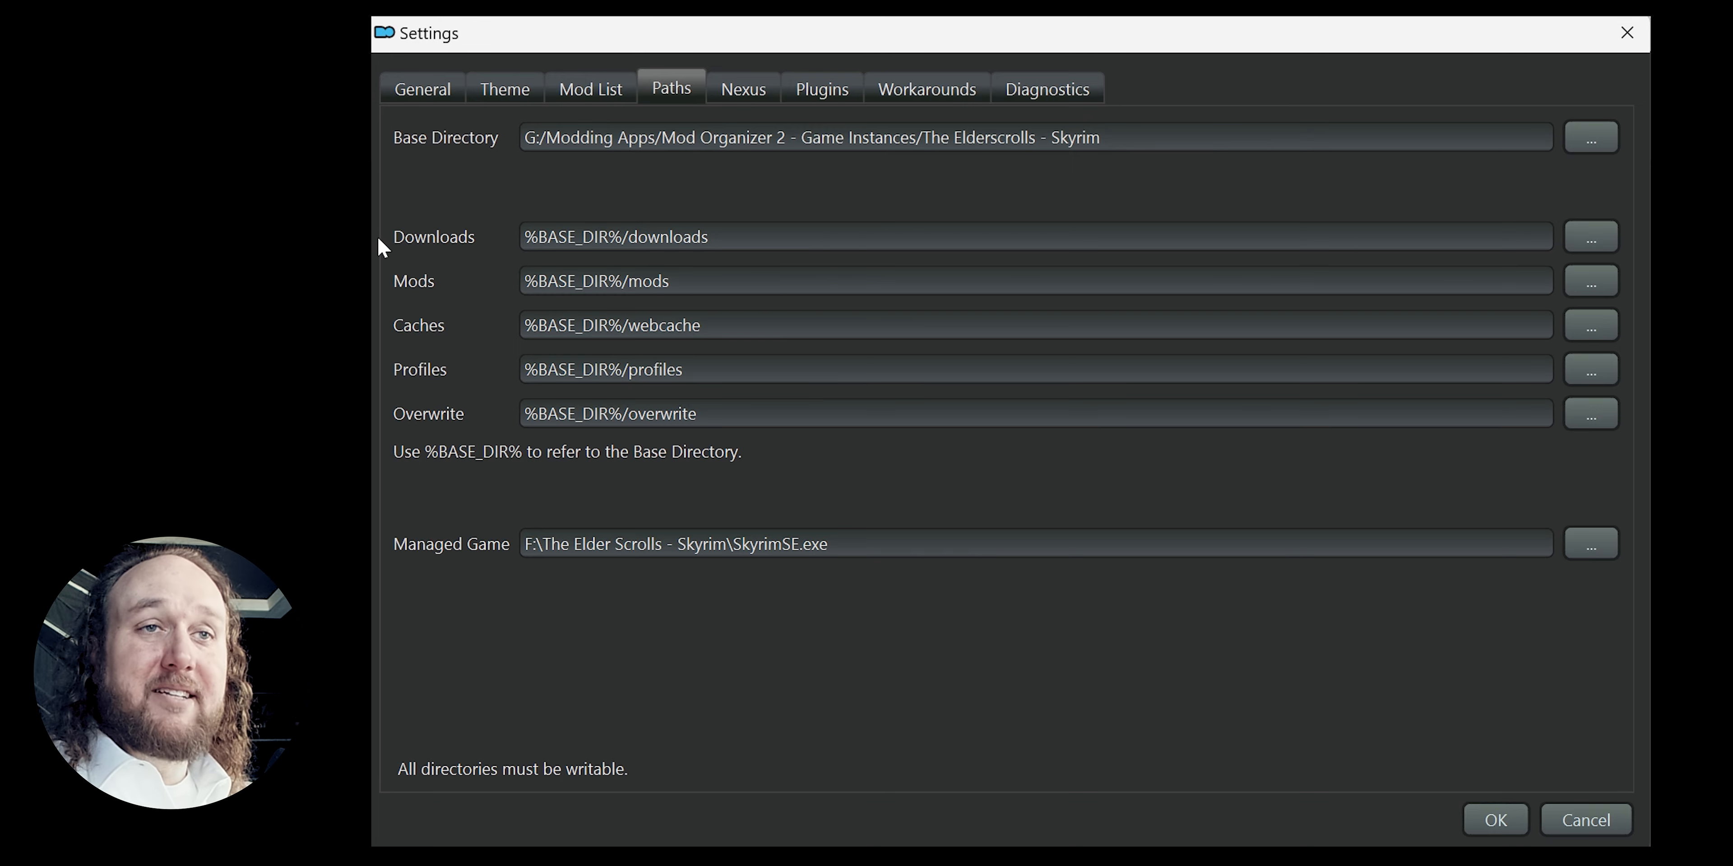
mouse_move(384, 335)
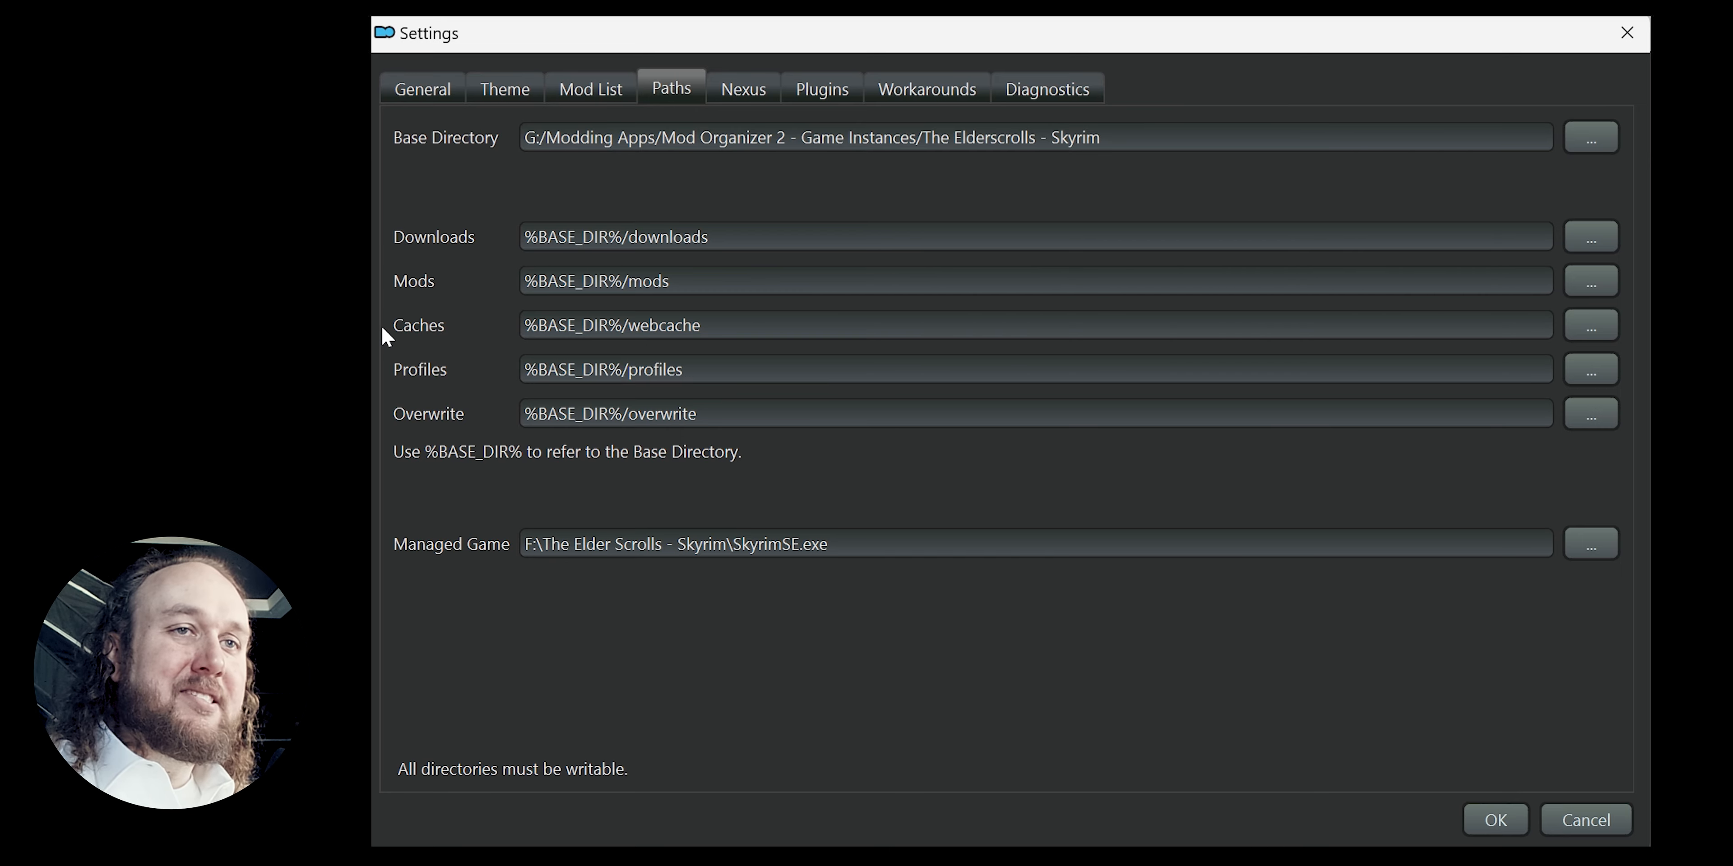
mouse_move(378, 380)
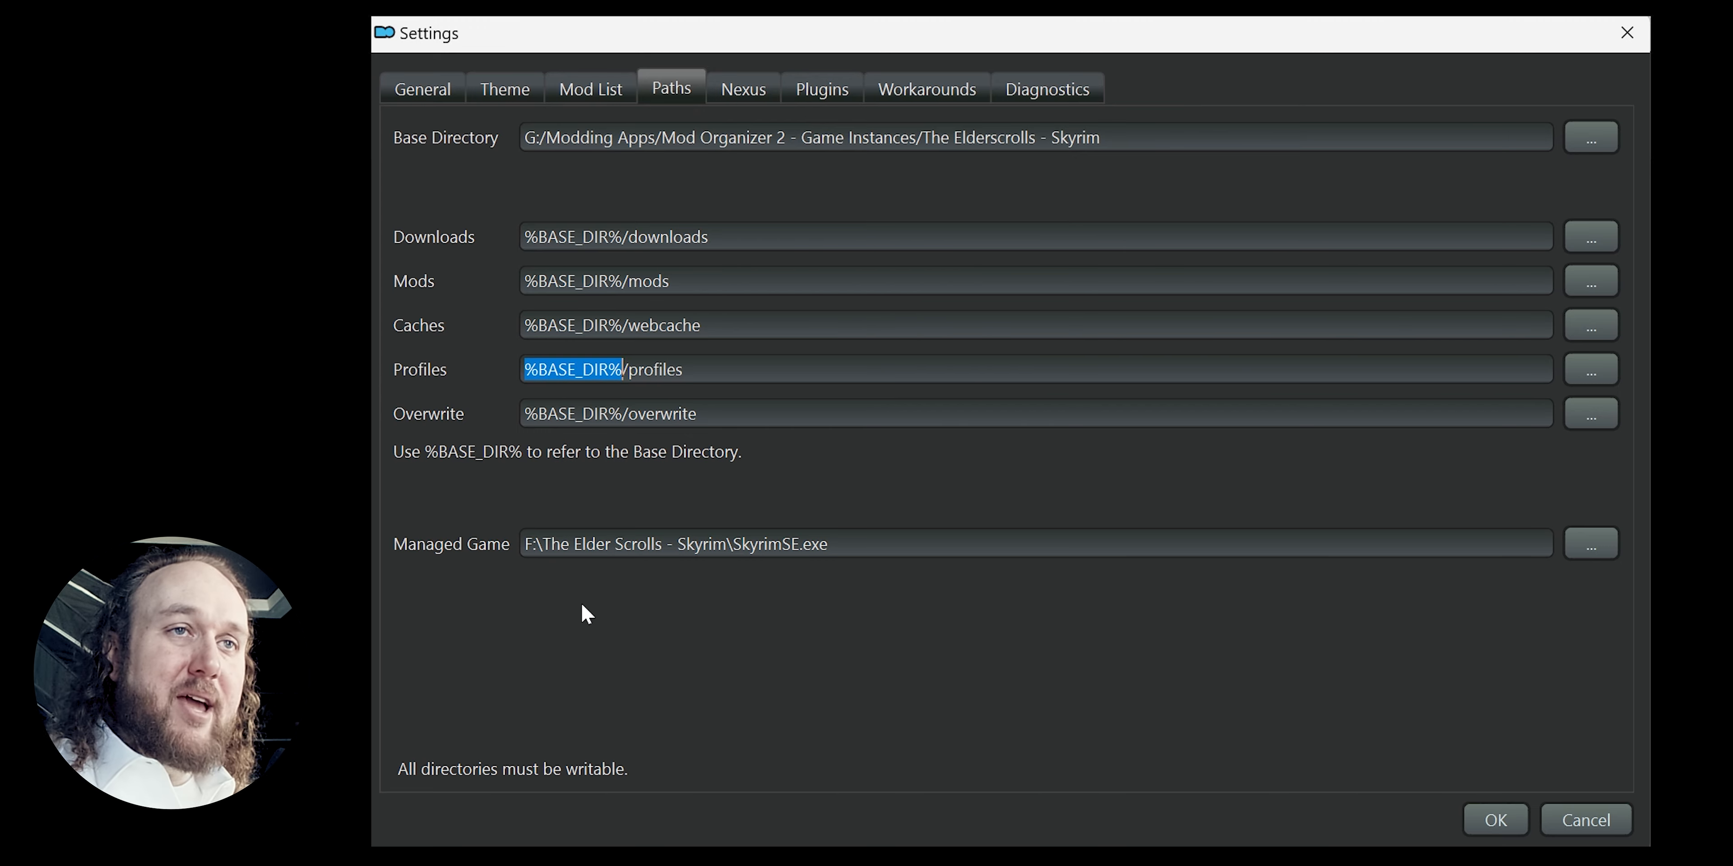
mouse_move(381, 292)
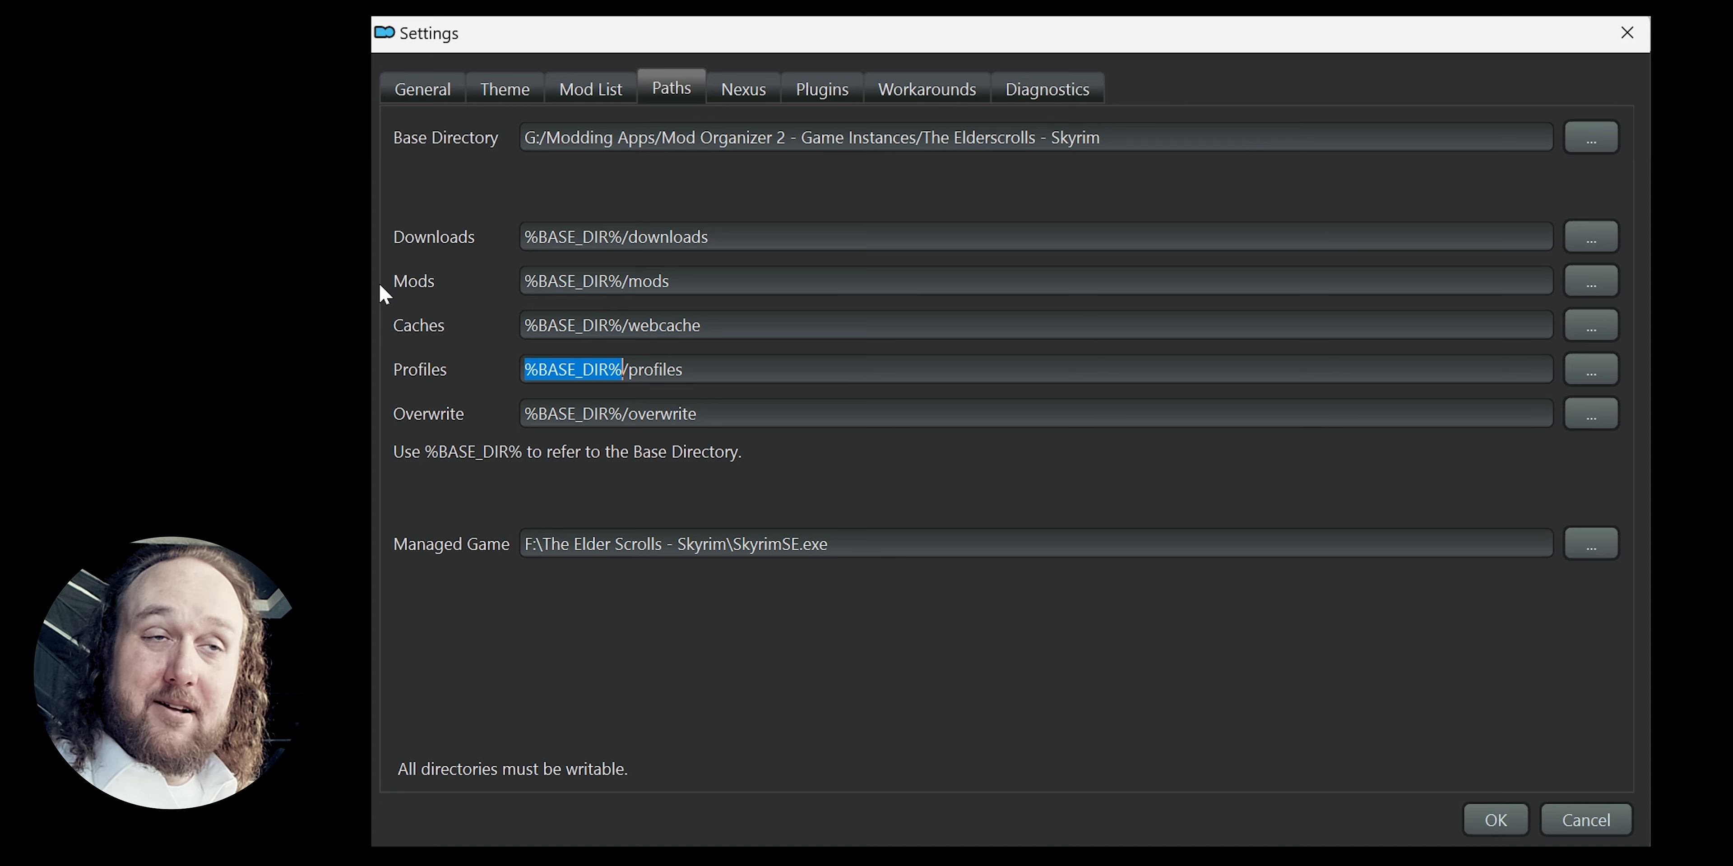
mouse_move(379, 427)
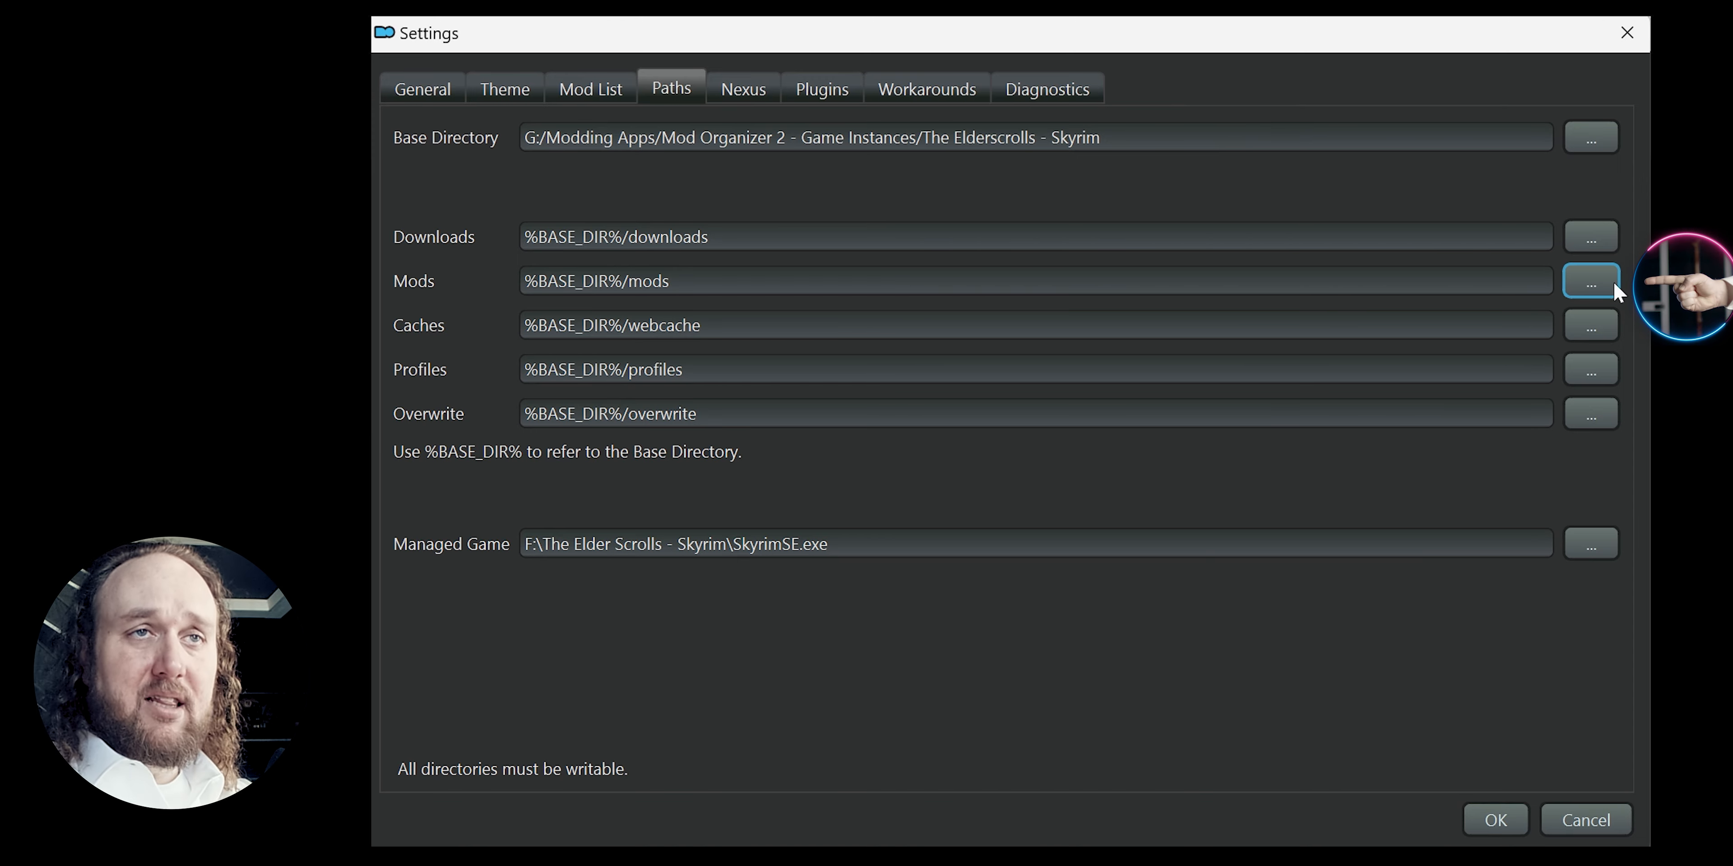
Create F:/Mod Organizer 2 - Mods & Overwrite/The Elderscrolls - Skyrim/Mods and use it as the mods directory.
click(1590, 280)
text(Mod)
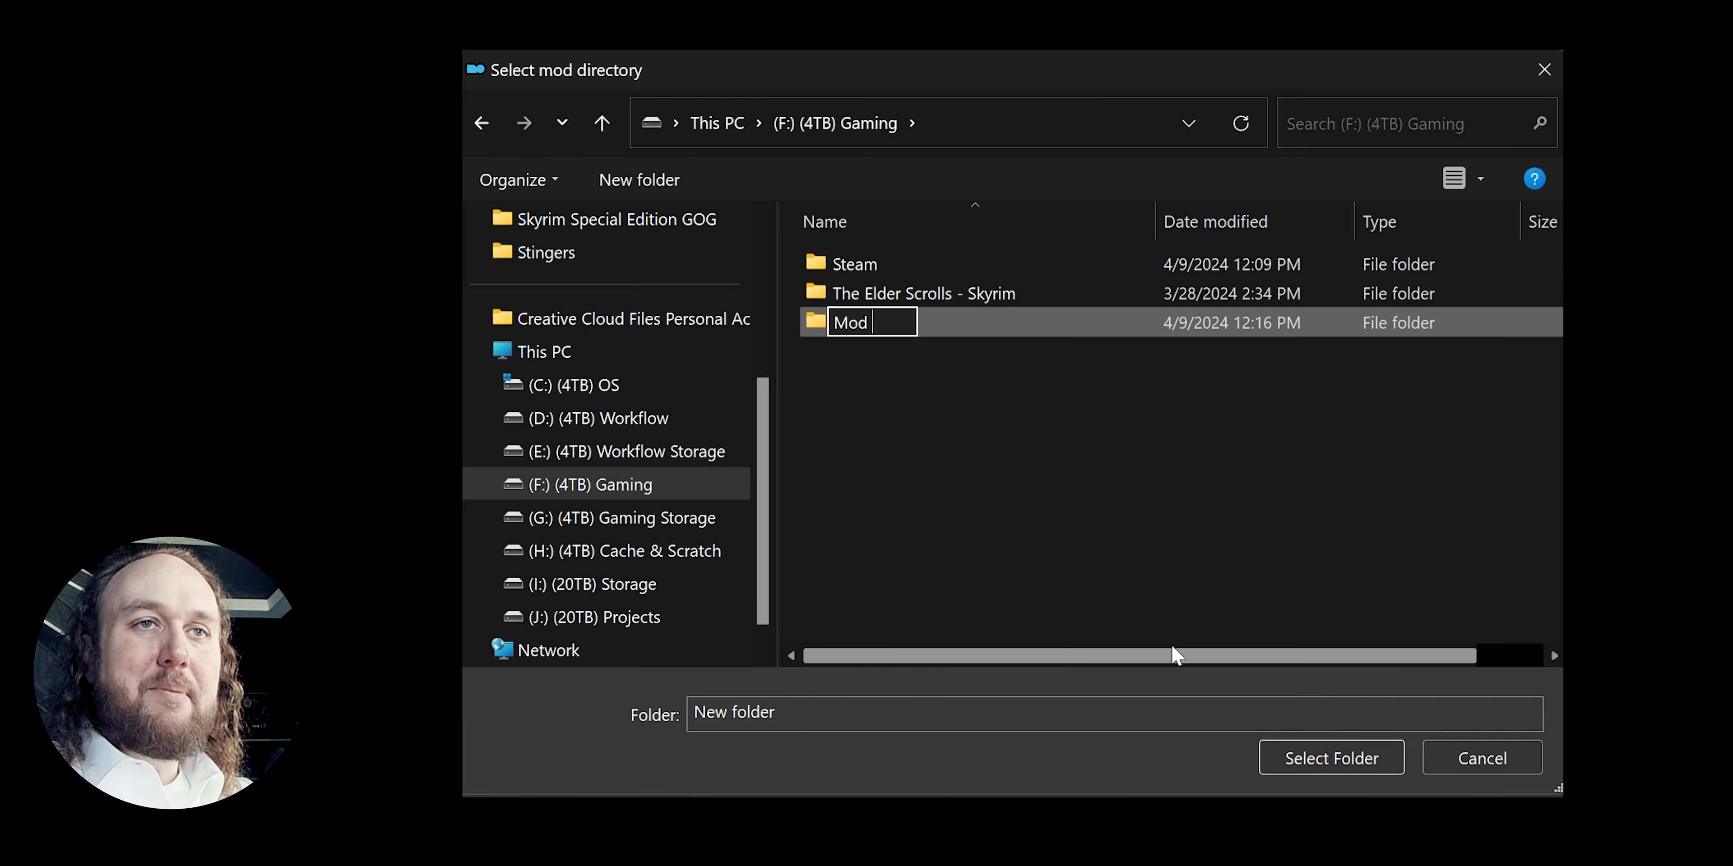
text(Organizer 2 - Mods)
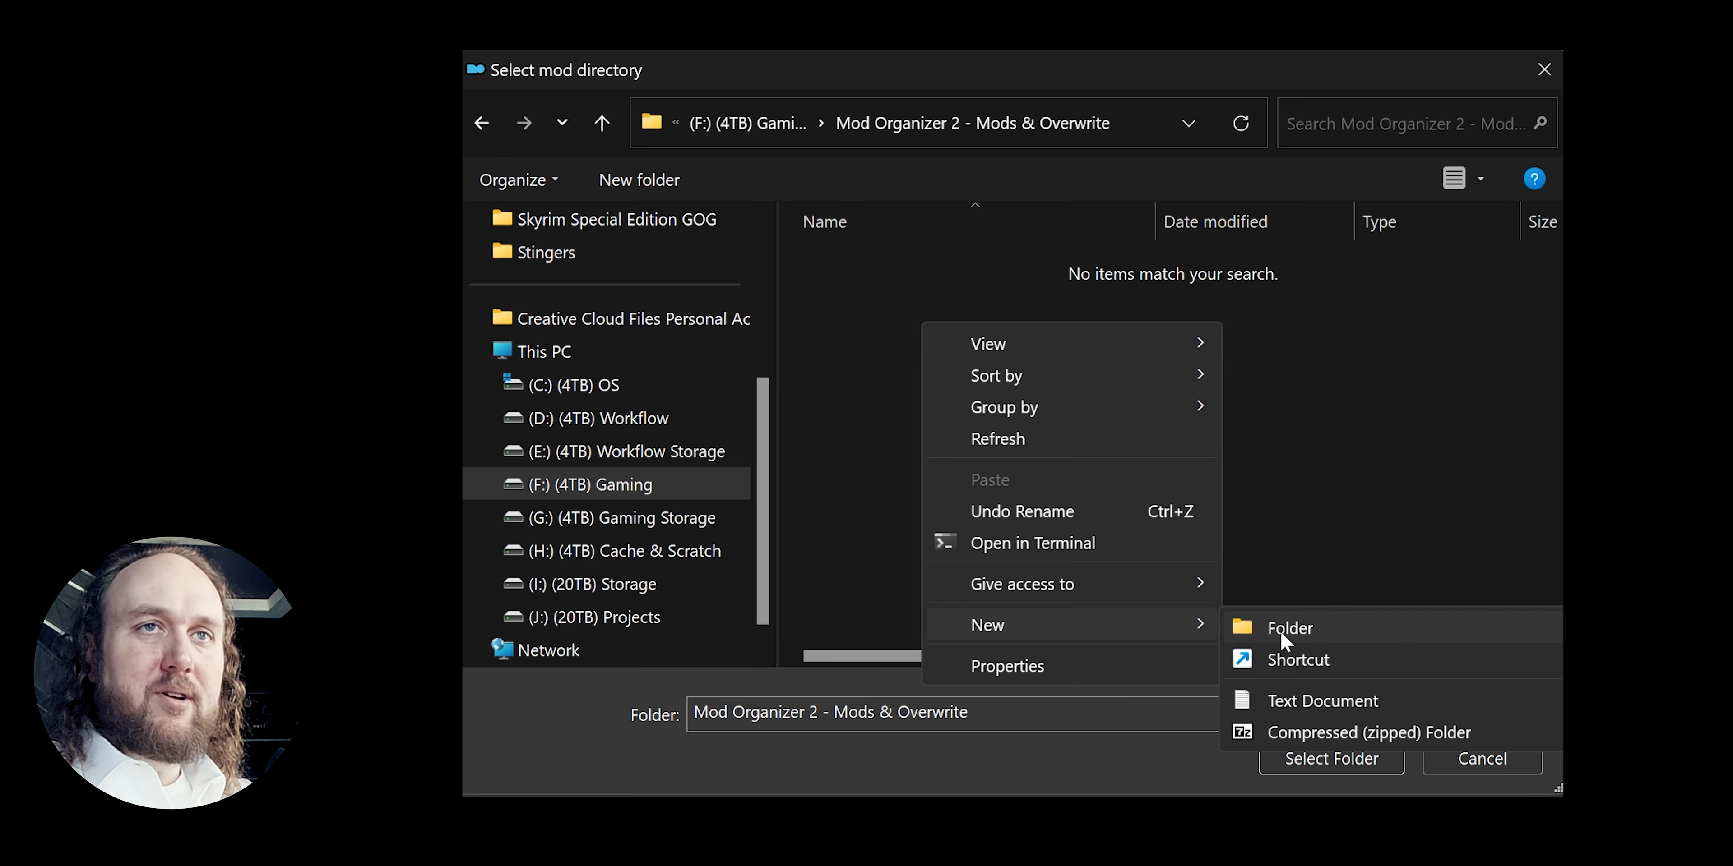
click(1289, 628)
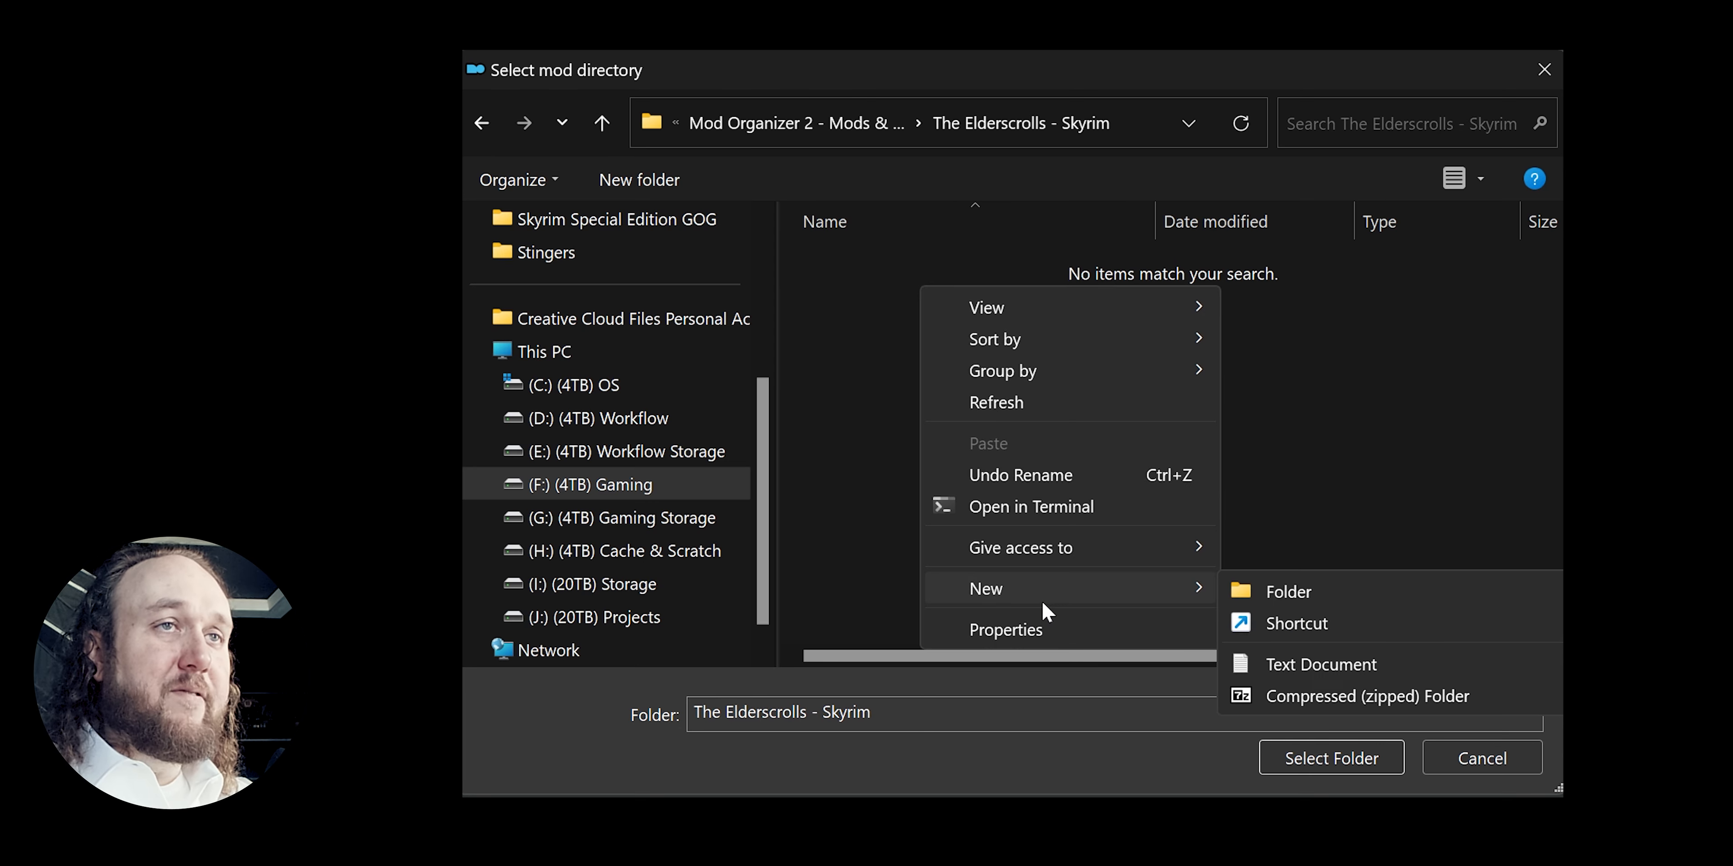
click(1288, 591)
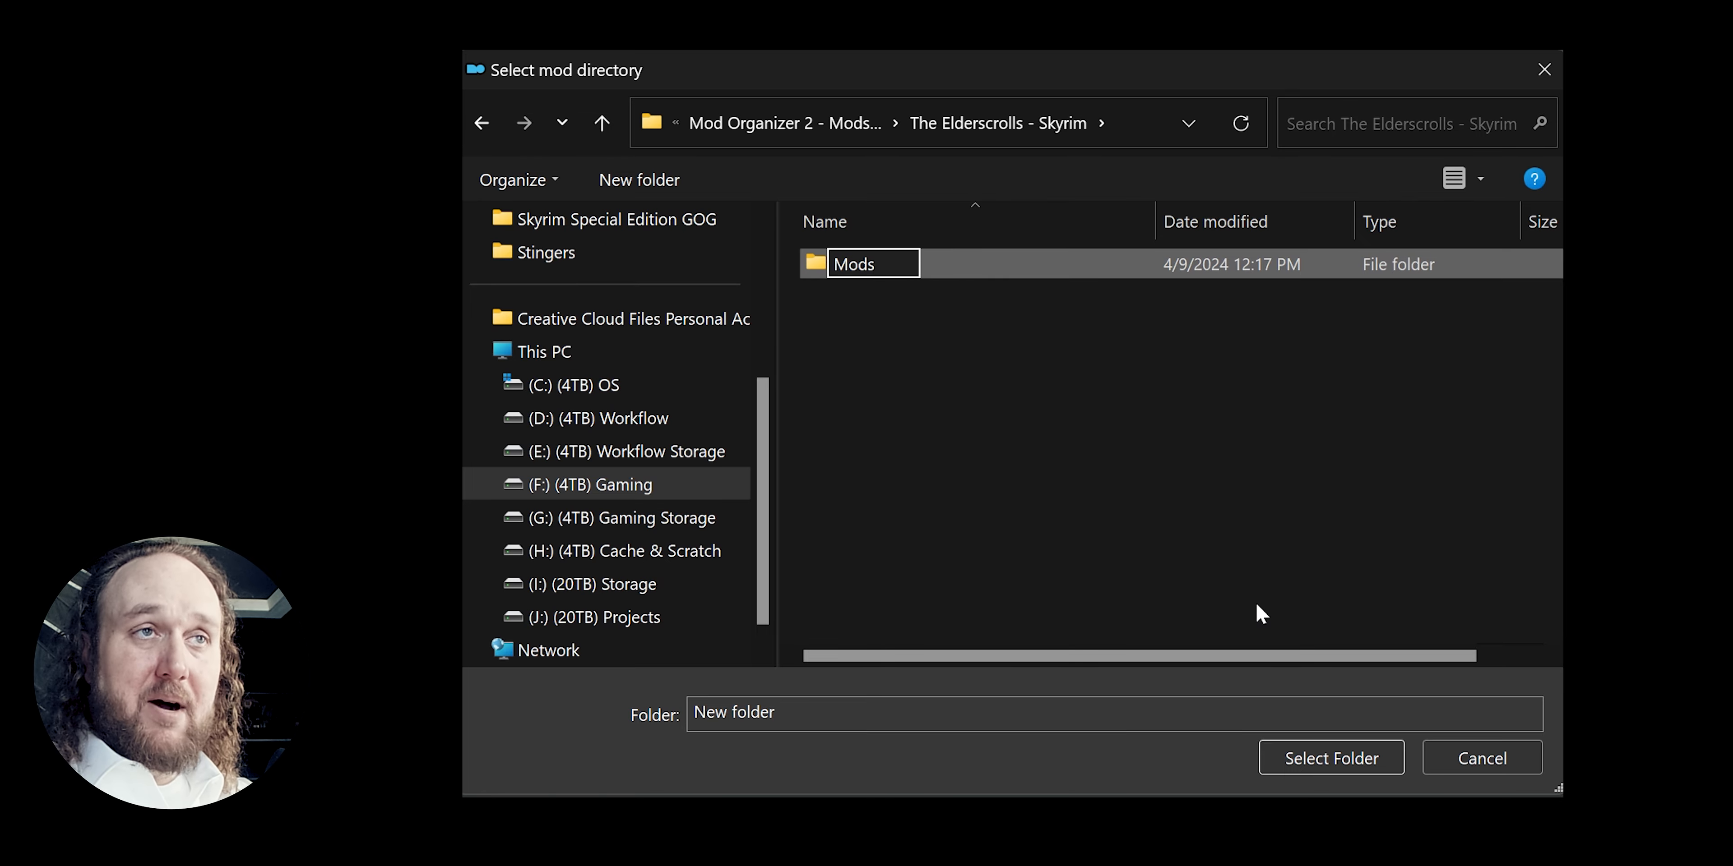
click(852, 265)
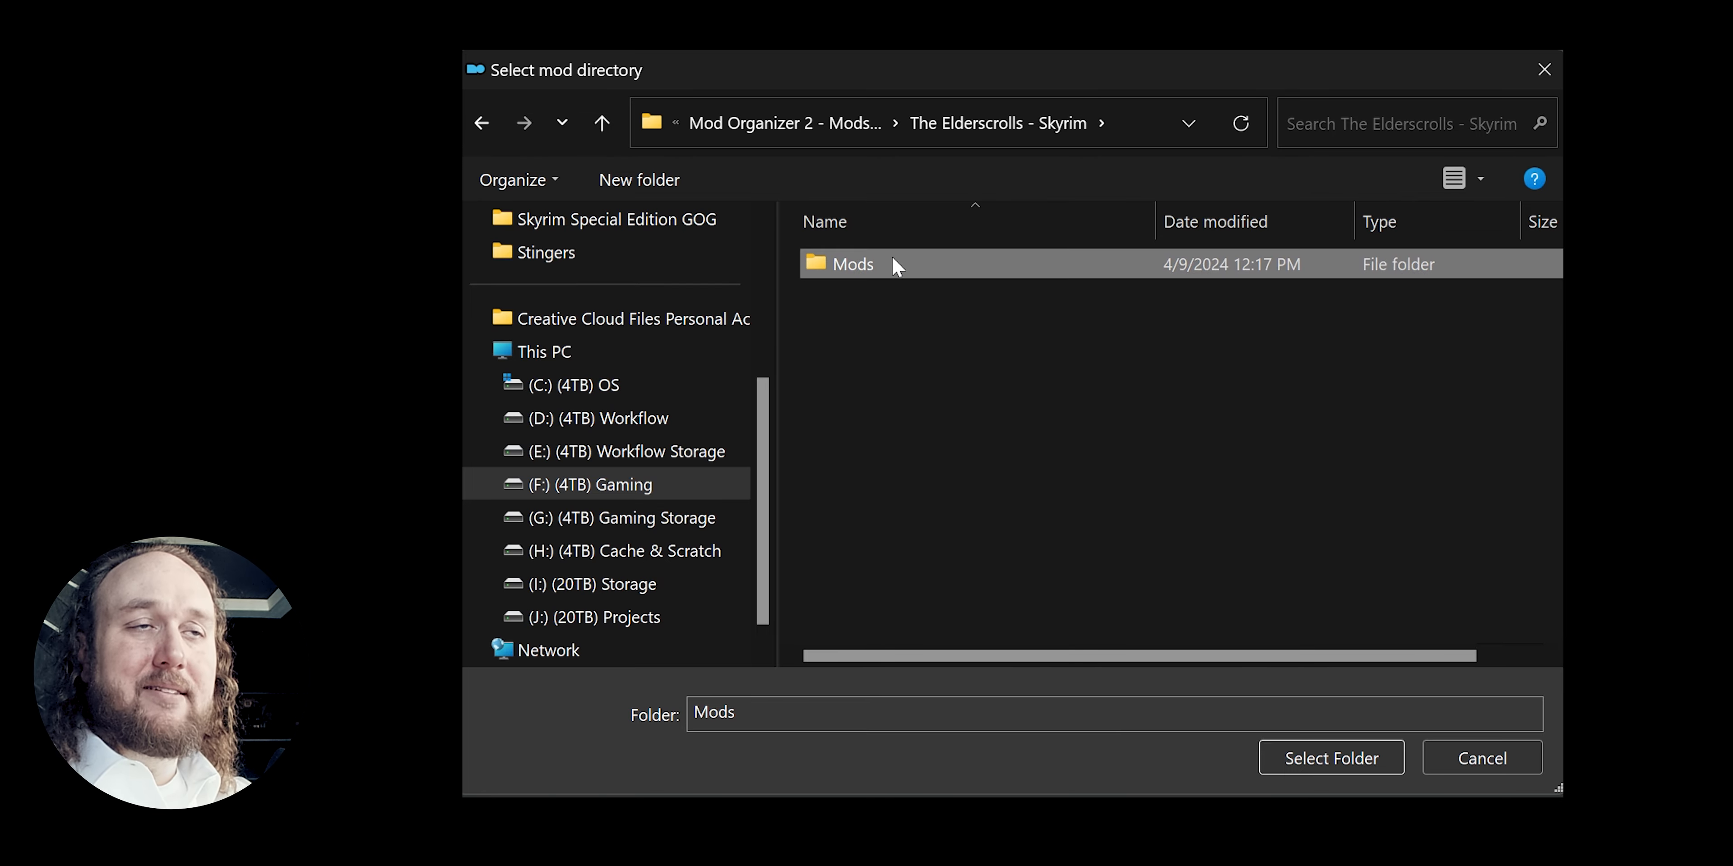
click(1330, 758)
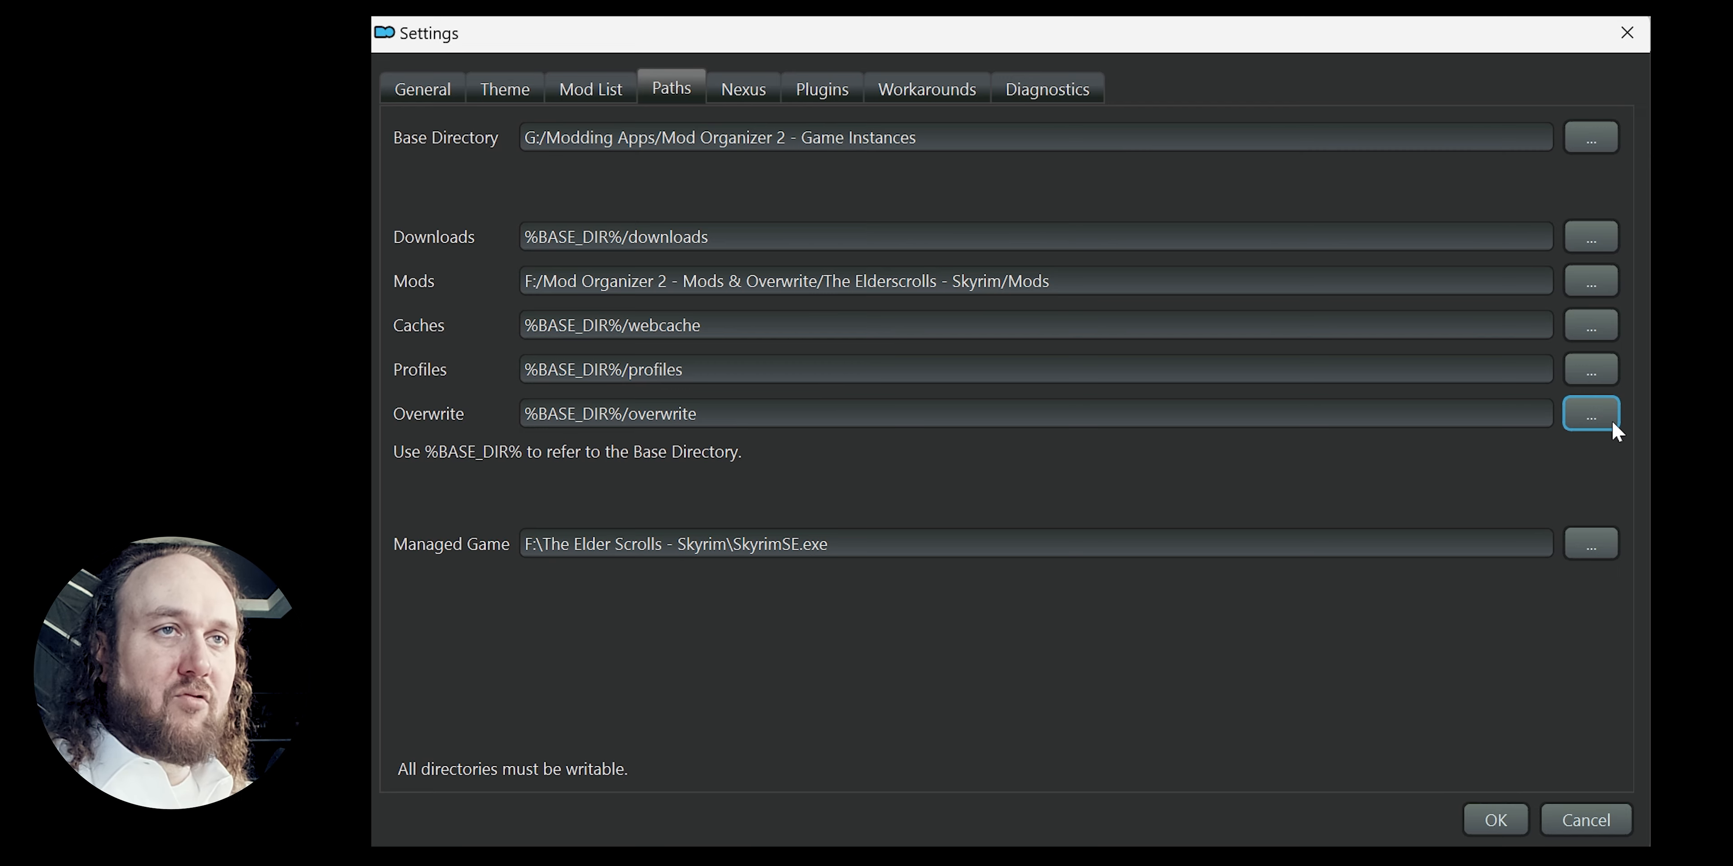
Select the Overwrite folder under The Elderscrolls - Skyrim on F: as the overwrite directory.
click(1590, 414)
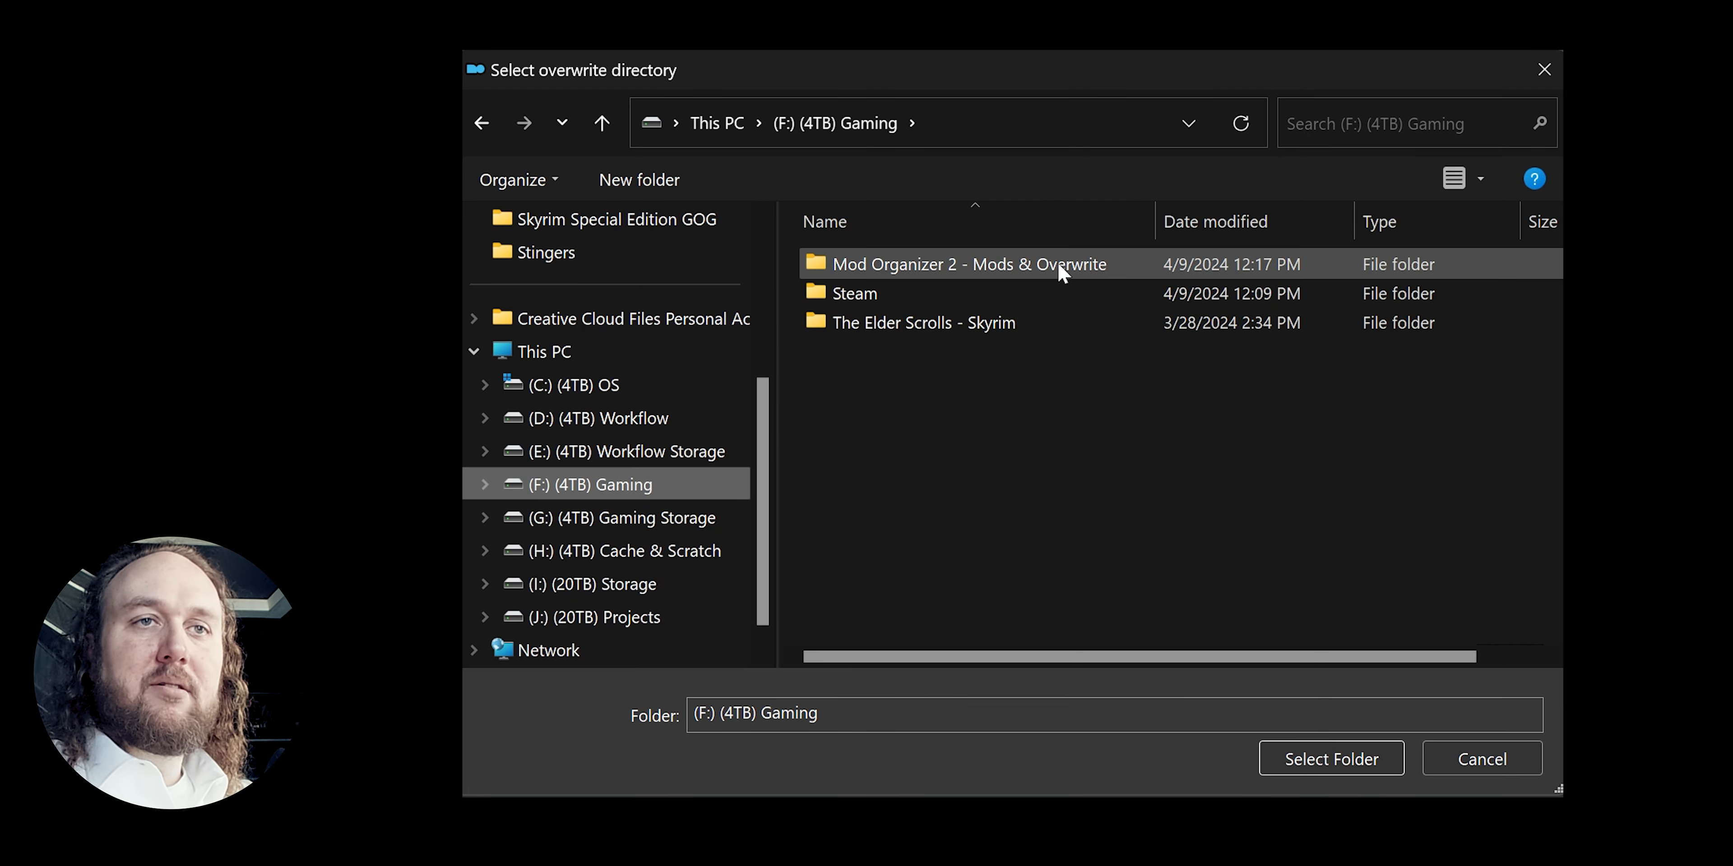
double_click(965, 265)
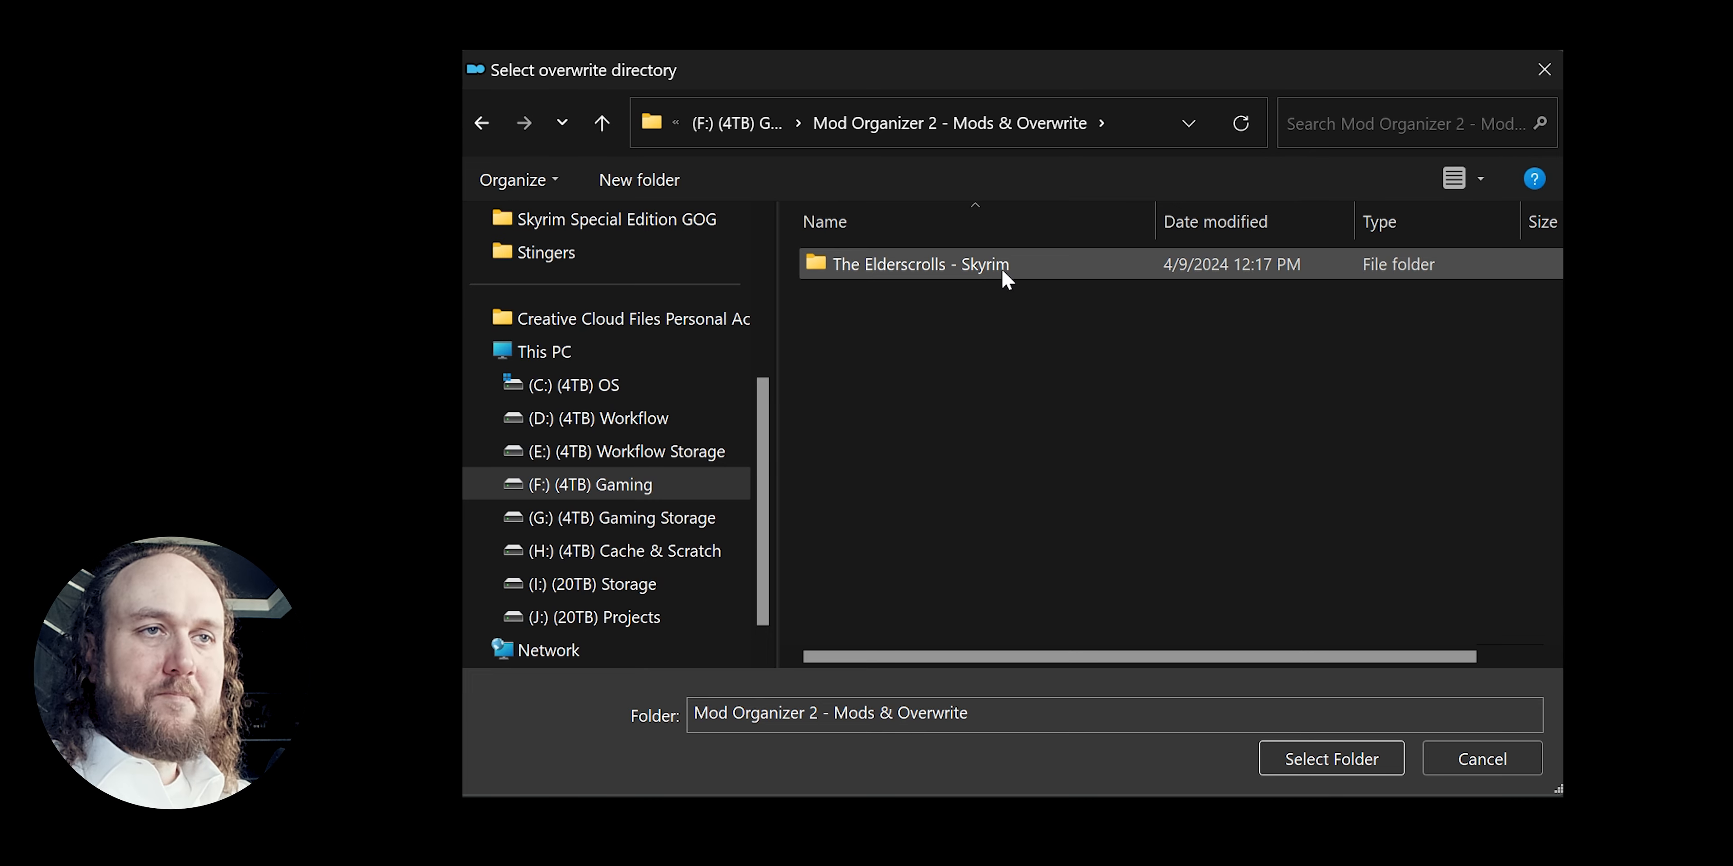
double_click(919, 262)
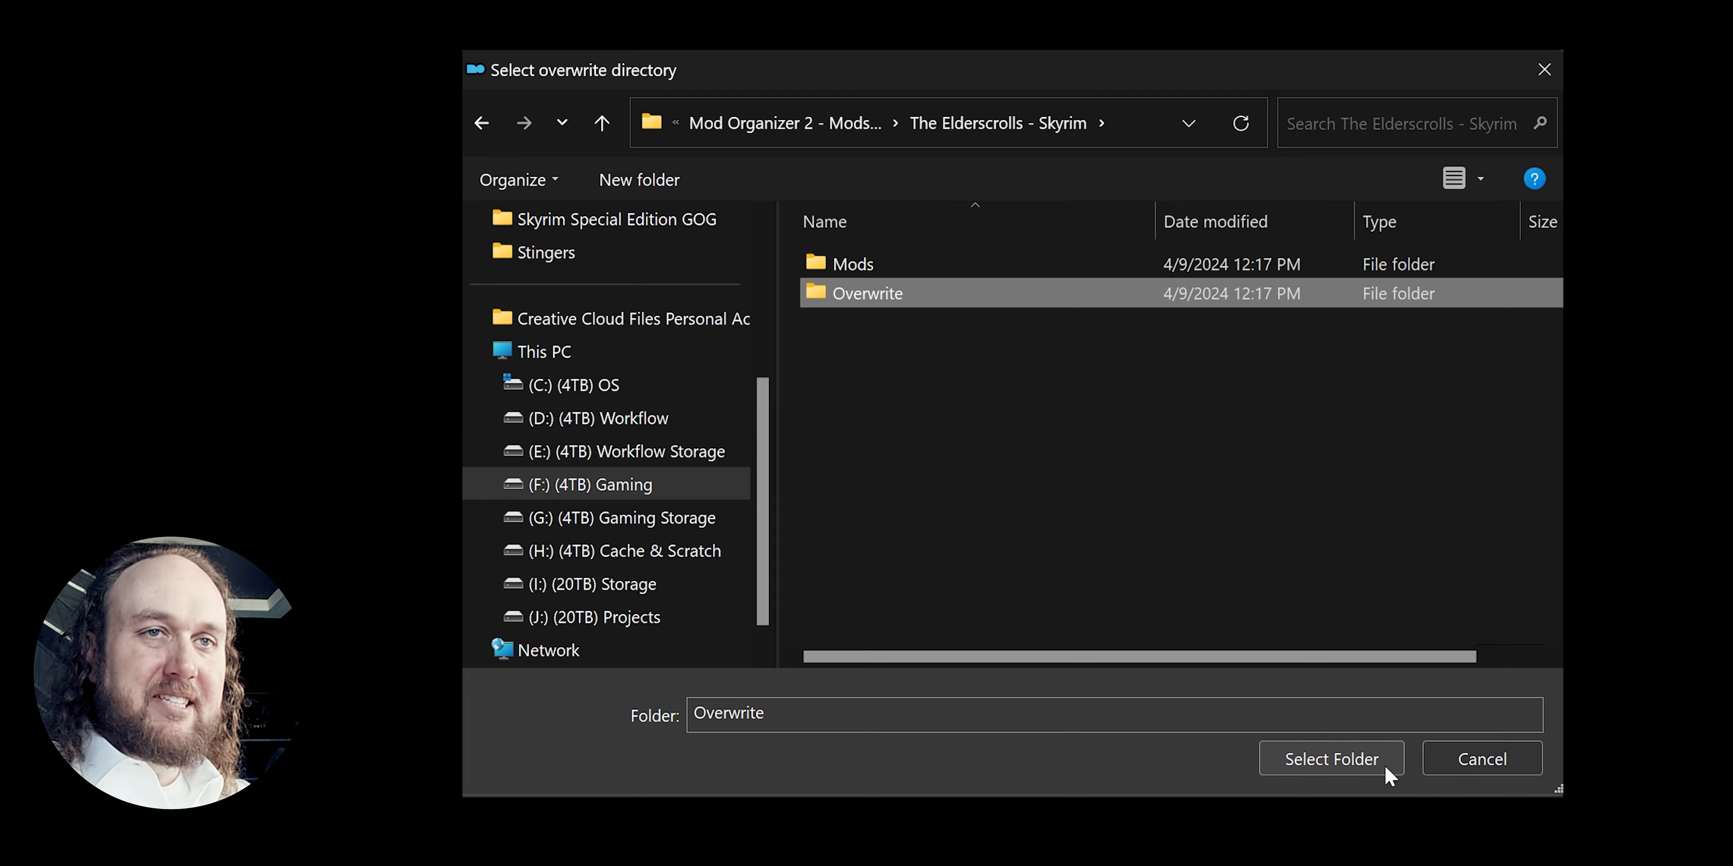
click(1330, 759)
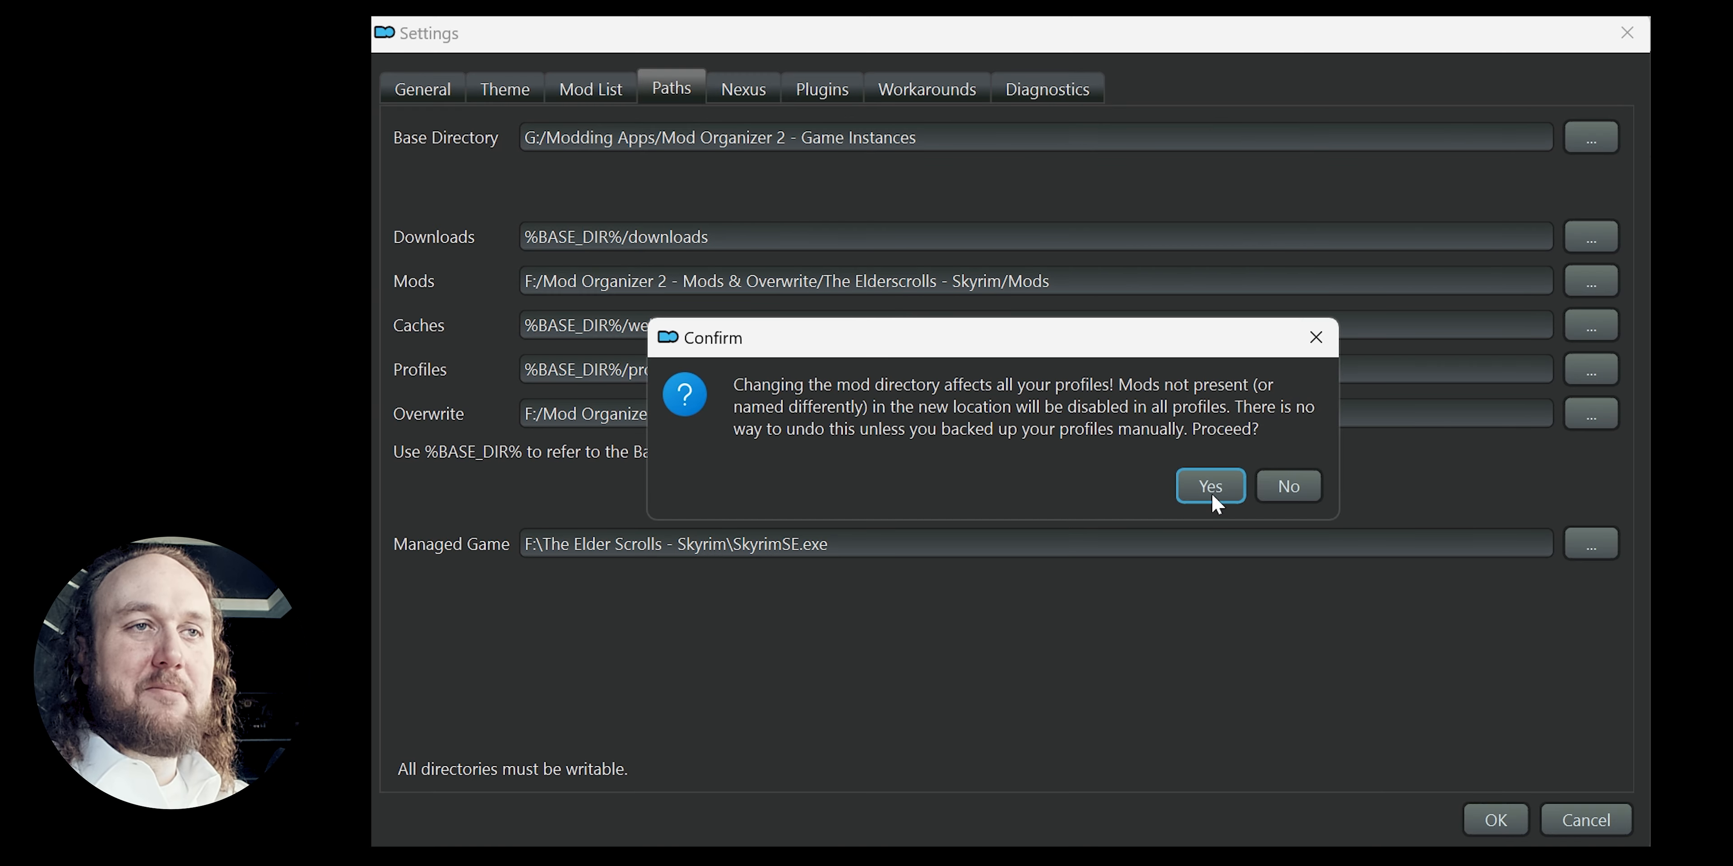
Confirm the mod directory change so Mods and Overwrite both use the F: Skyrim folders.
click(1209, 487)
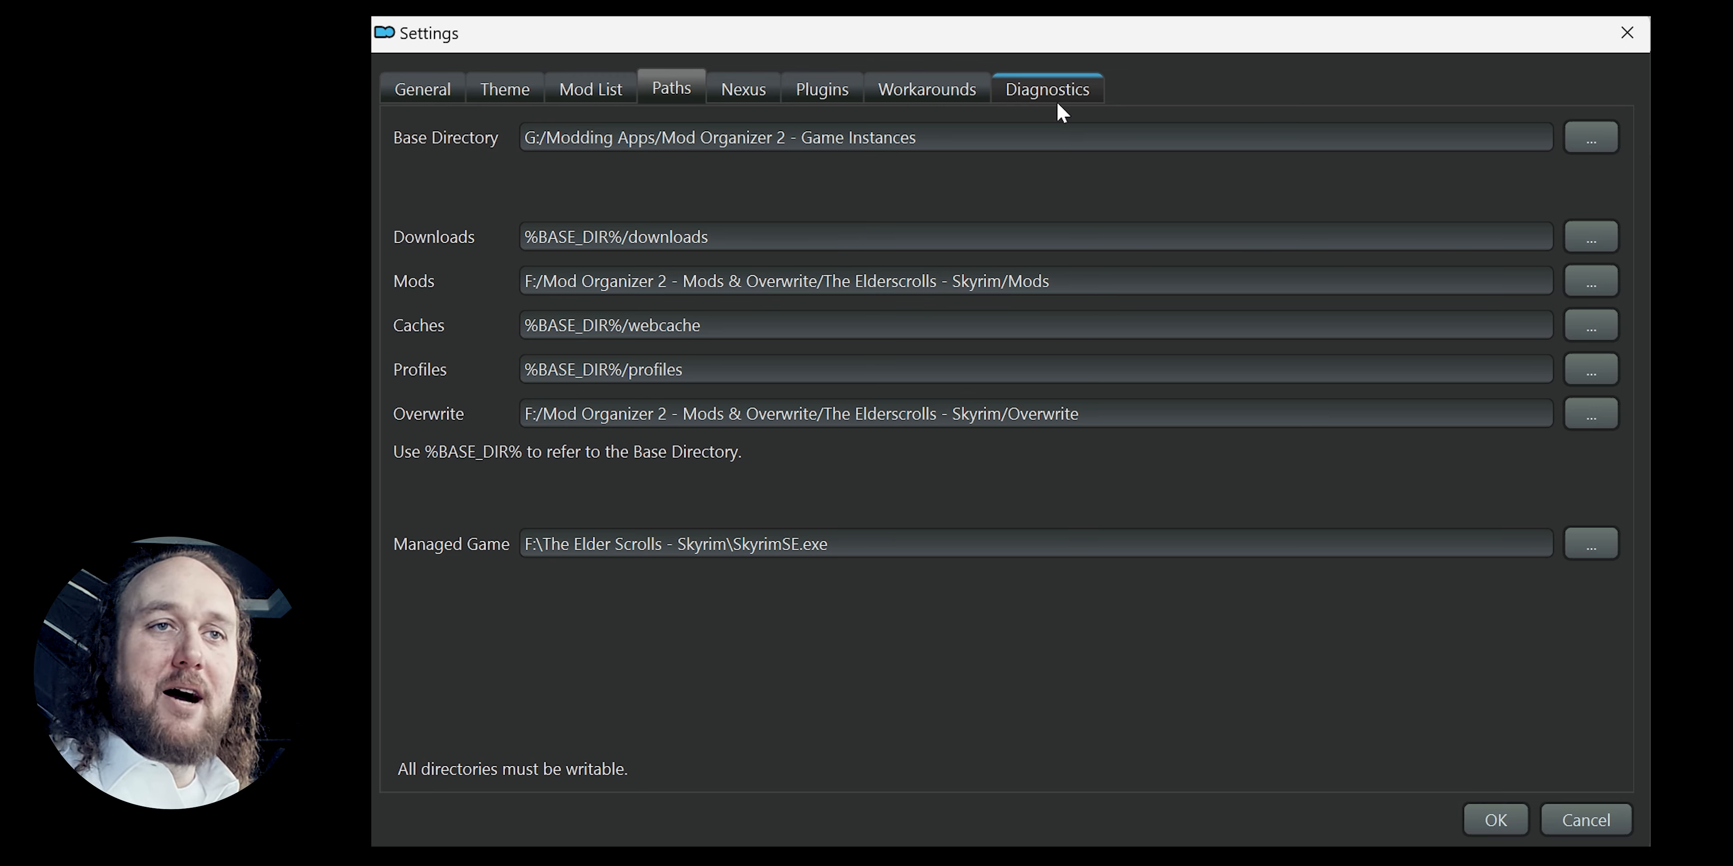
mouse_move(1448, 777)
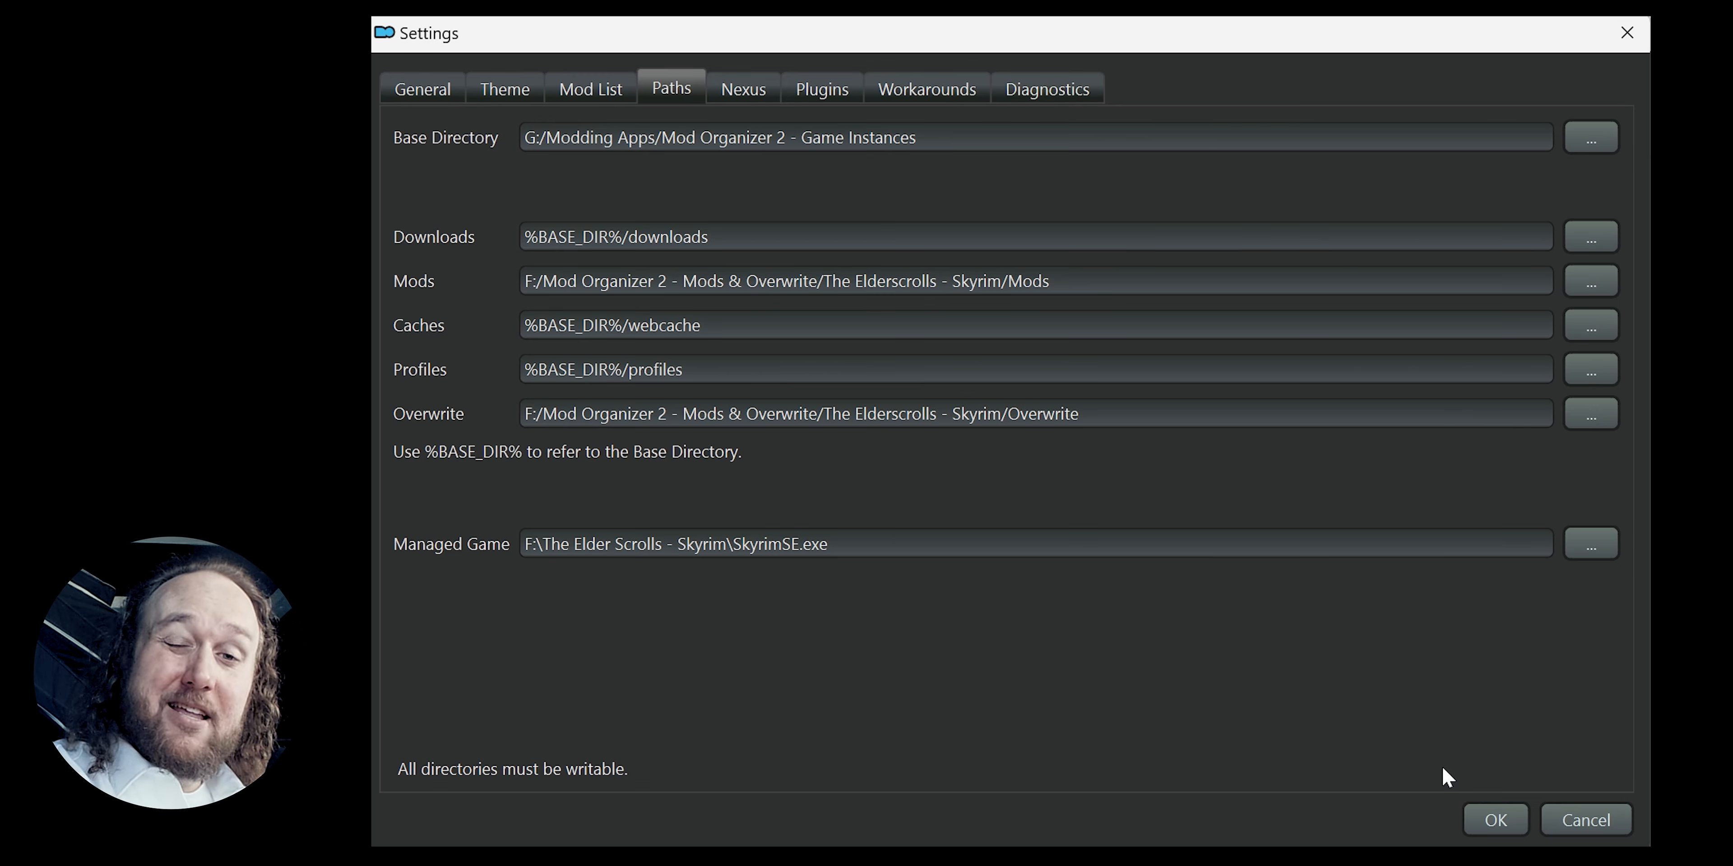